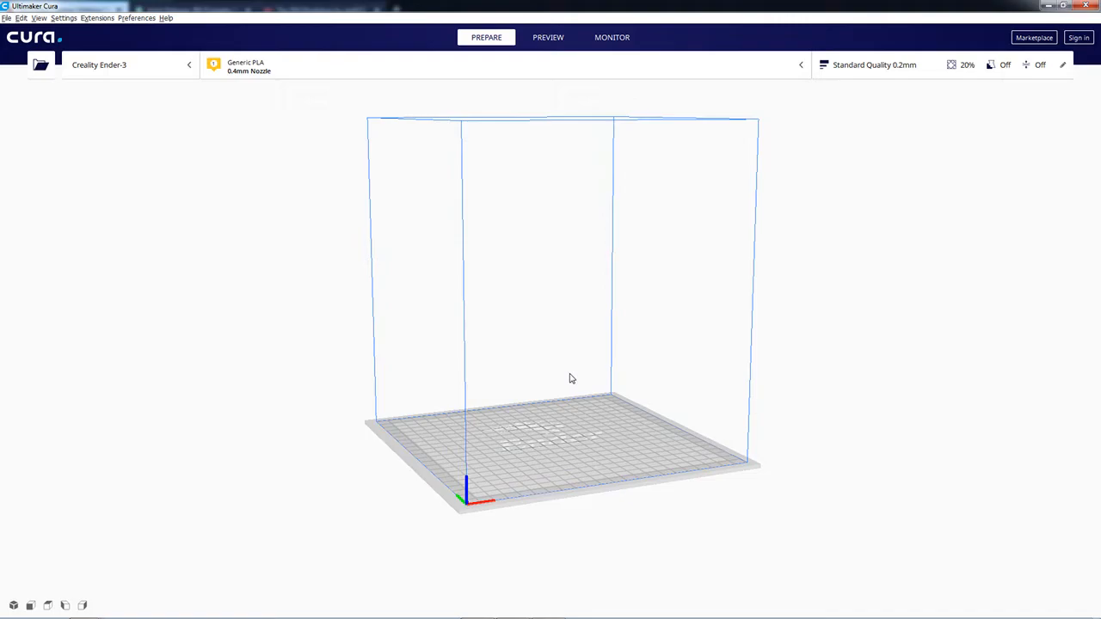
{"action": "mouse_move", "coordinate": [572, 392]}
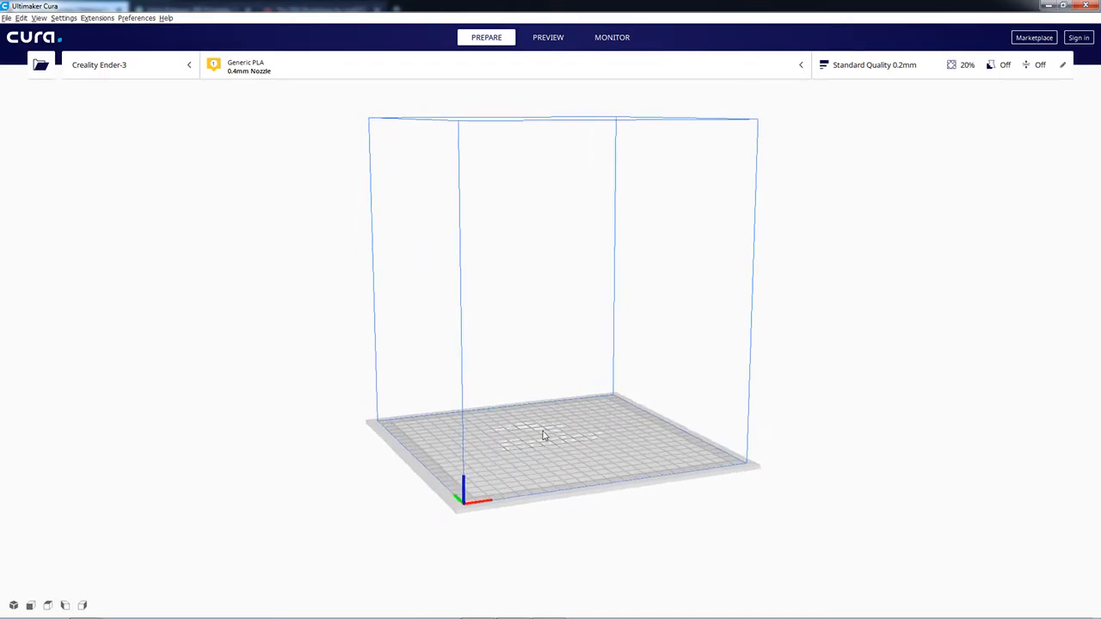
Step: Orbit around the build volume and check the installed Cura version
{"action": "left_click_drag", "start_coordinate": [542, 435], "coordinate": [555, 419]}
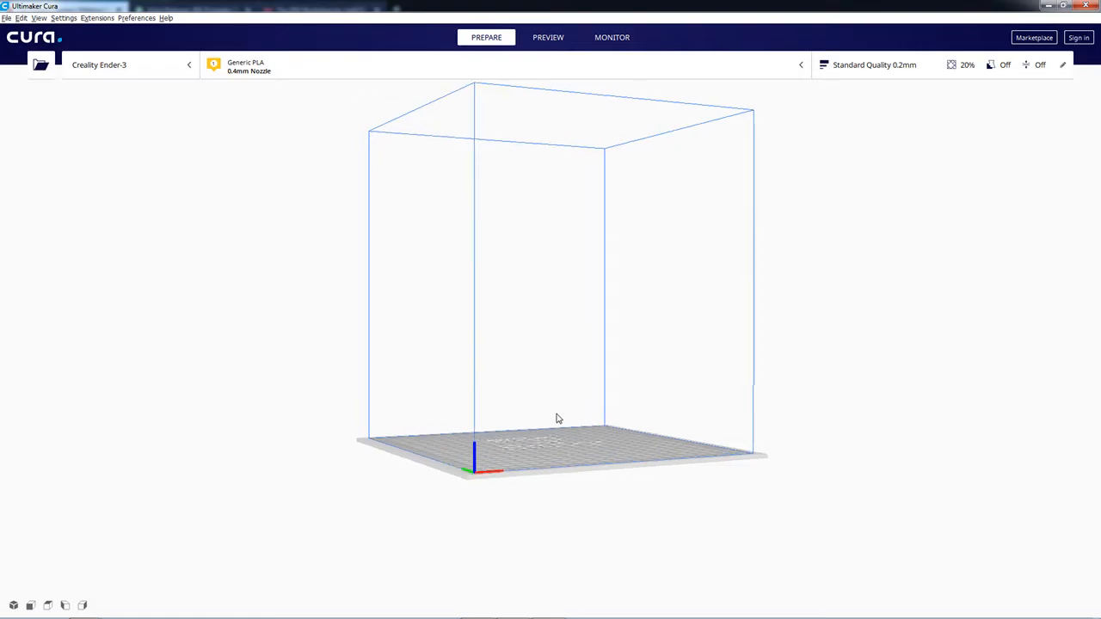
{"action": "left_click_drag", "start_coordinate": [557, 419], "coordinate": [556, 449]}
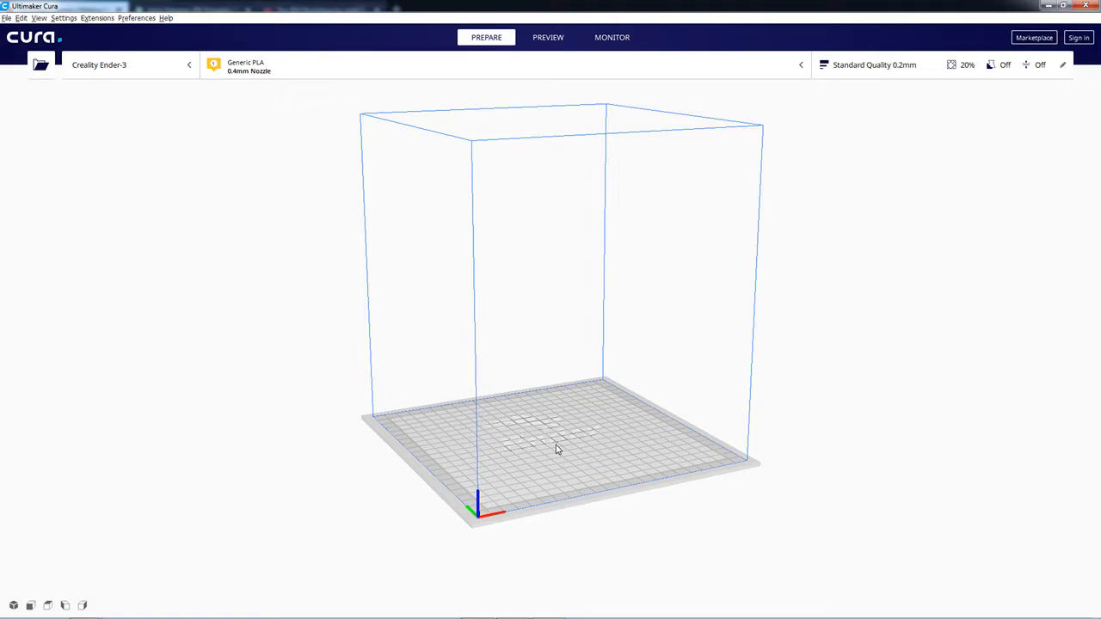
{"action": "mouse_move", "coordinate": [573, 445]}
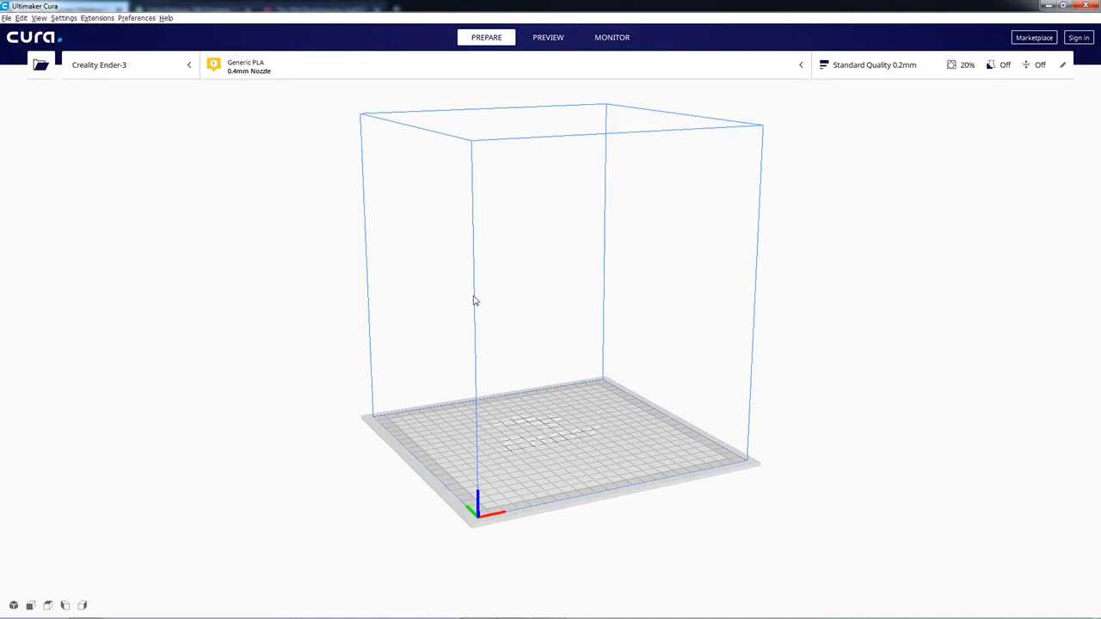
{"action": "left_click", "coordinate": [166, 17]}
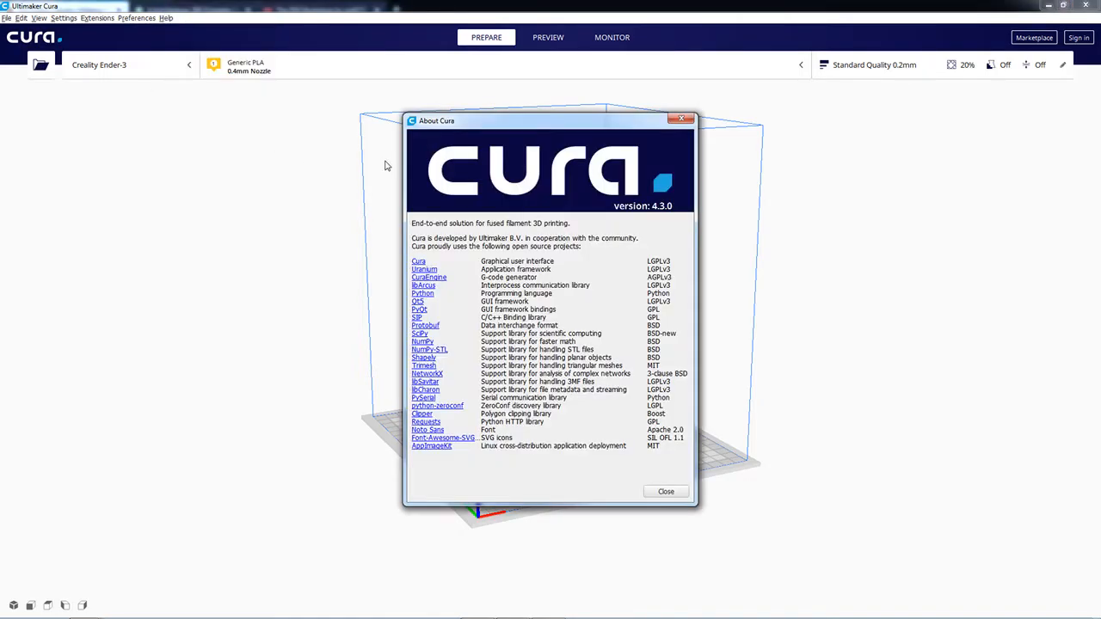
{"action": "mouse_move", "coordinate": [681, 119]}
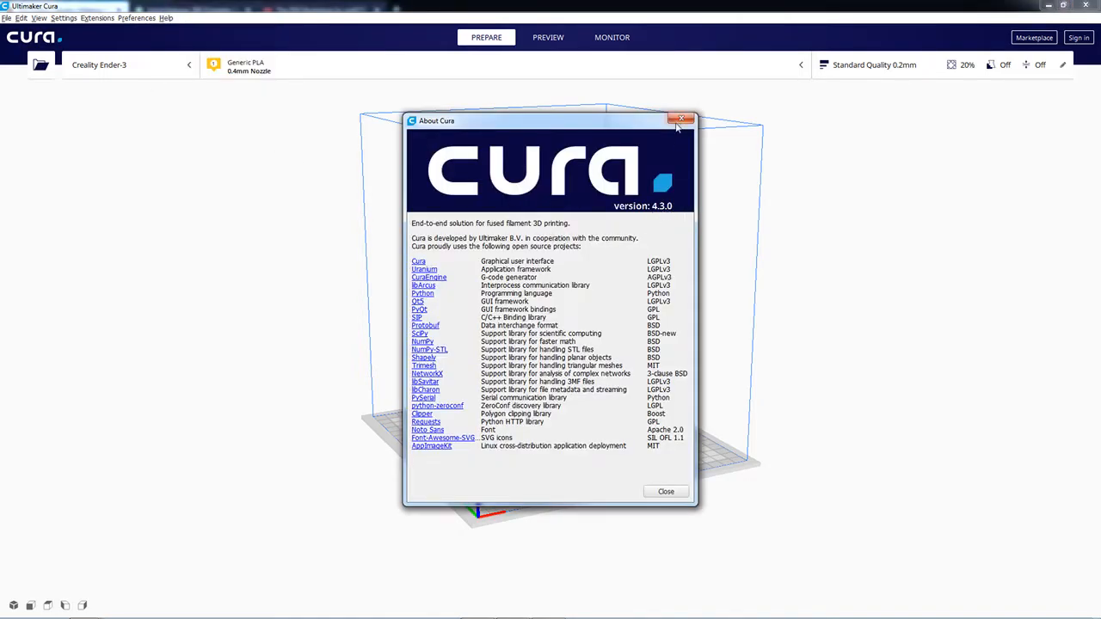
{"action": "mouse_move", "coordinate": [682, 120]}
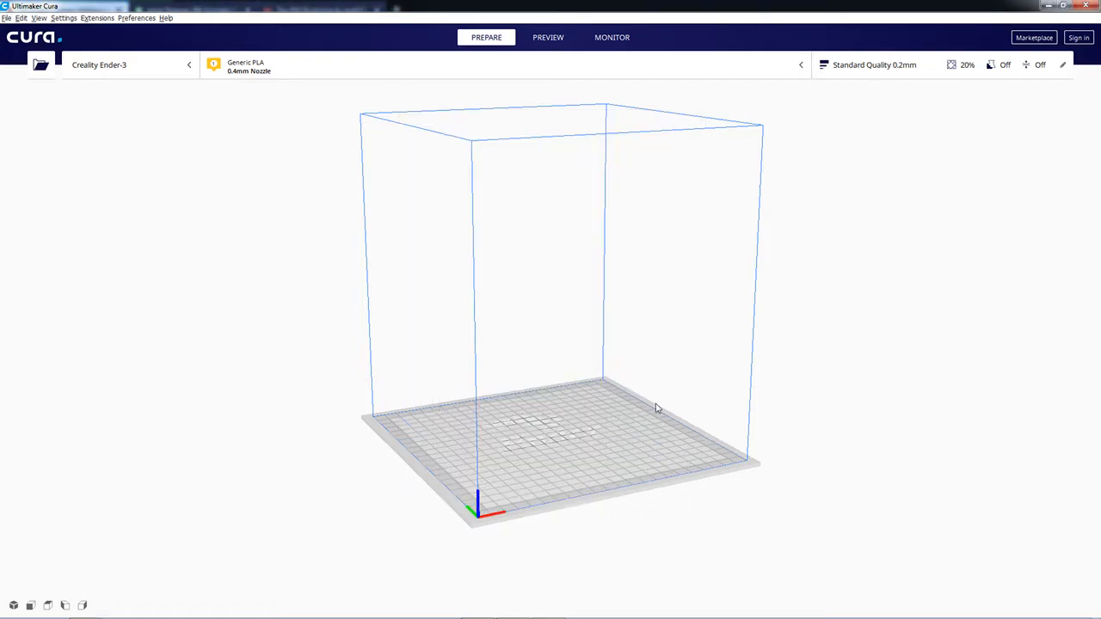
{"action": "mouse_move", "coordinate": [138, 103]}
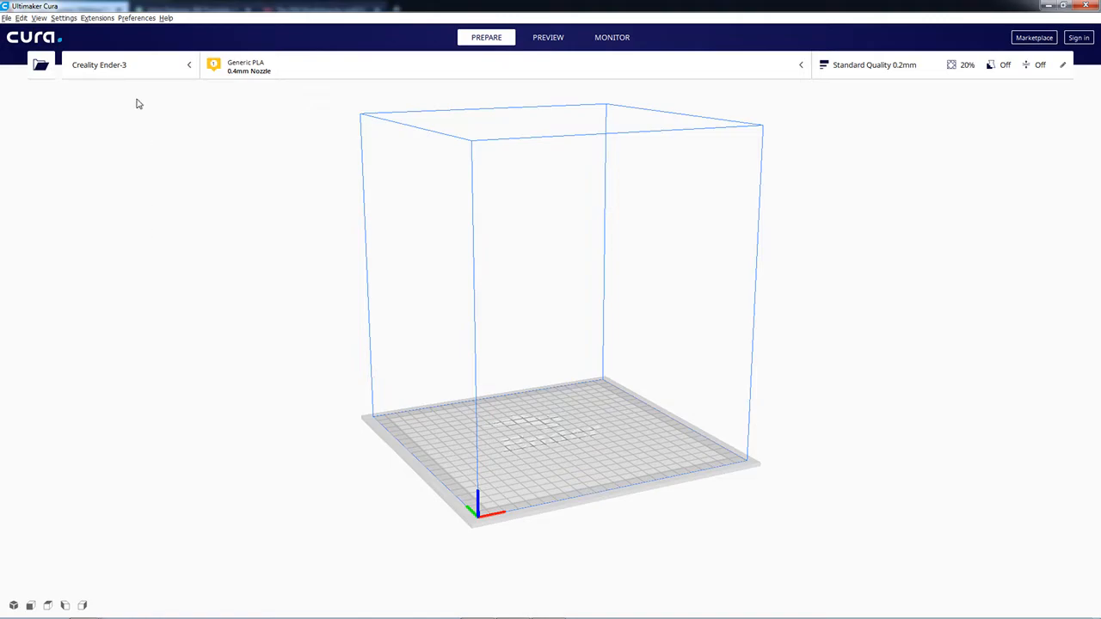
Step: Import the FDG miniatures profile, then another mini profile, dismissing both rejection errors
{"action": "left_click", "coordinate": [63, 17]}
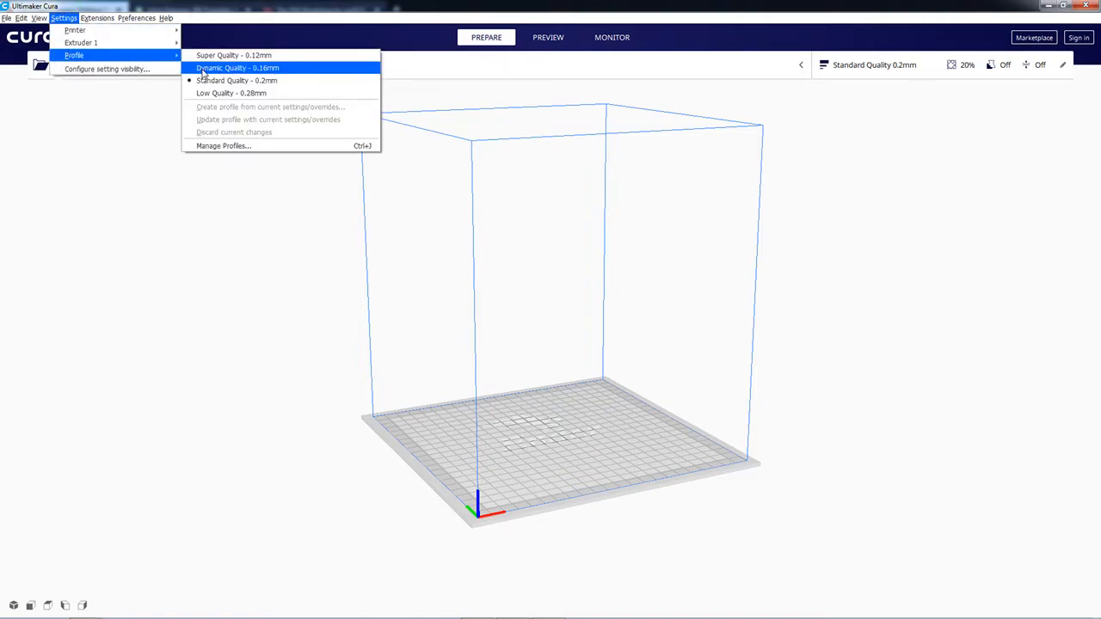
{"action": "mouse_move", "coordinate": [223, 145]}
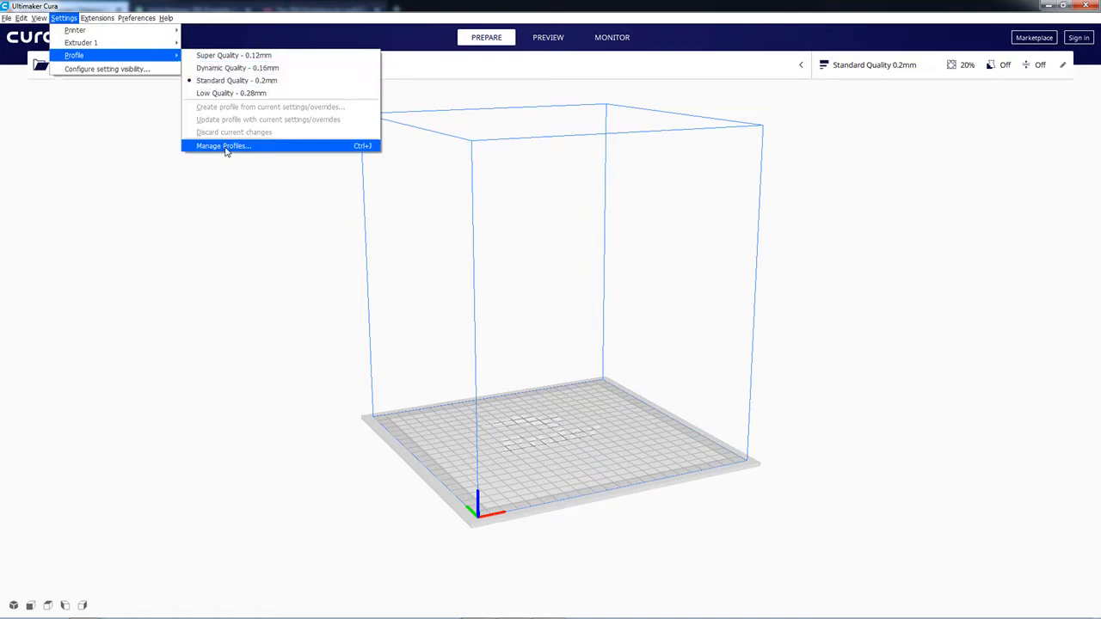
{"action": "left_click", "coordinate": [222, 145]}
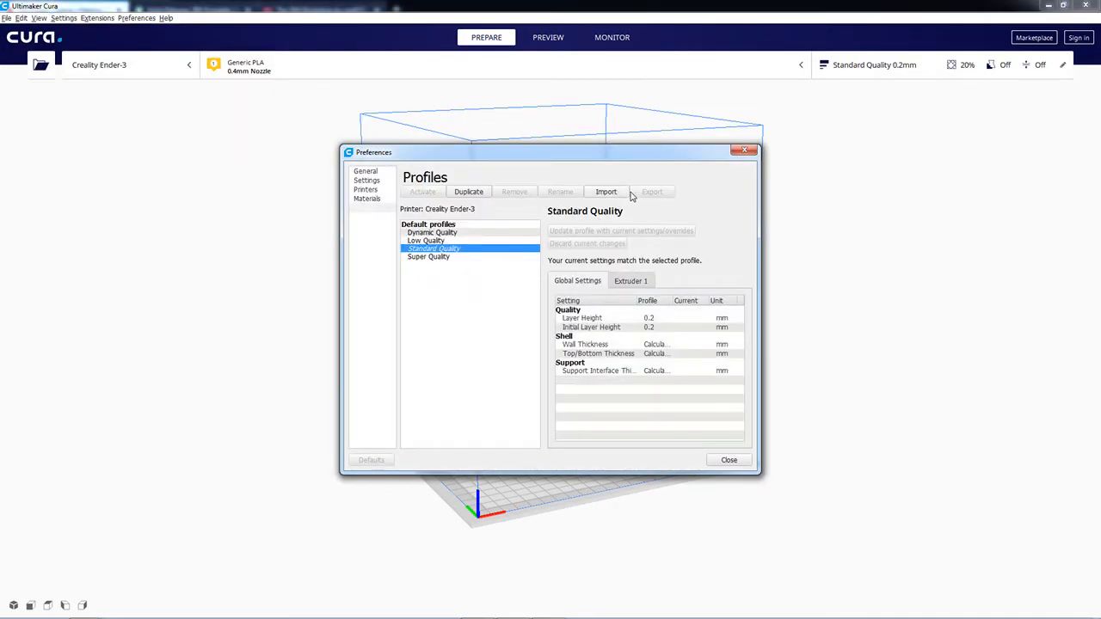
{"action": "left_click", "coordinate": [606, 191]}
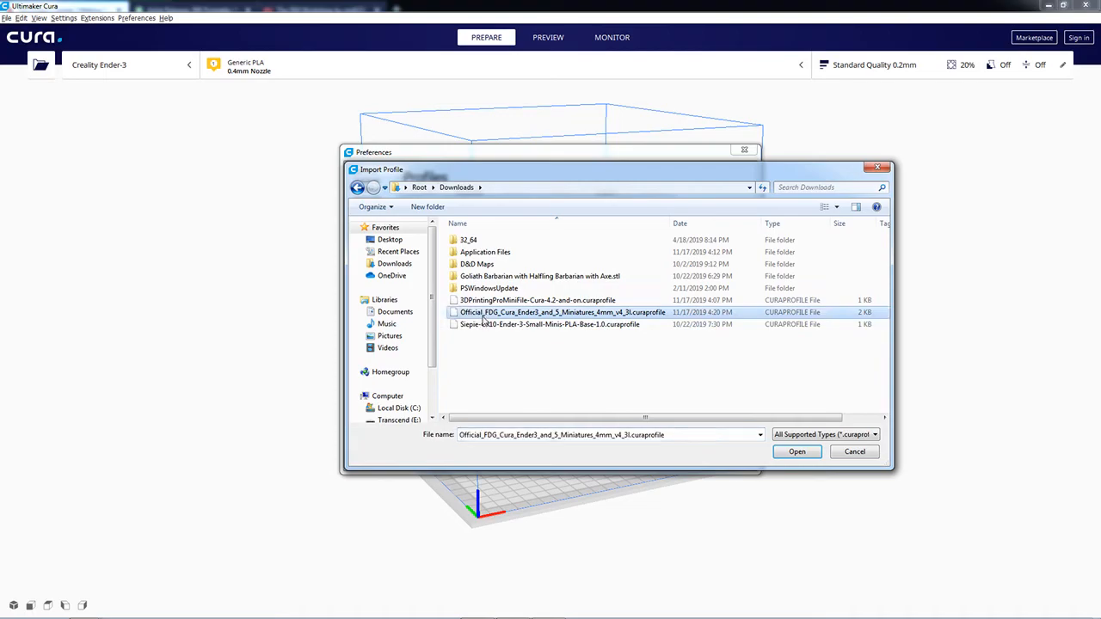
{"action": "mouse_move", "coordinate": [563, 312]}
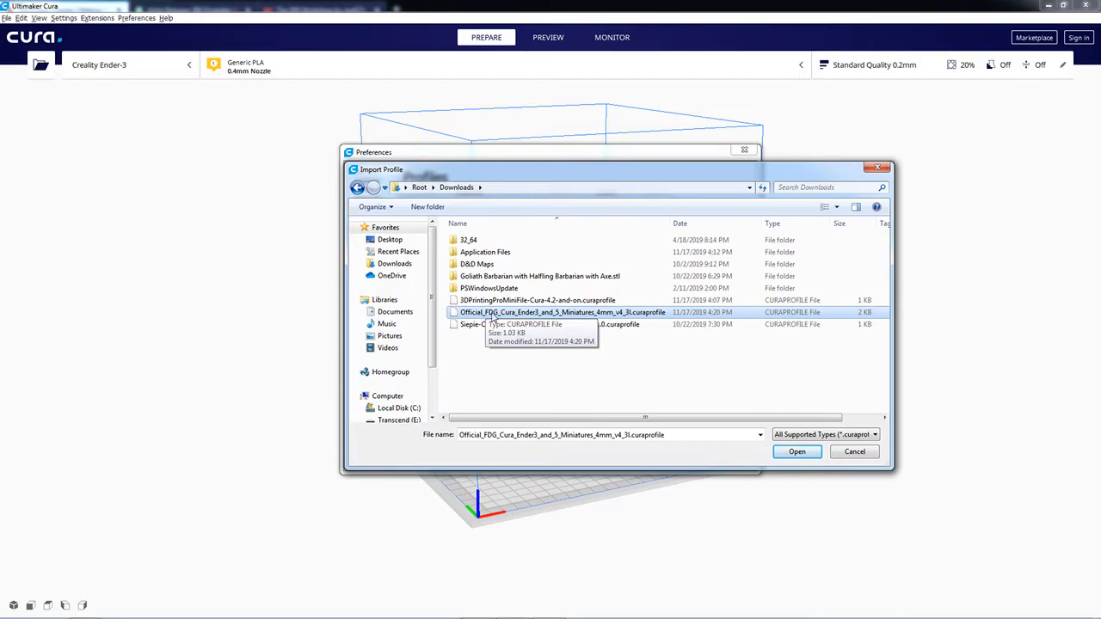
{"action": "left_click", "coordinate": [795, 452]}
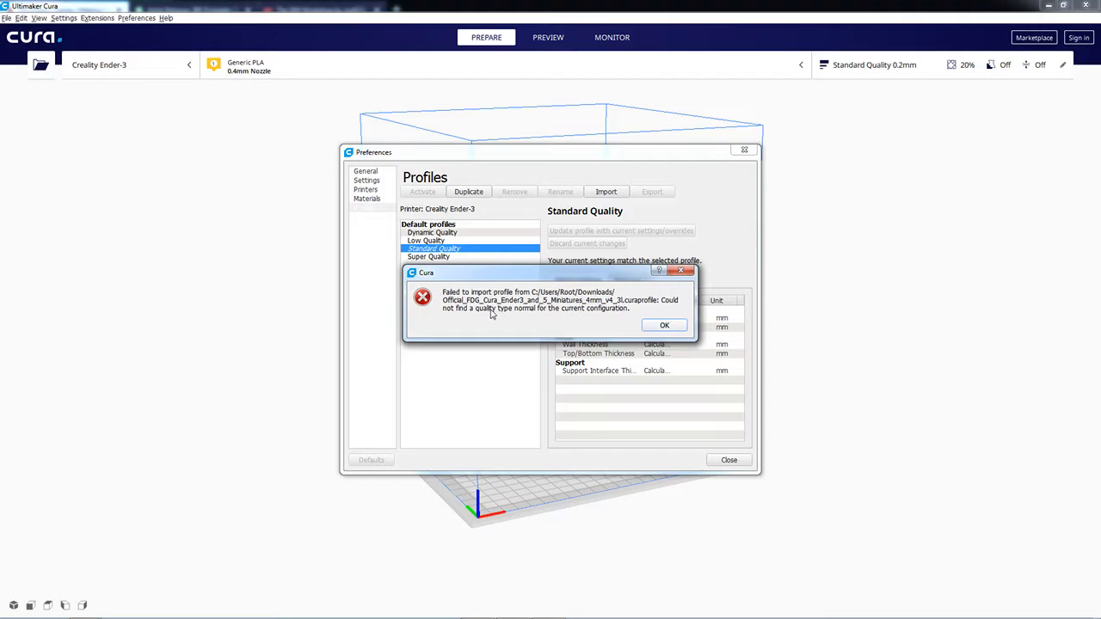
{"action": "mouse_move", "coordinate": [603, 321]}
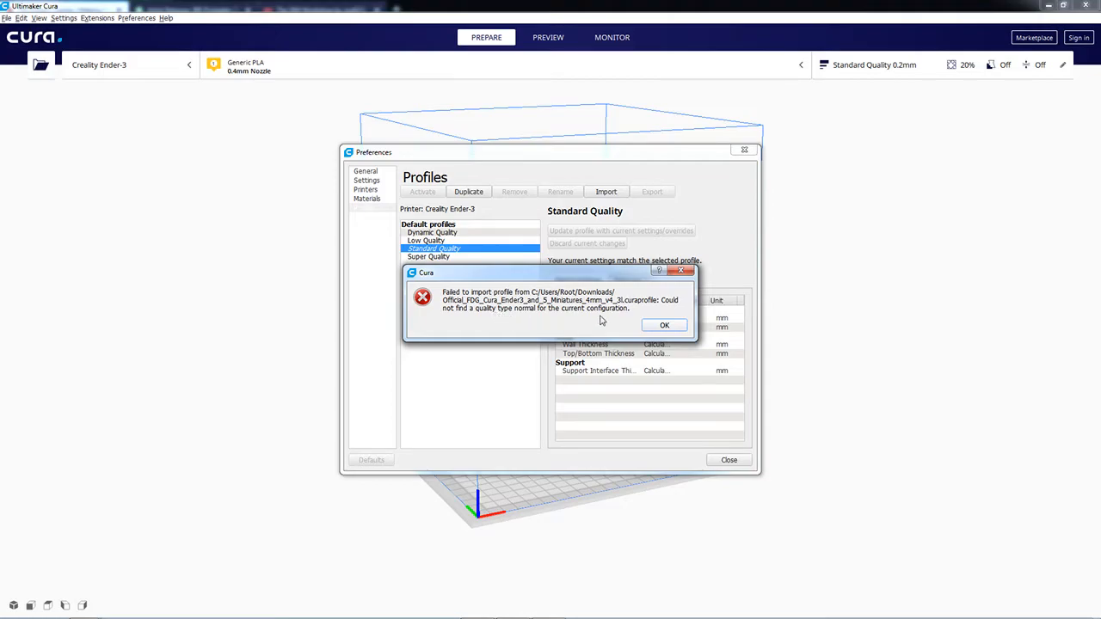
{"action": "left_click", "coordinate": [664, 325]}
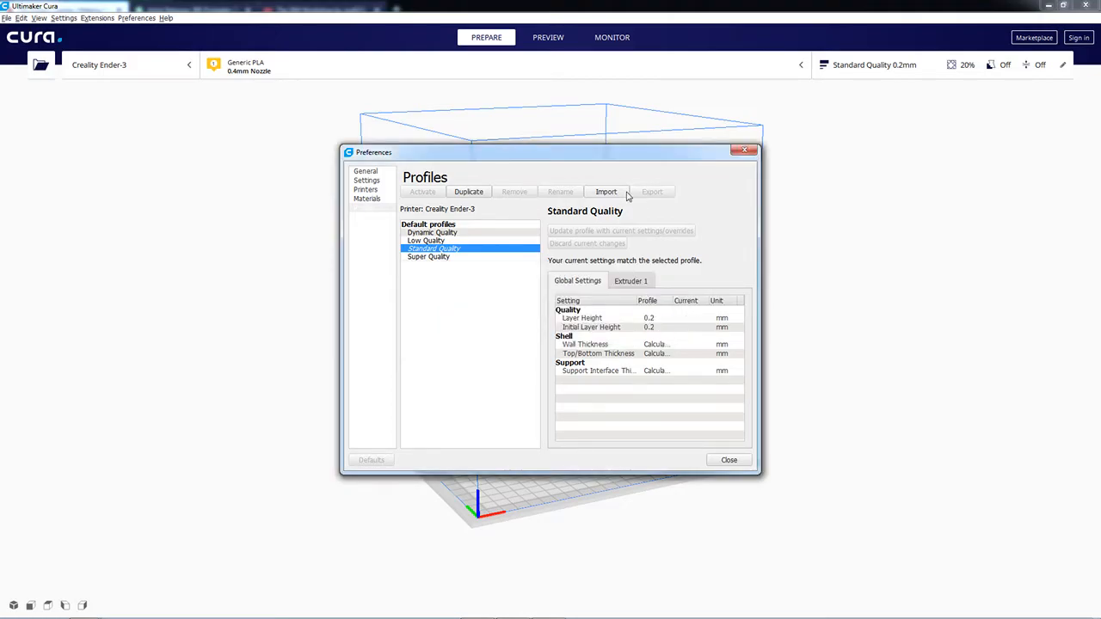
{"action": "left_click", "coordinate": [607, 191]}
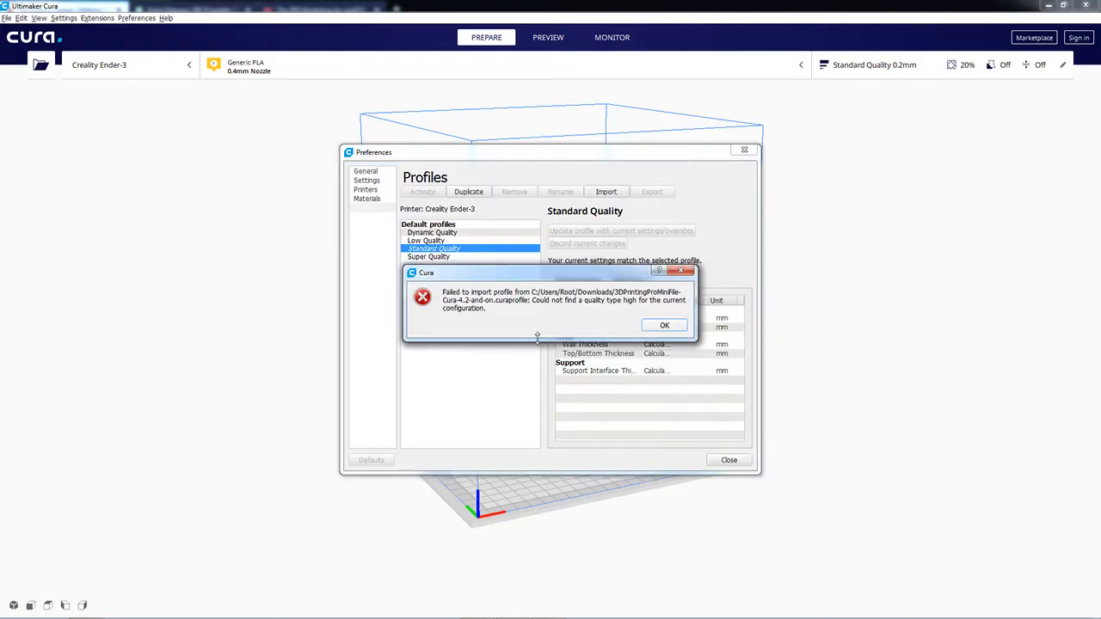
{"action": "mouse_move", "coordinate": [607, 309]}
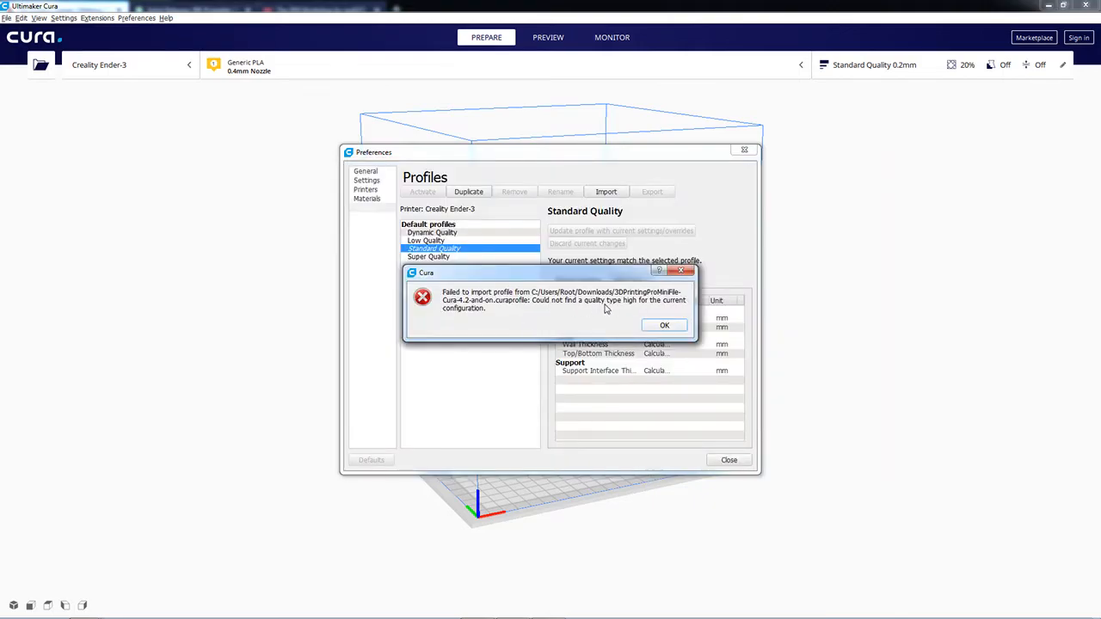
{"action": "mouse_move", "coordinate": [676, 327]}
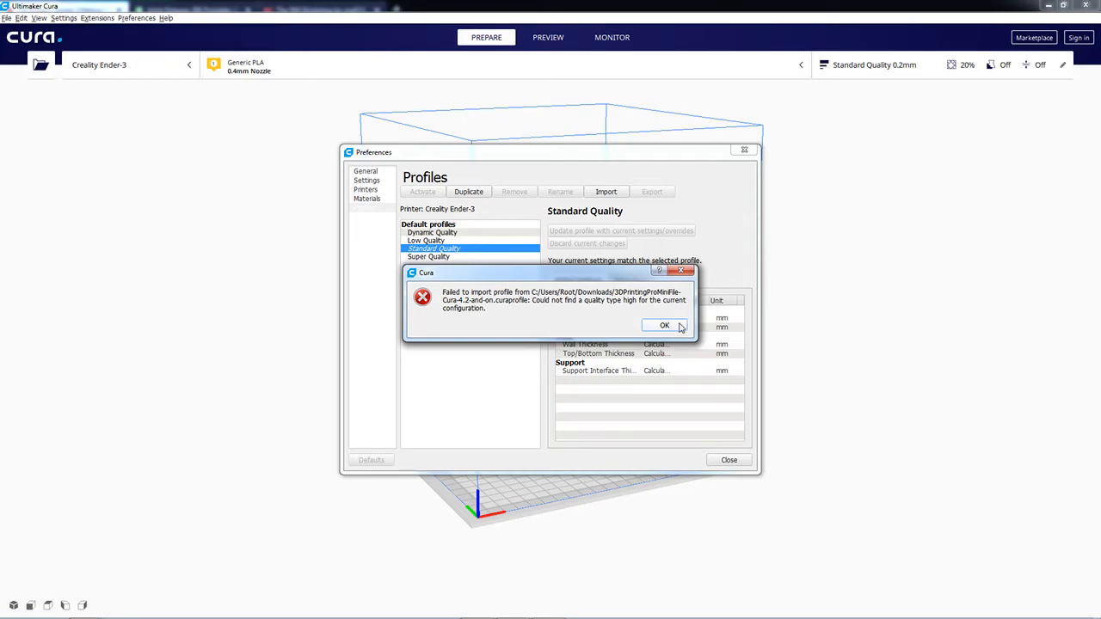
{"action": "left_click", "coordinate": [664, 325]}
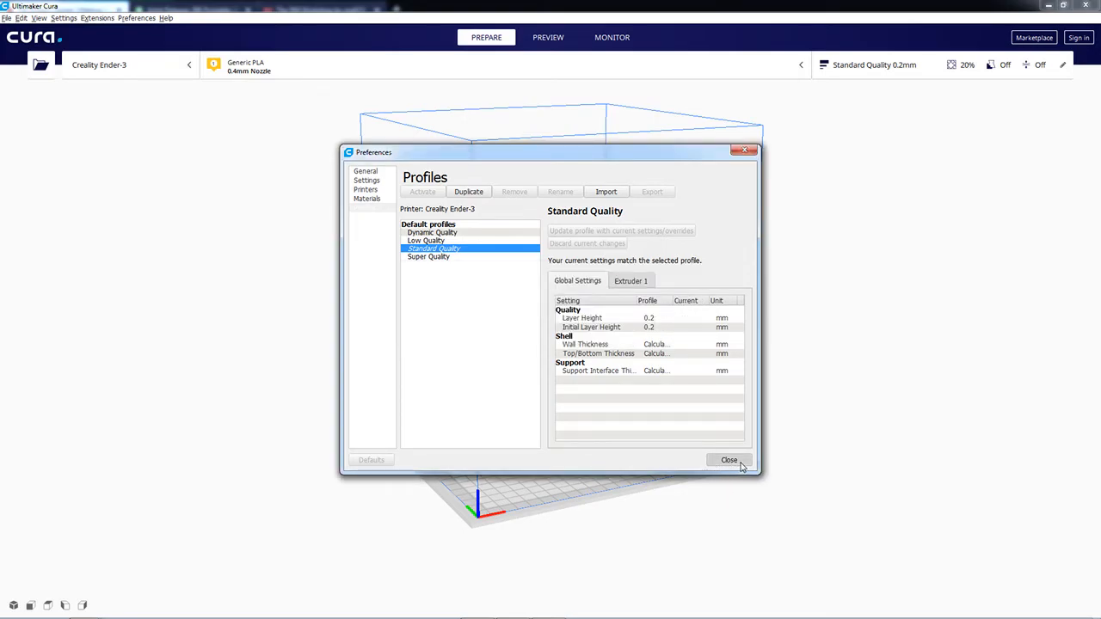
Step: Close Preferences and browse Creality3D models in Add Printer, closing it without adding
{"action": "left_click", "coordinate": [728, 461]}
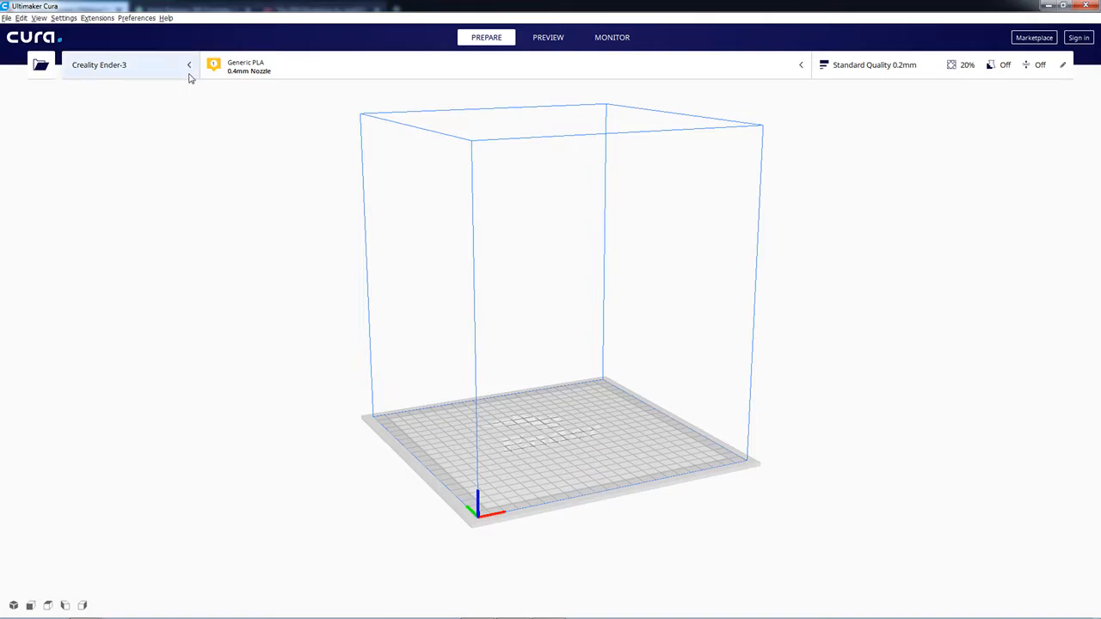
{"action": "mouse_move", "coordinate": [105, 76]}
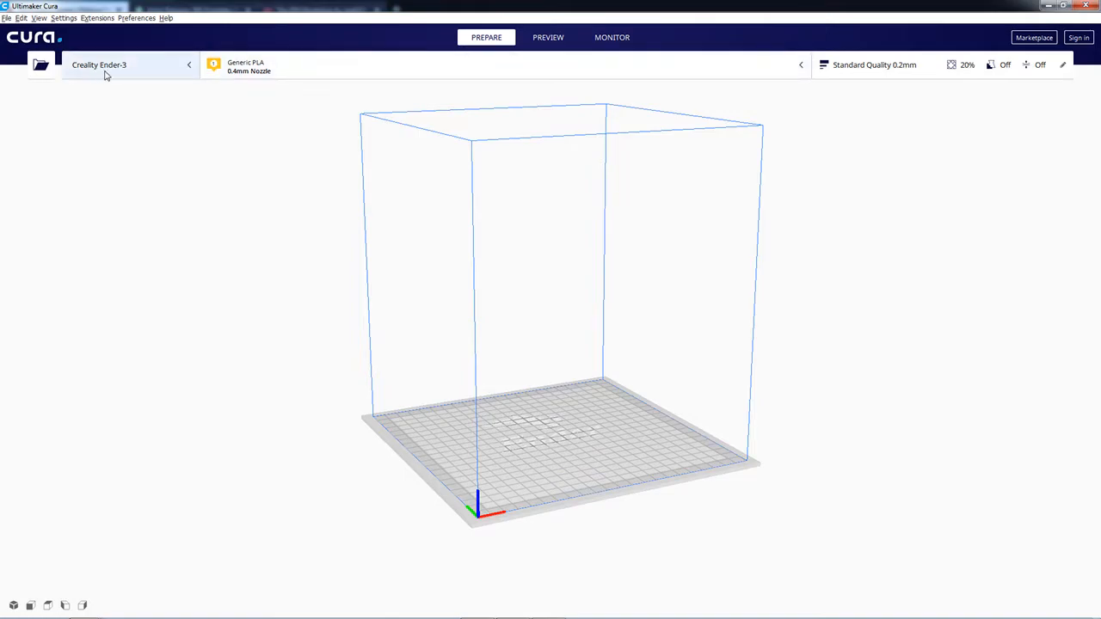
{"action": "left_click", "coordinate": [64, 18]}
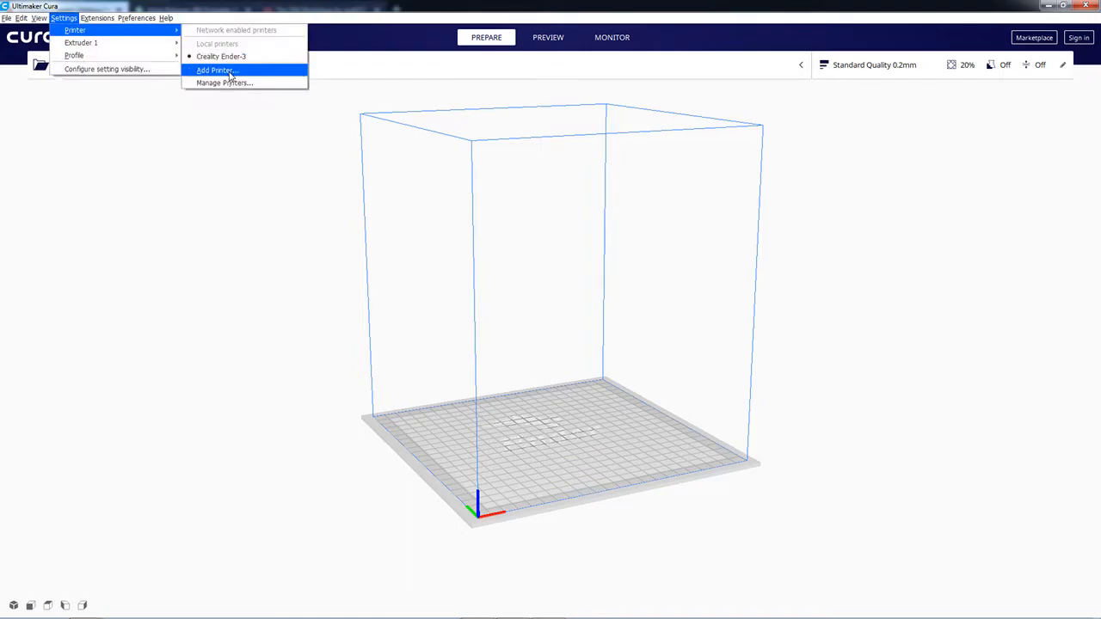
{"action": "mouse_move", "coordinate": [224, 82]}
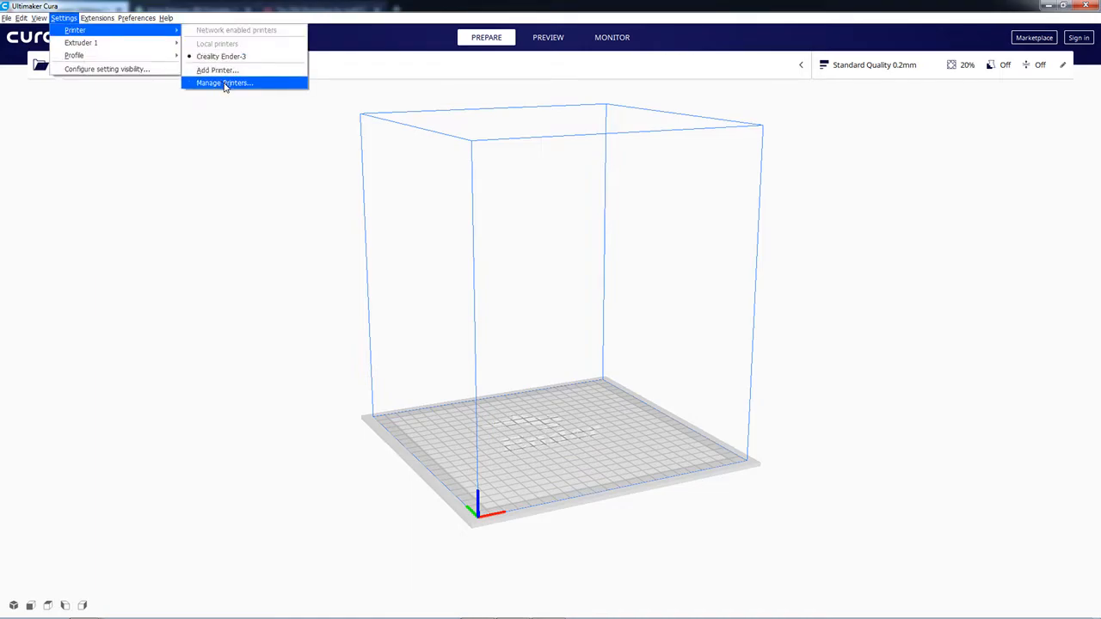
{"action": "left_click", "coordinate": [217, 69]}
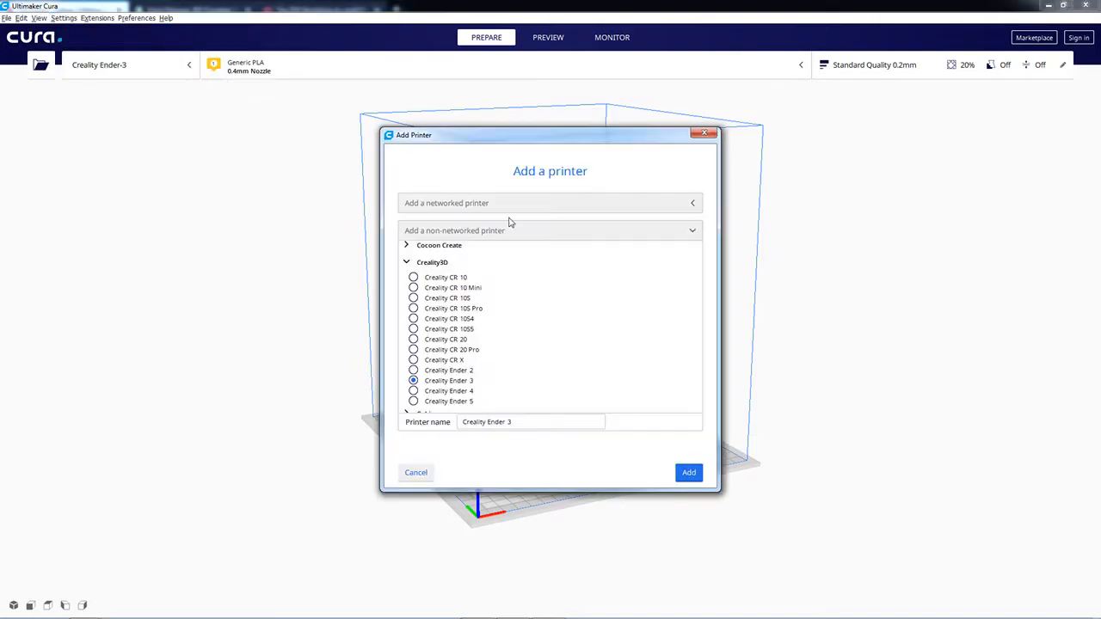
{"action": "mouse_move", "coordinate": [445, 264]}
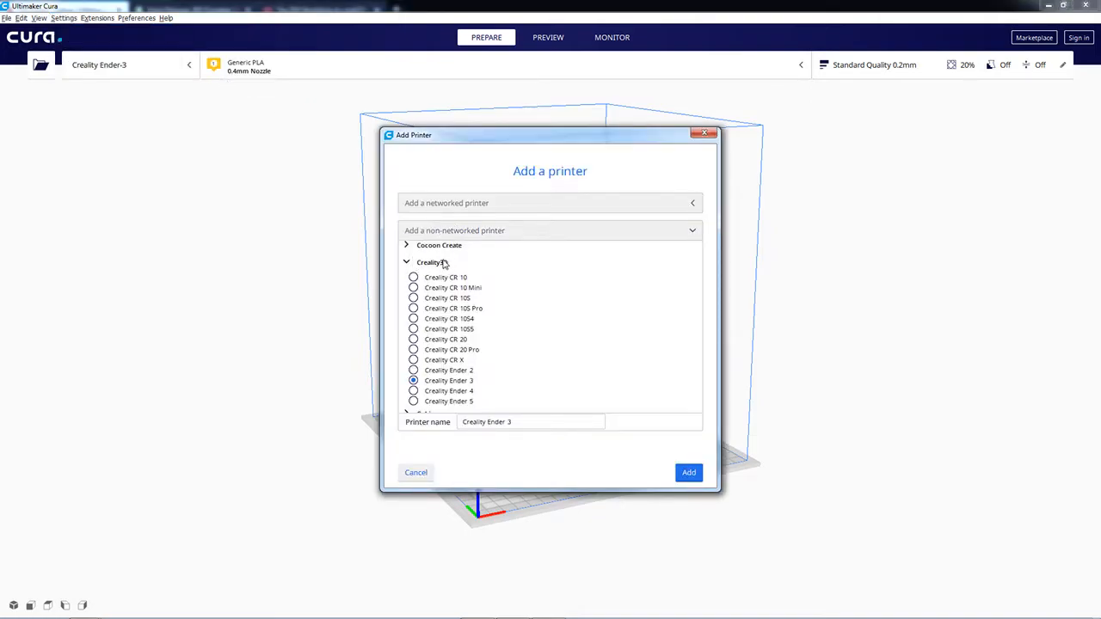
{"action": "scroll", "scroll_direction": "up", "scroll_amount": 3}
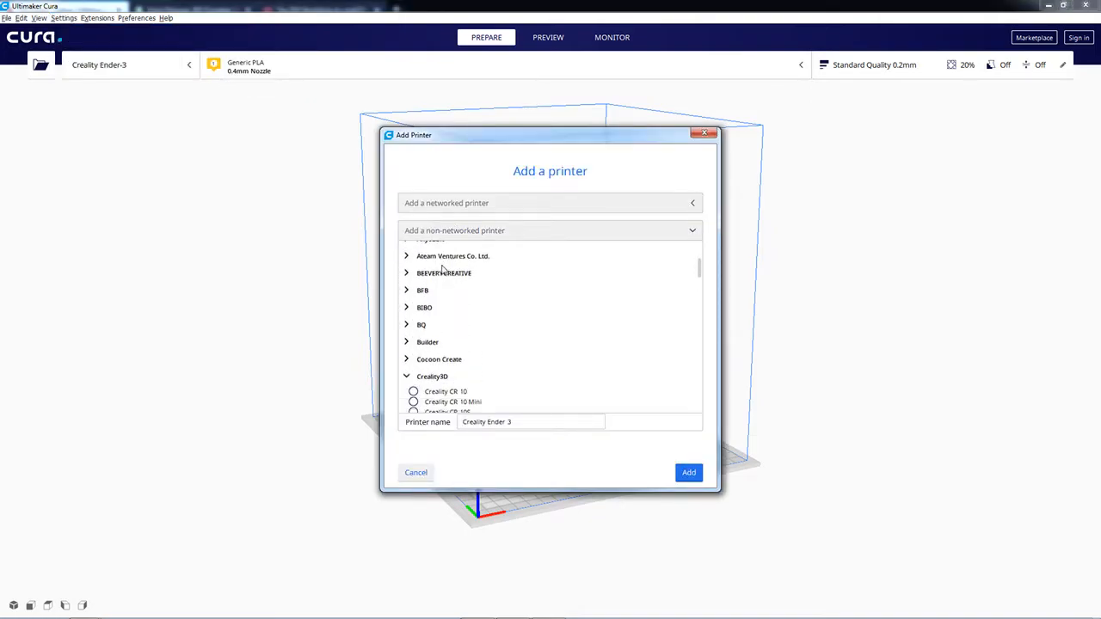
{"action": "scroll", "scroll_direction": "down", "scroll_amount": 3}
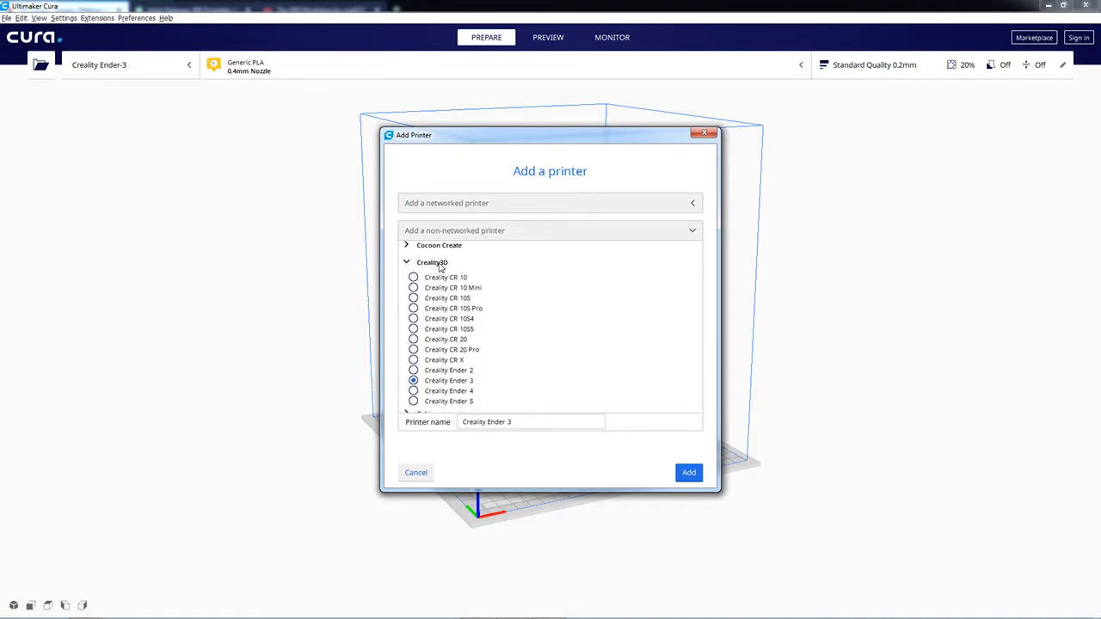
{"action": "scroll", "scroll_direction": "down", "scroll_amount": 3}
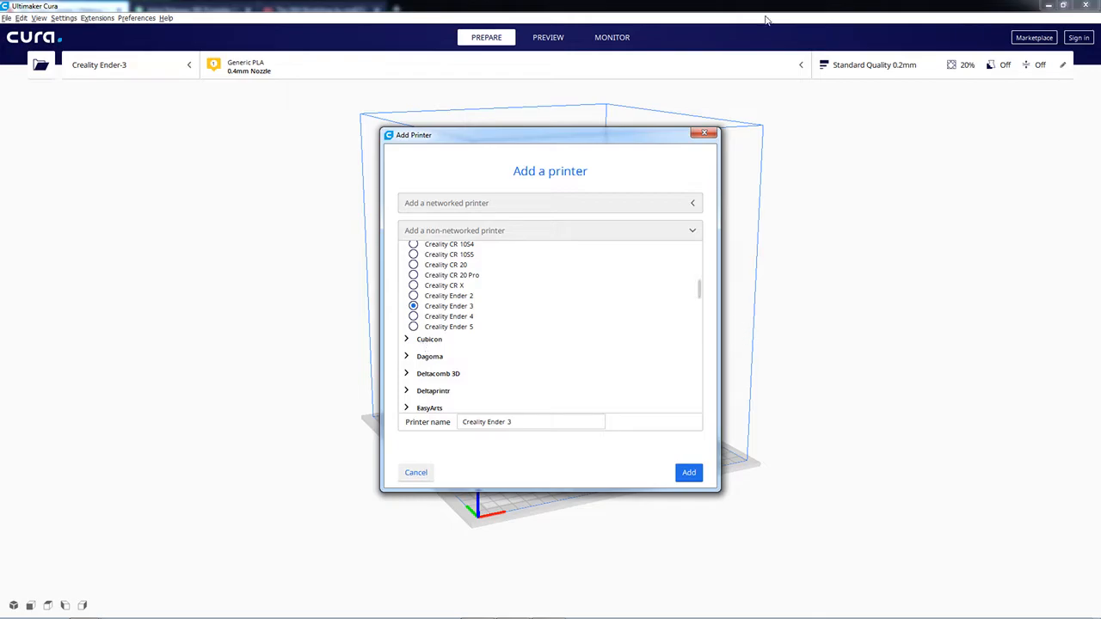
{"action": "left_click", "coordinate": [689, 472]}
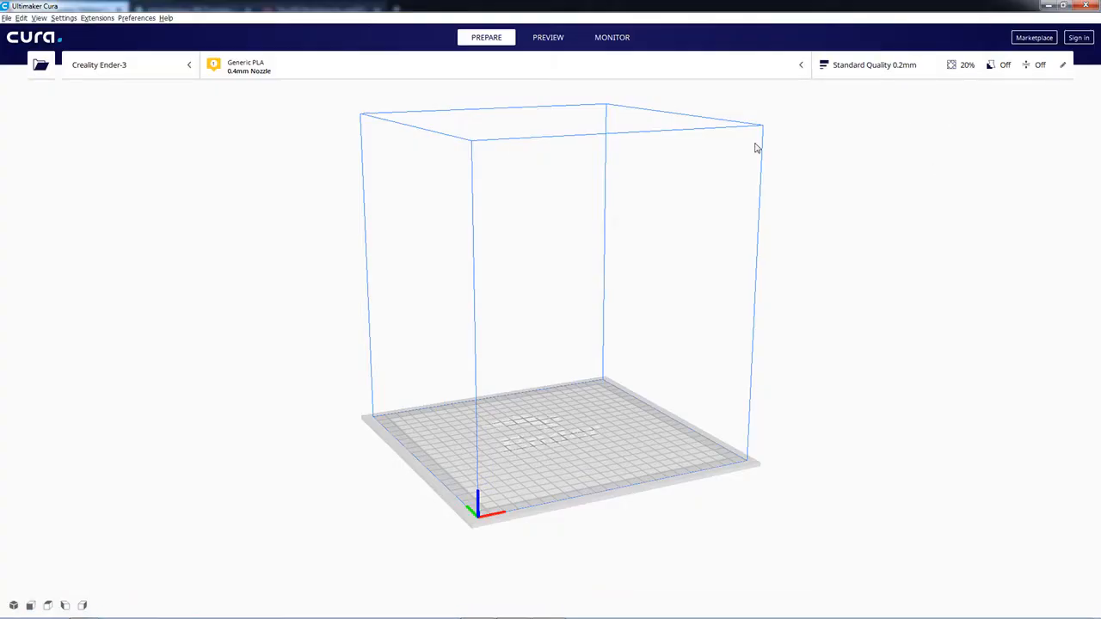
{"action": "mouse_move", "coordinate": [1090, 19]}
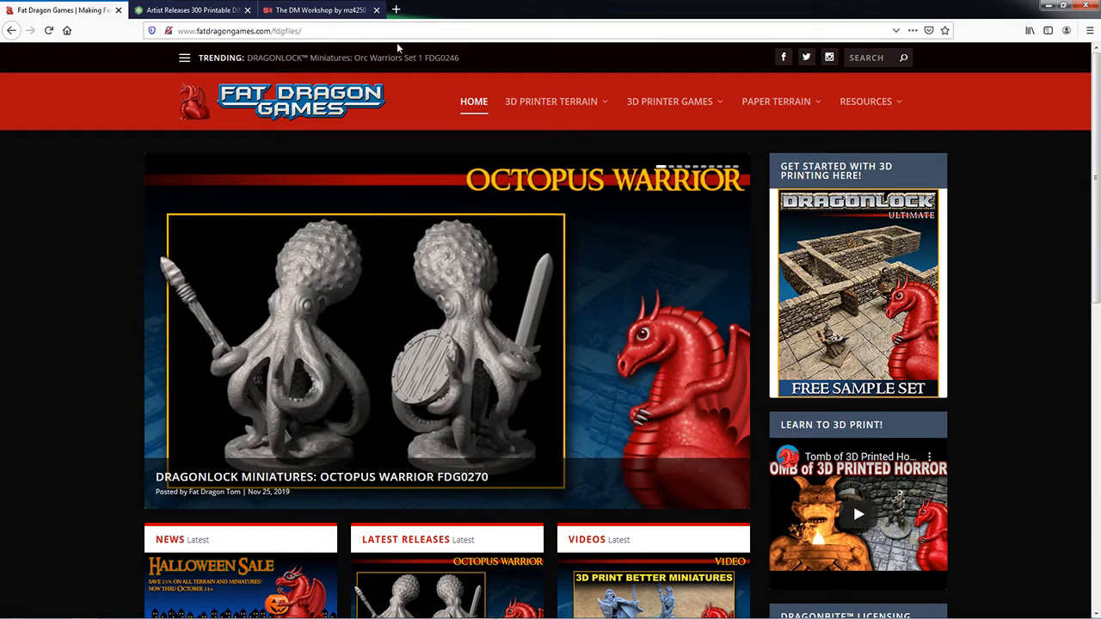
Step: Open 'Cura Ender 3/5 Profiles (Work for CR-10)' from the Resources menu
{"action": "left_click", "coordinate": [865, 102]}
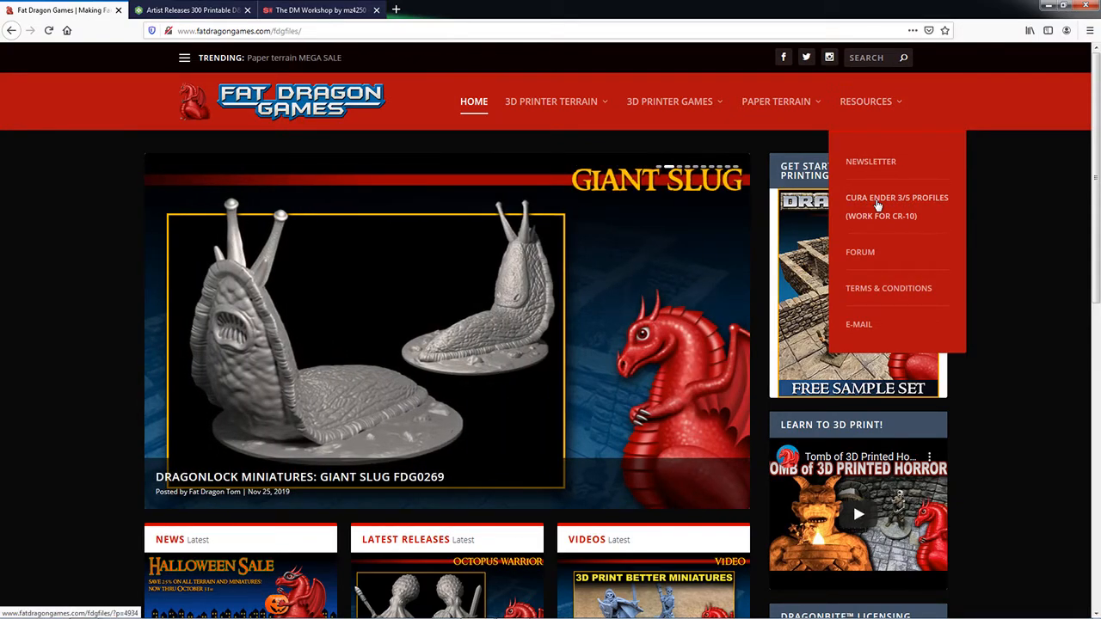
{"action": "left_click", "coordinate": [896, 206]}
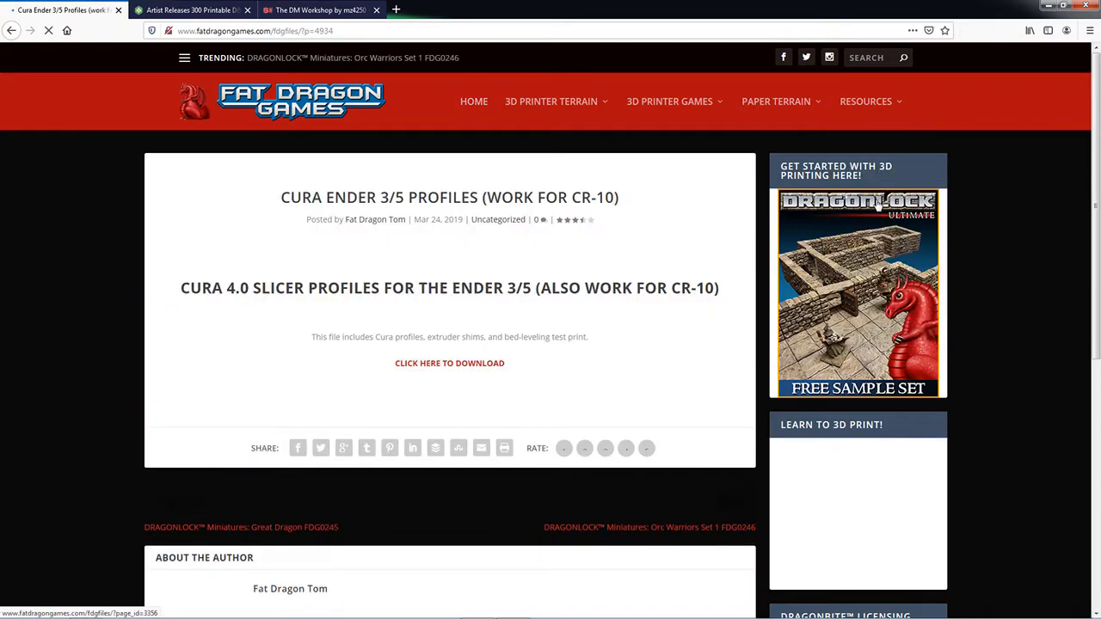
Step: Follow the download link to Dropbox's Ender folder and open 'Cura 4.4 Profiles'
{"action": "left_click", "coordinate": [449, 363]}
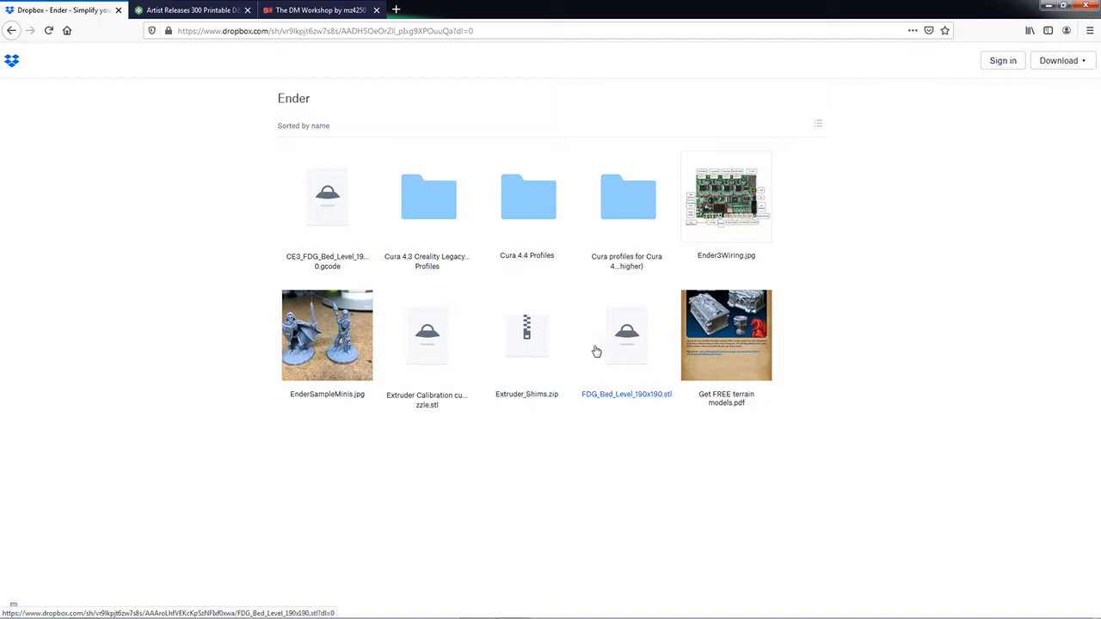
{"action": "mouse_move", "coordinate": [342, 109]}
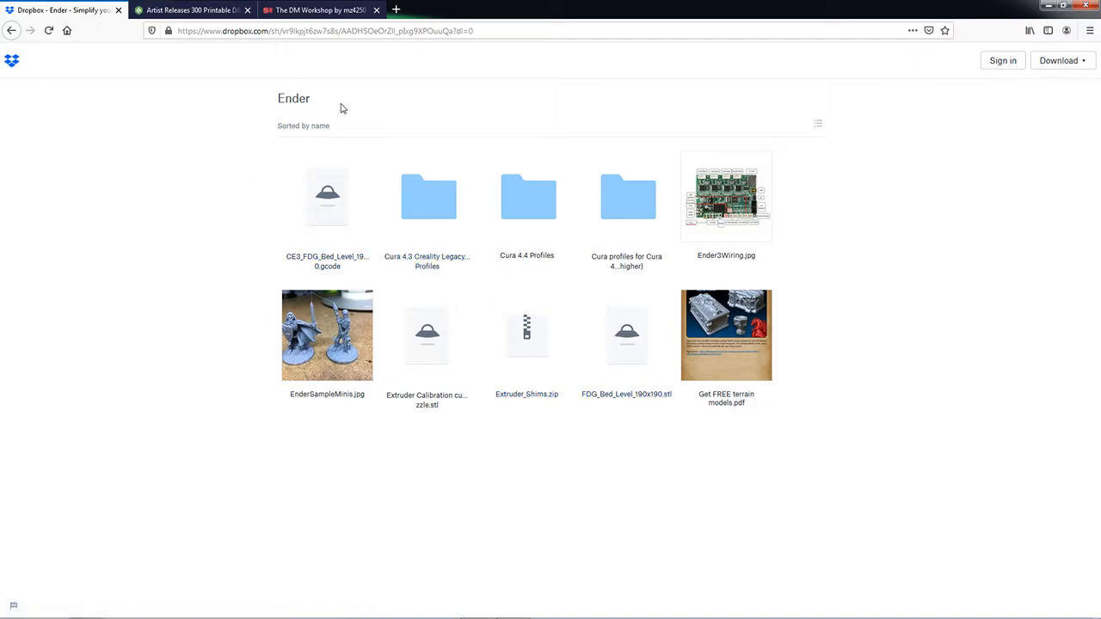
{"action": "mouse_move", "coordinate": [427, 261]}
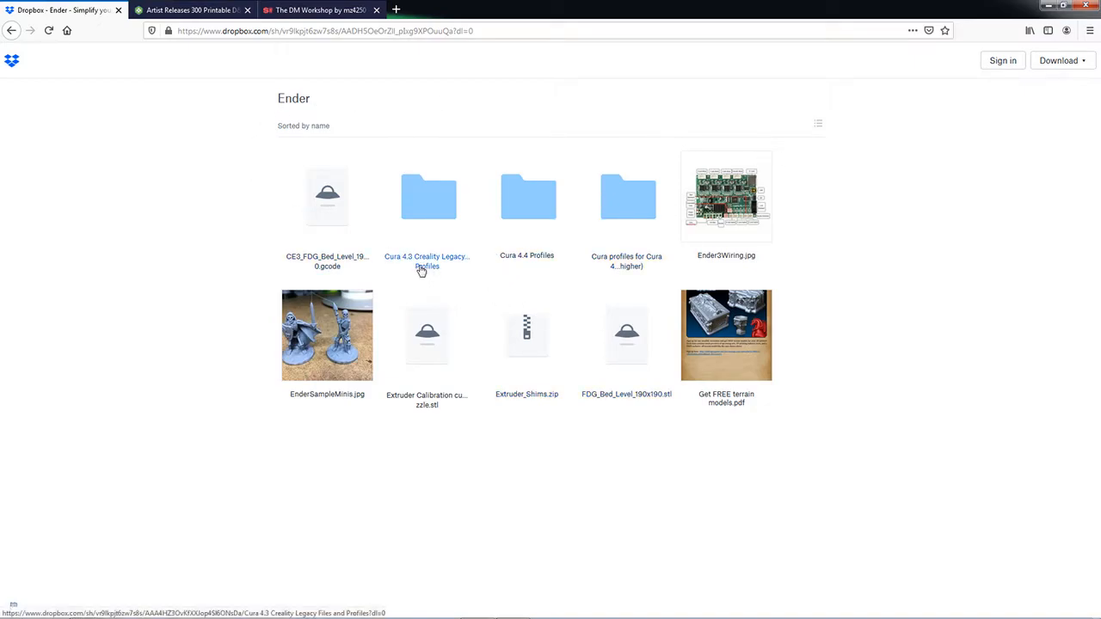
{"action": "mouse_move", "coordinate": [428, 261]}
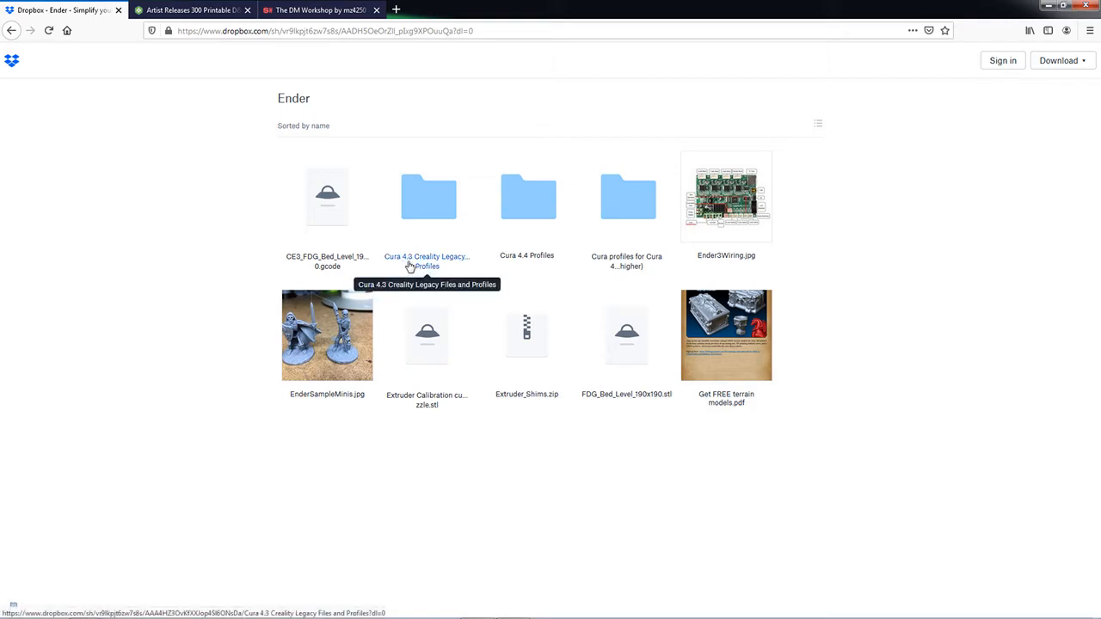
{"action": "mouse_move", "coordinate": [458, 266]}
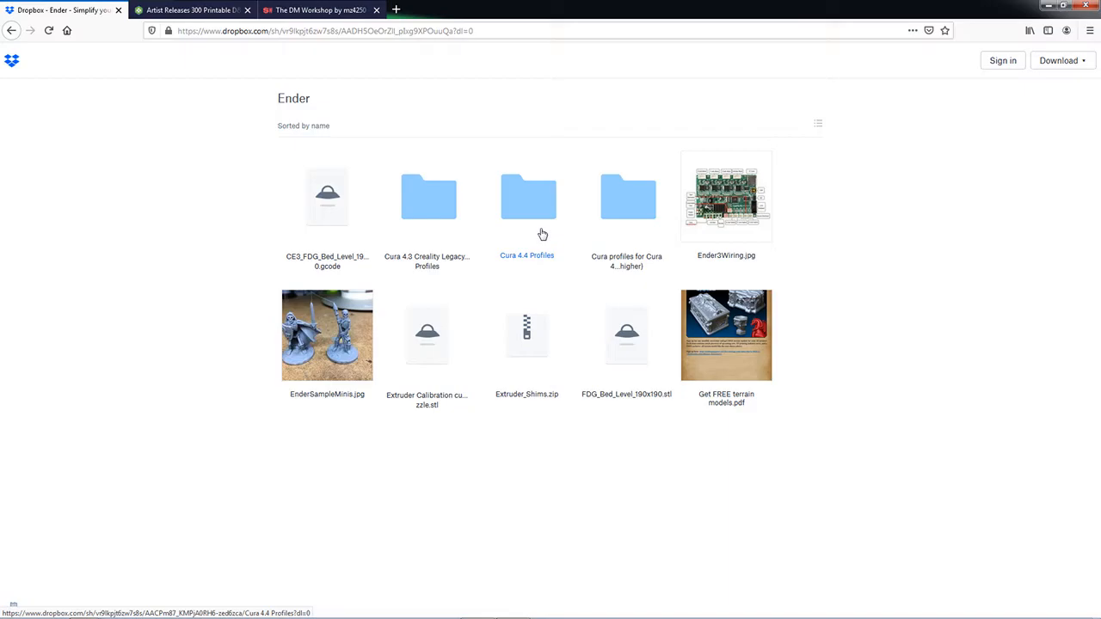
{"action": "left_click", "coordinate": [527, 196]}
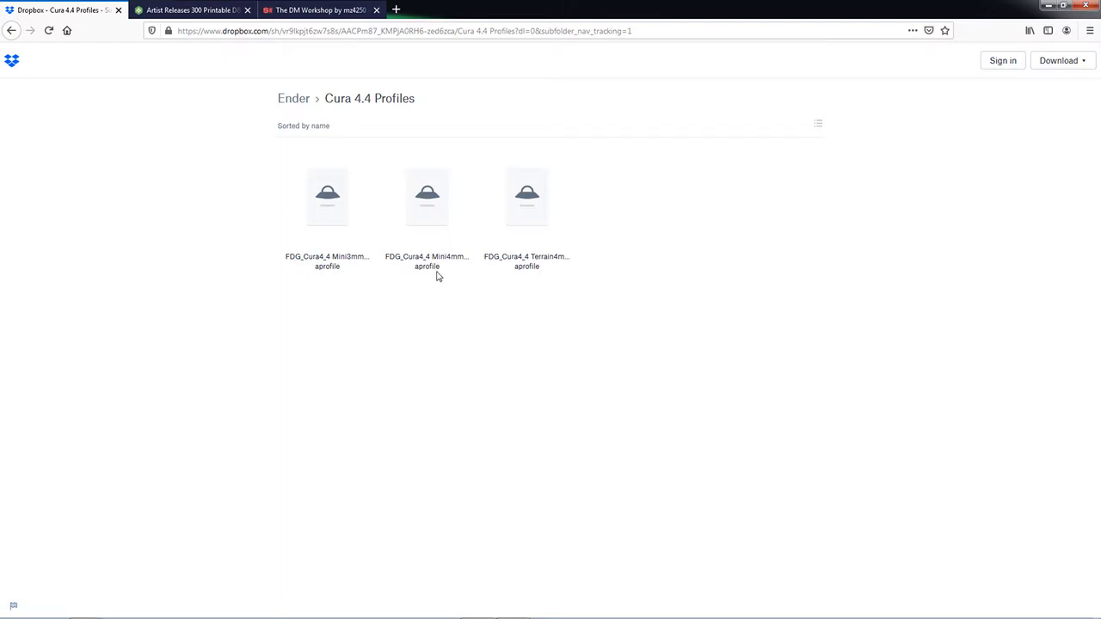
Step: Go back to Ender and open 'Cura 4.3 Creality Legacy Files and Profiles'
{"action": "left_click", "coordinate": [293, 98]}
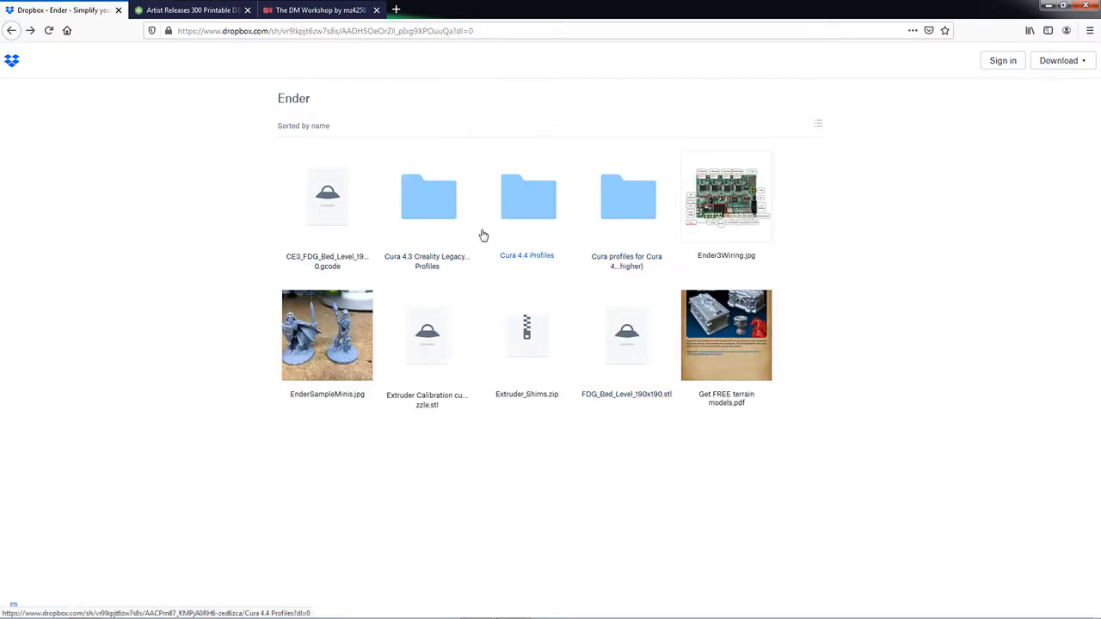
{"action": "left_click", "coordinate": [428, 196]}
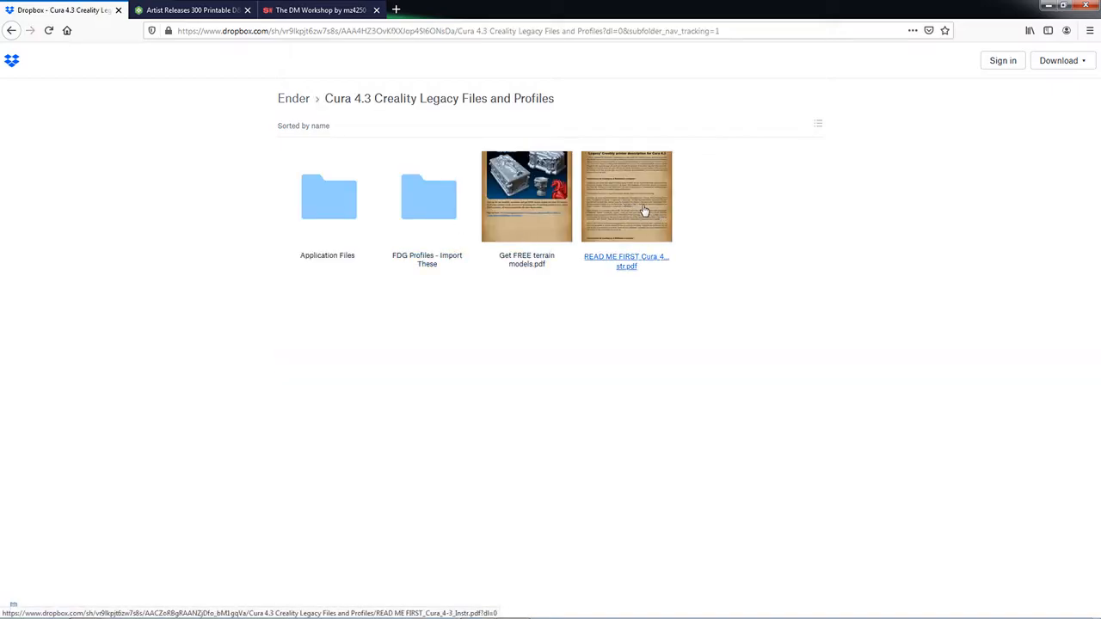
Step: Preview READ ME FIRST_Cura_4-3_Instr.pdf and scroll through the legacy printer instructions
{"action": "left_click", "coordinate": [626, 196]}
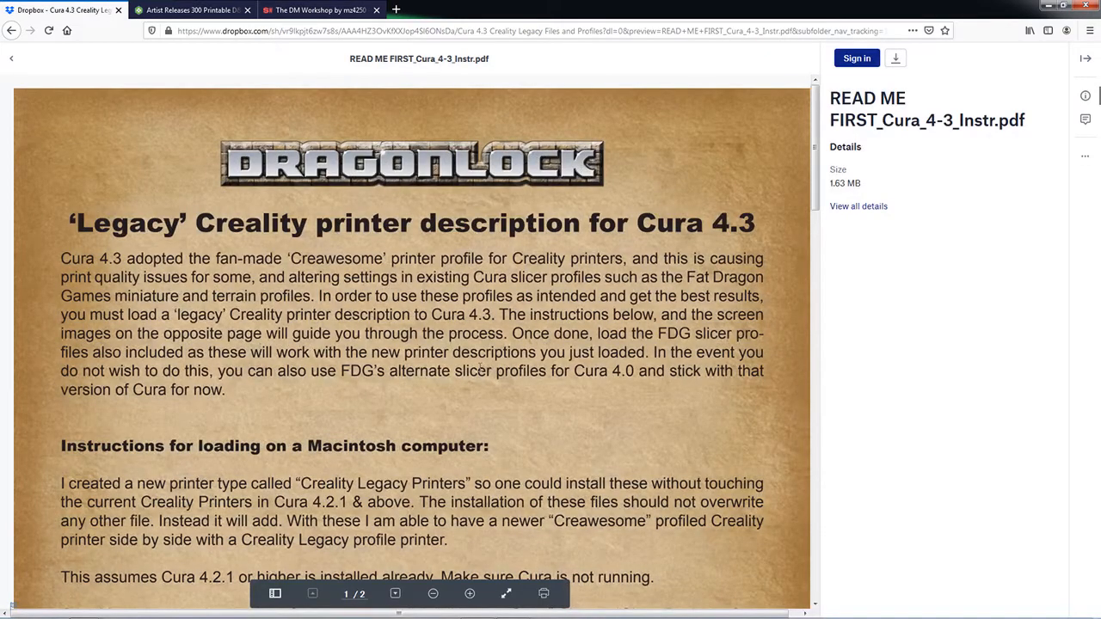
{"action": "scroll", "scroll_direction": "down", "scroll_amount": 3}
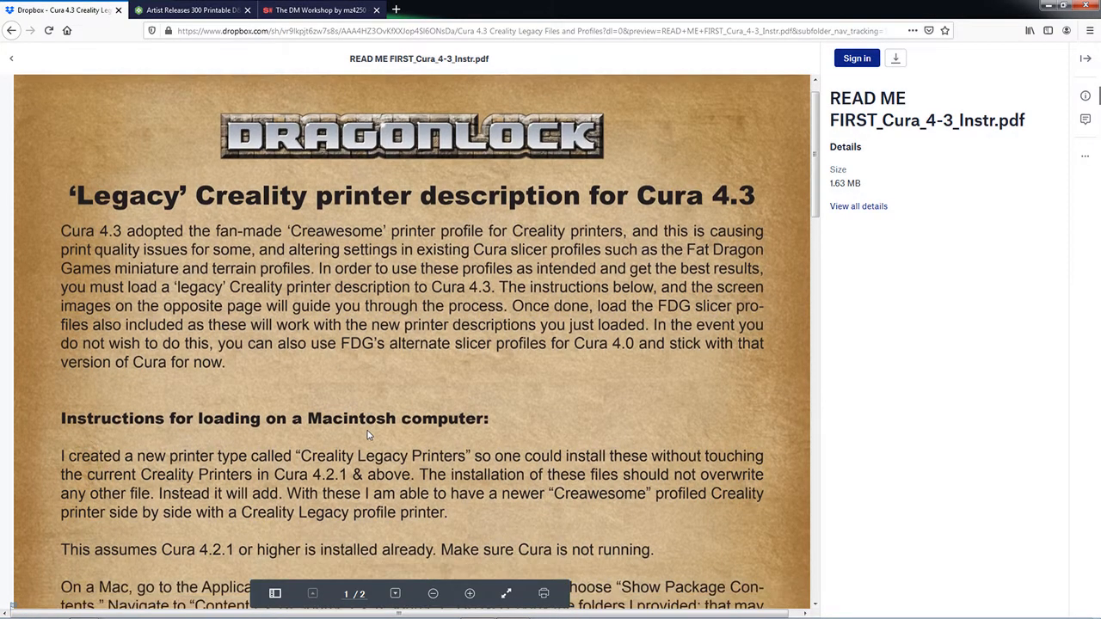
{"action": "scroll", "scroll_direction": "down", "scroll_amount": 3}
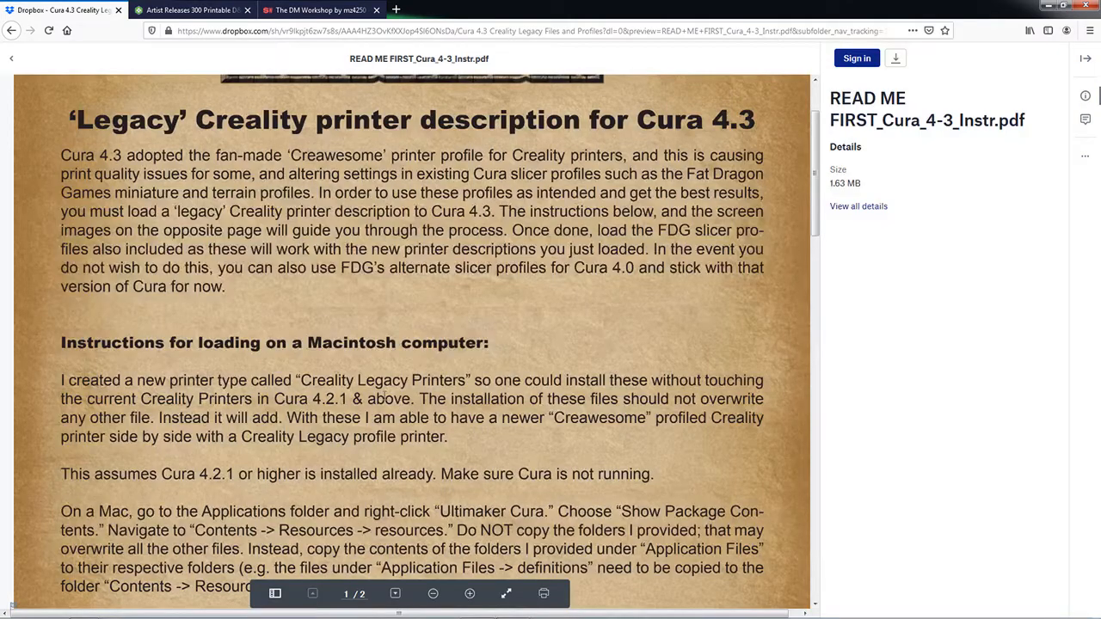
{"action": "scroll", "scroll_direction": "down", "scroll_amount": 3}
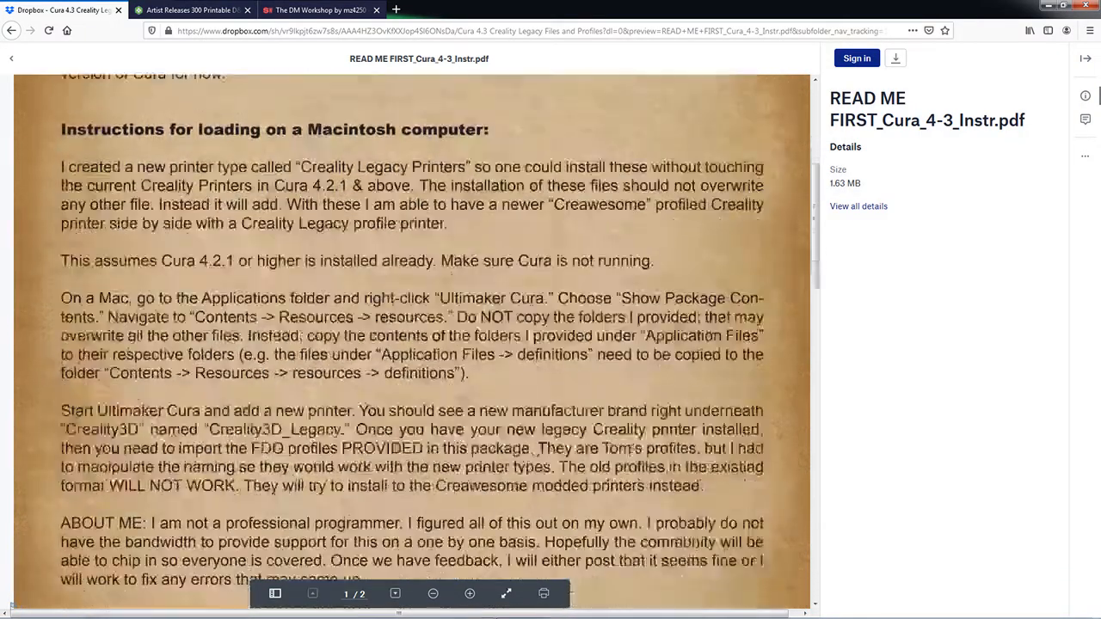
{"action": "scroll", "scroll_direction": "down", "scroll_amount": 3}
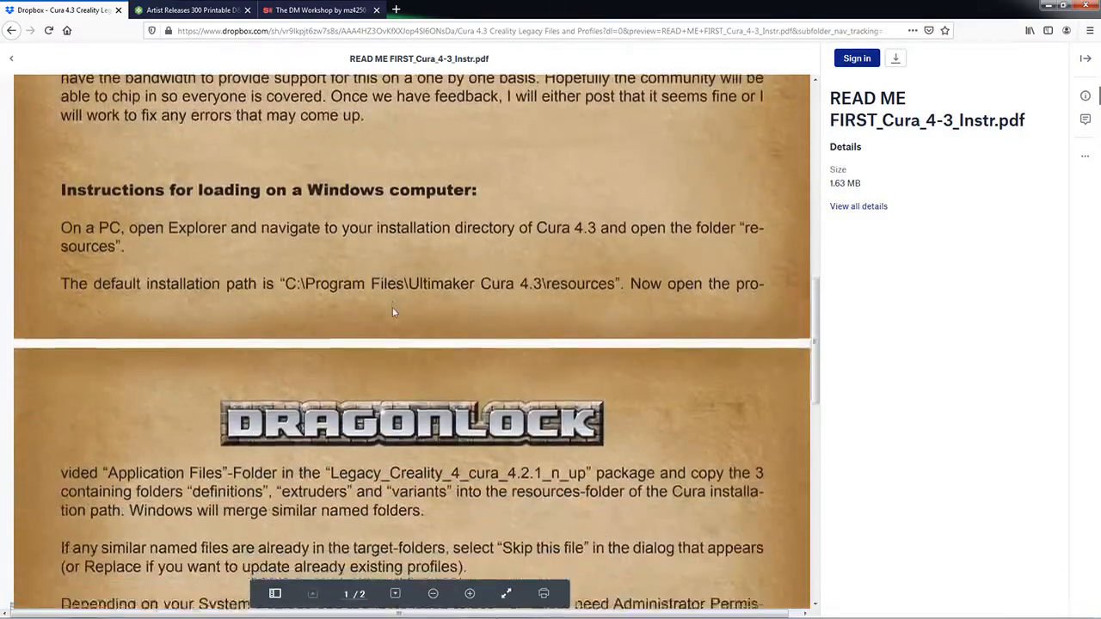
{"action": "scroll", "scroll_direction": "down", "scroll_amount": 3}
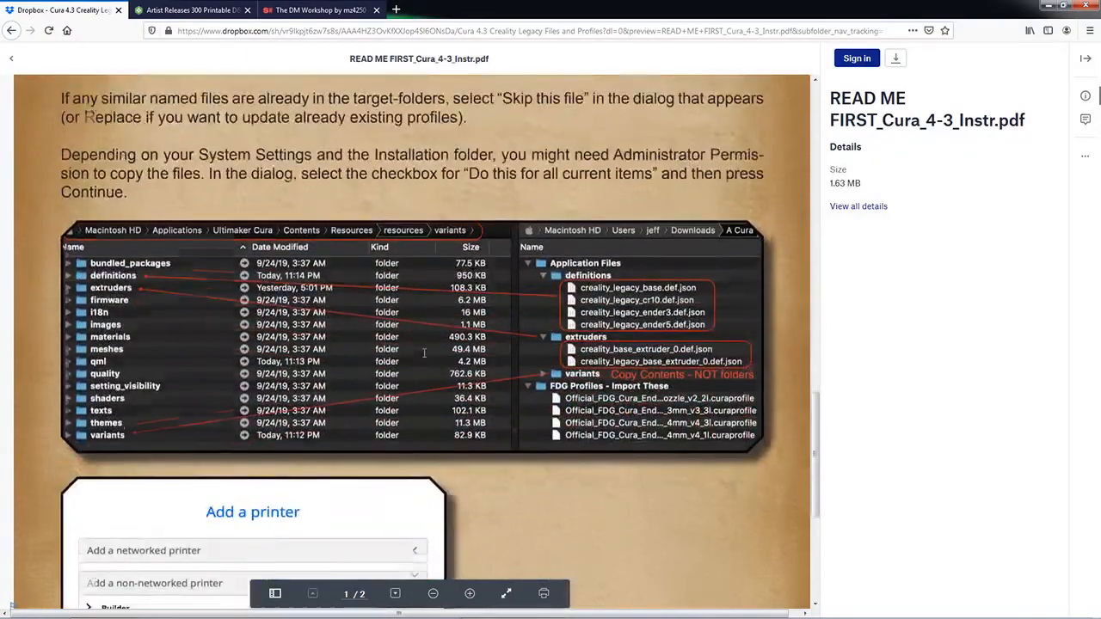
{"action": "scroll", "scroll_direction": "down", "scroll_amount": 3}
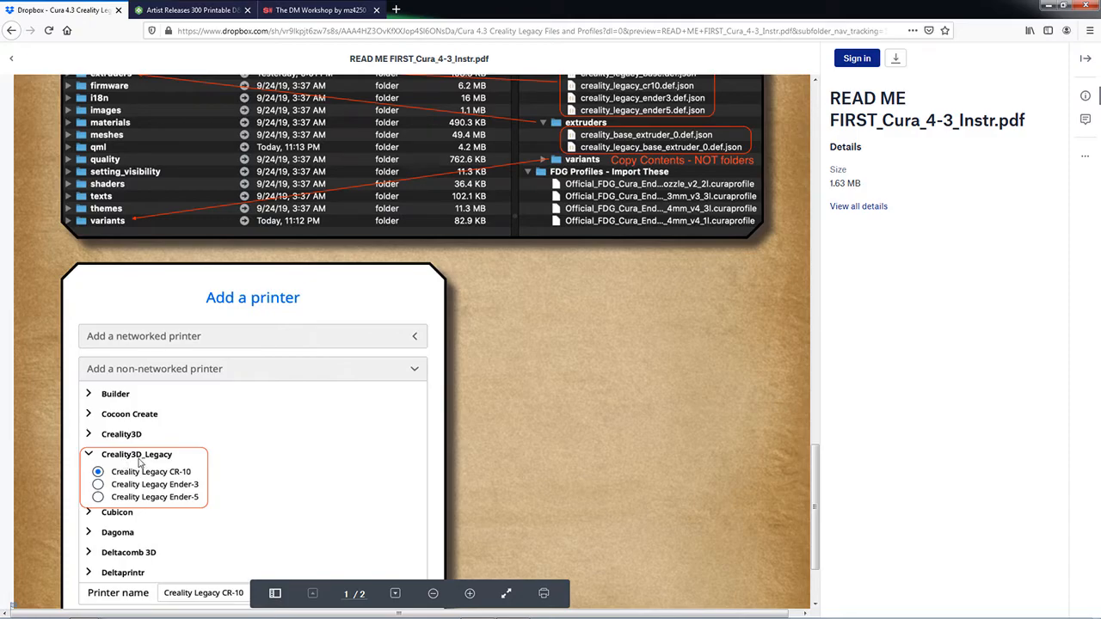
{"action": "mouse_move", "coordinate": [279, 487]}
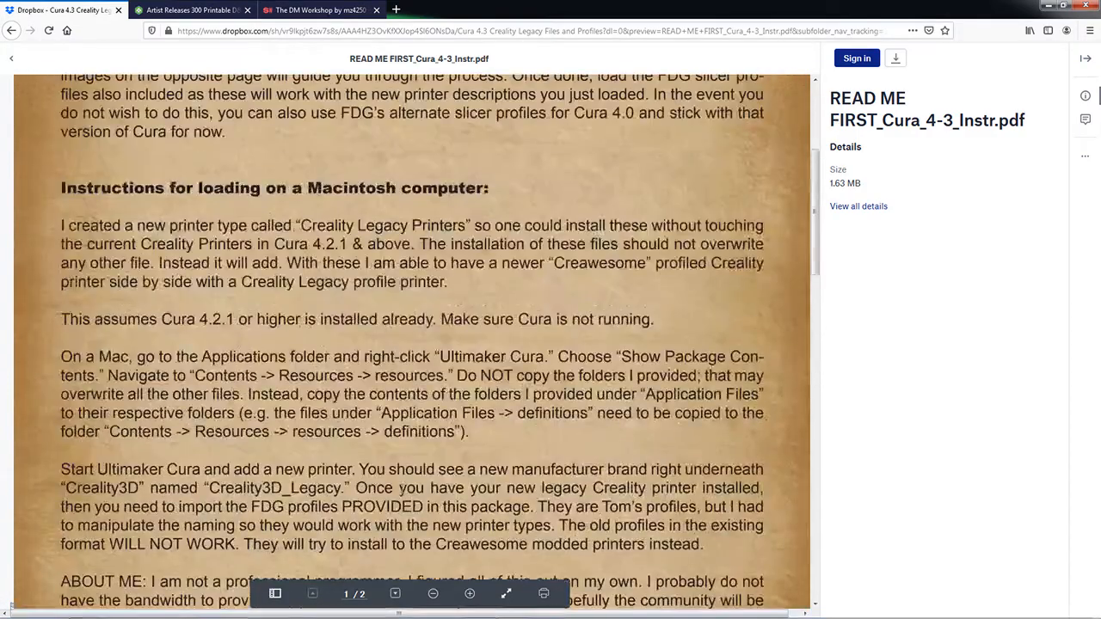
{"action": "scroll", "scroll_direction": "up", "scroll_amount": 3}
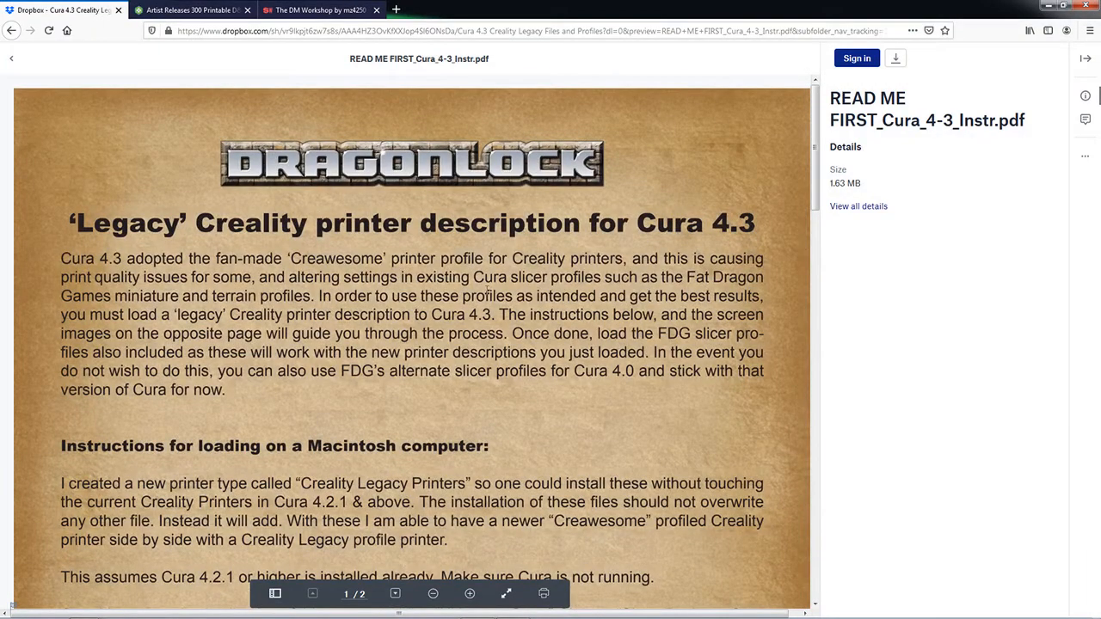
{"action": "mouse_move", "coordinate": [281, 118]}
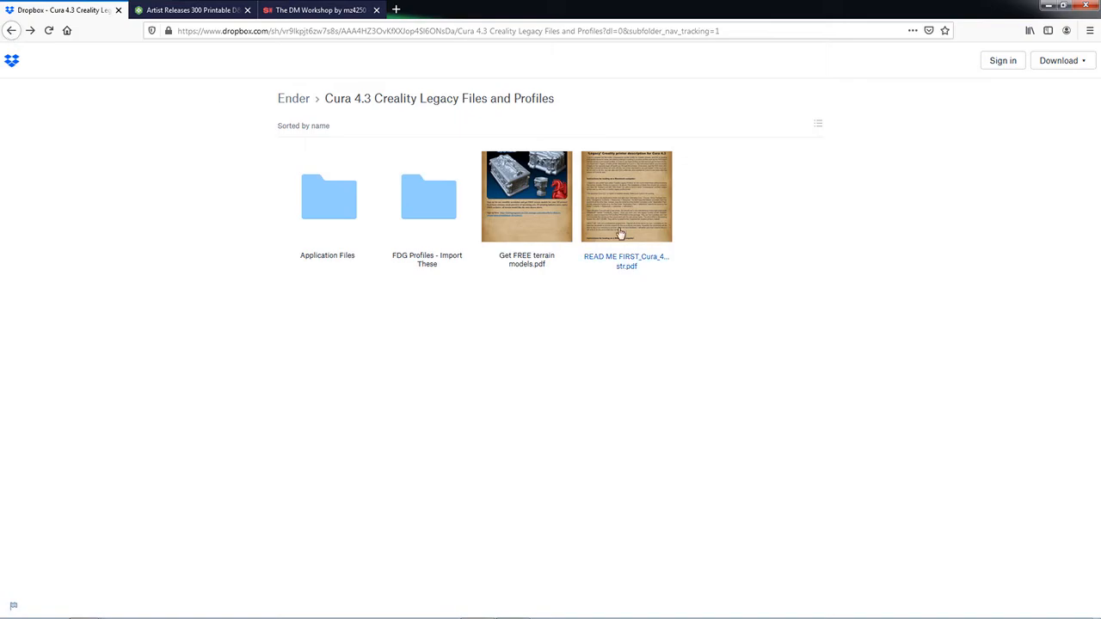
{"action": "mouse_move", "coordinate": [329, 198]}
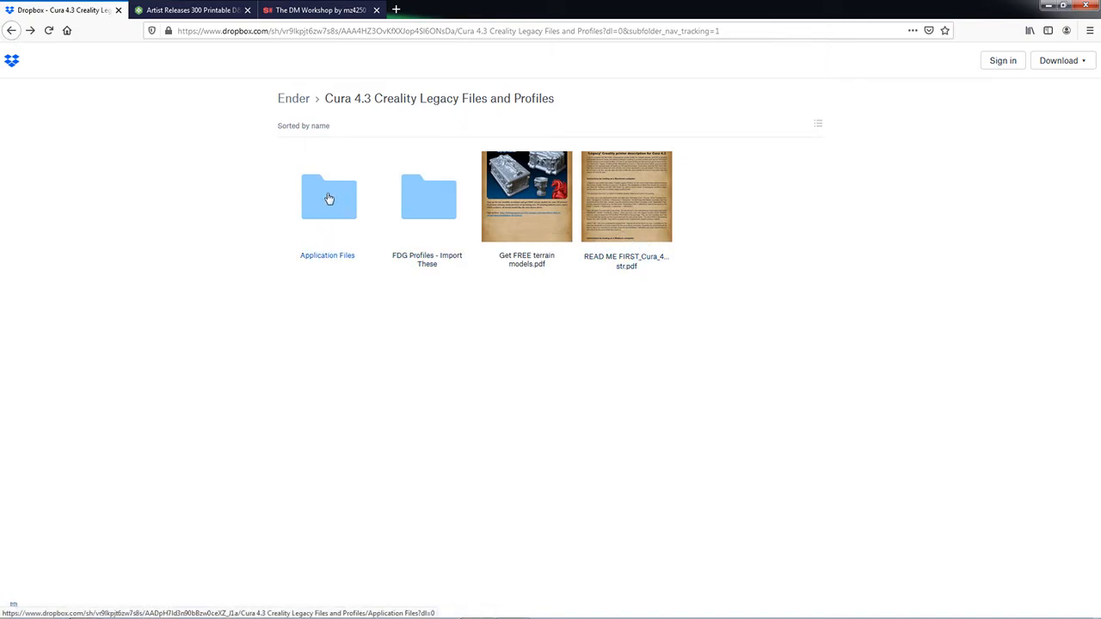
{"action": "mouse_move", "coordinate": [319, 206]}
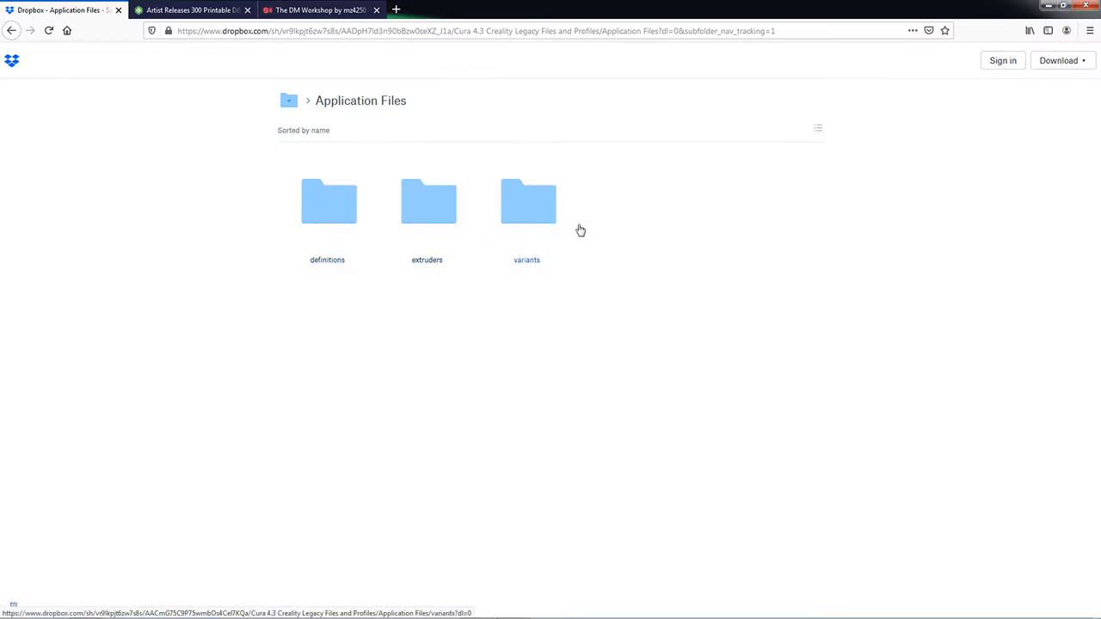
{"action": "mouse_move", "coordinate": [86, 579]}
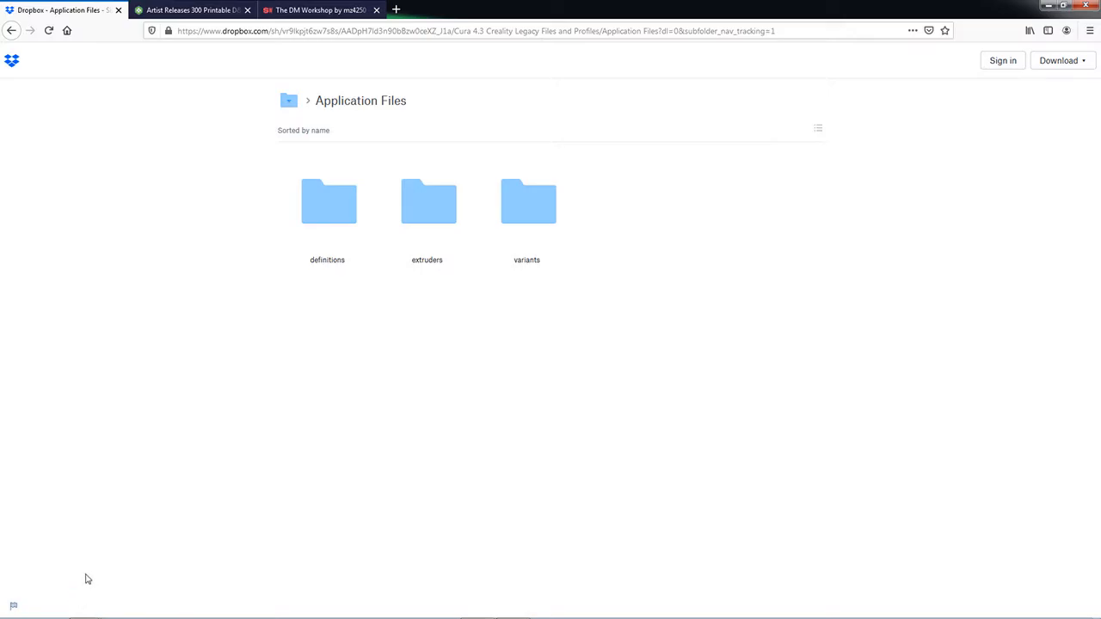
{"action": "mouse_move", "coordinate": [83, 609]}
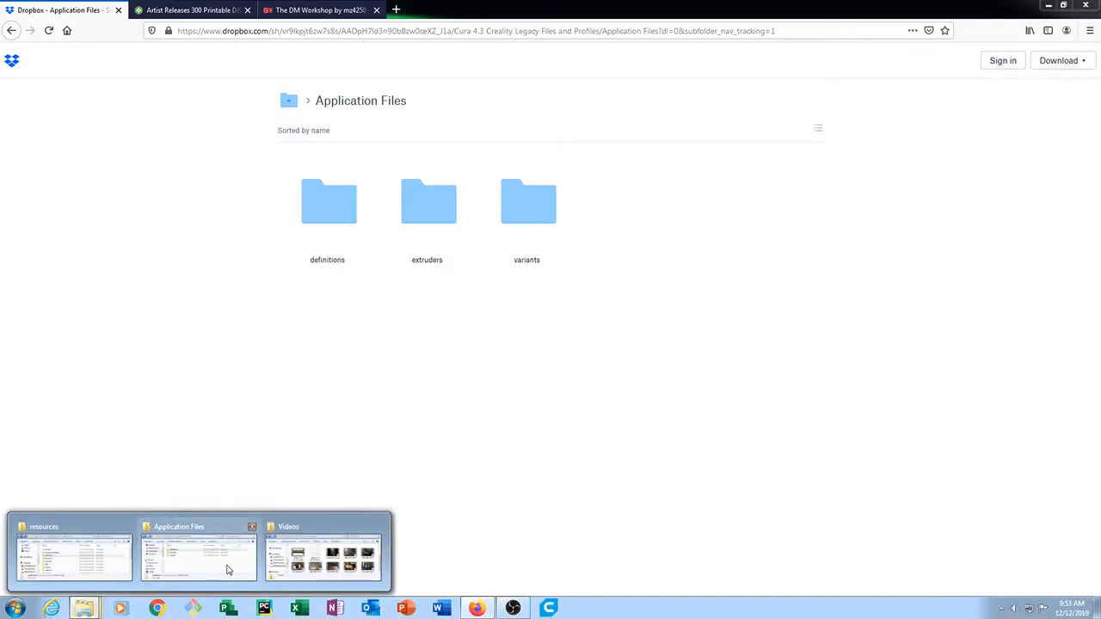
Step: Switch to the local Application Files Explorer window with definitions, extruders and variants
{"action": "left_click", "coordinate": [198, 555]}
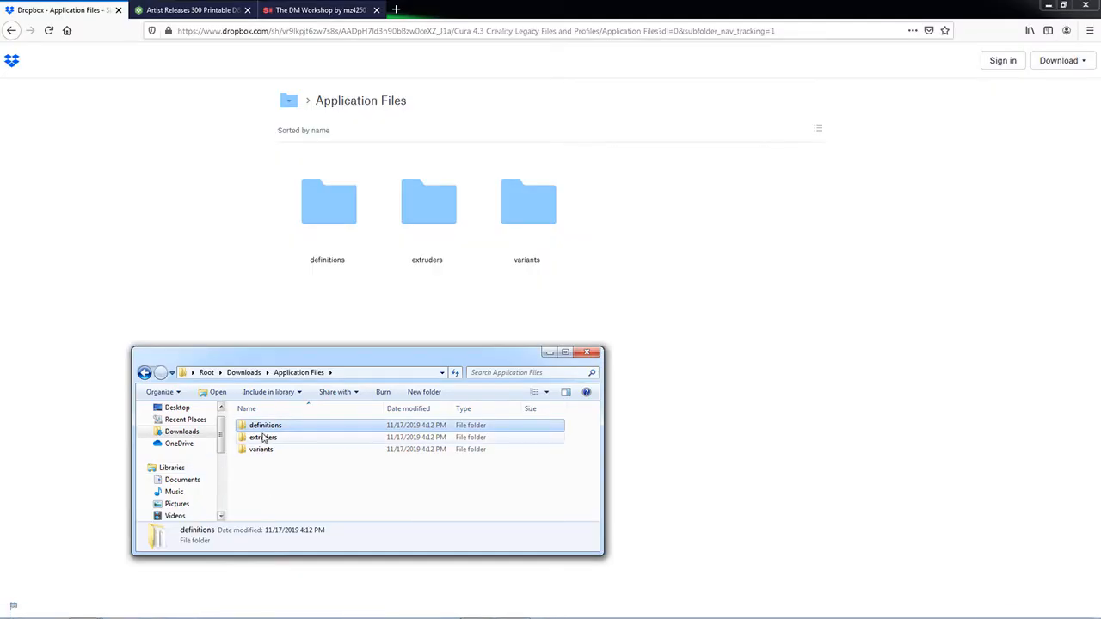
{"action": "left_click", "coordinate": [260, 449]}
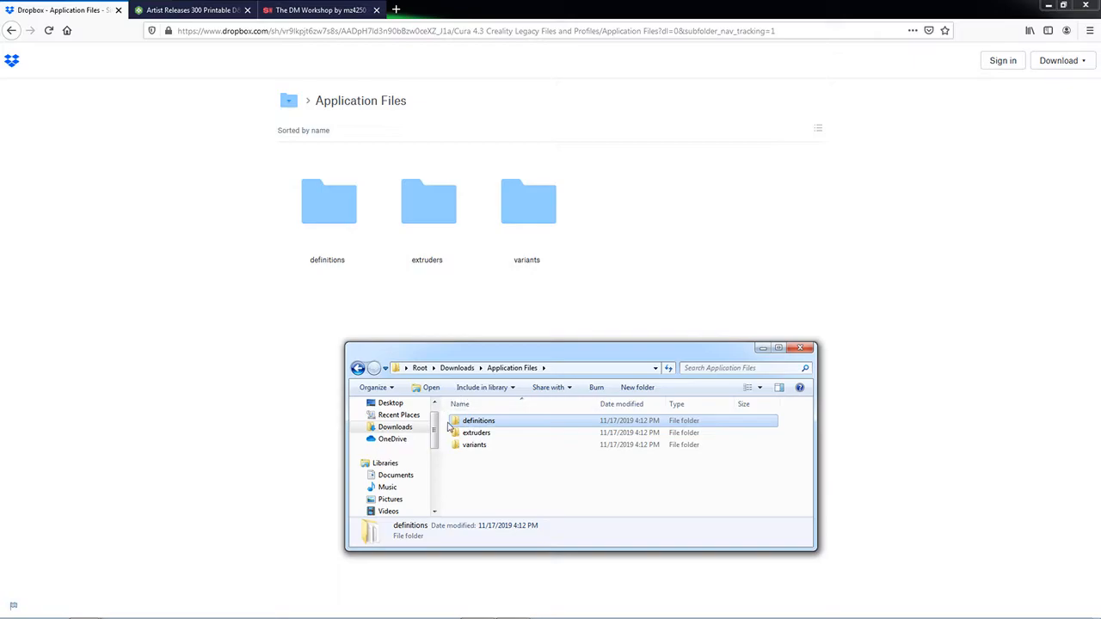
{"action": "mouse_move", "coordinate": [514, 462]}
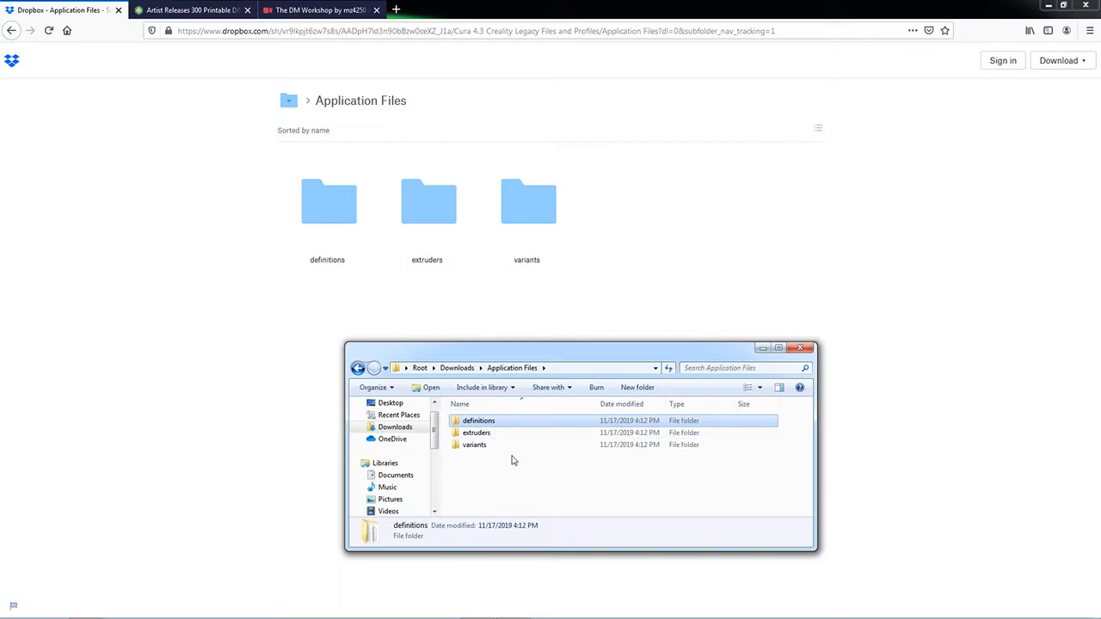
{"action": "mouse_move", "coordinate": [508, 478]}
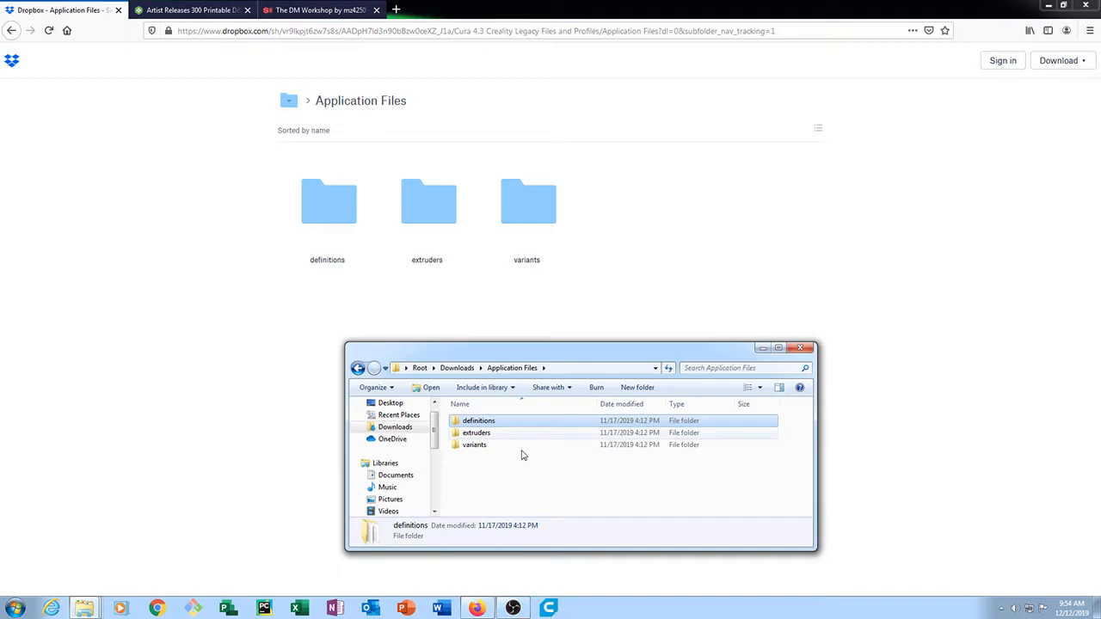
{"action": "mouse_move", "coordinate": [84, 609]}
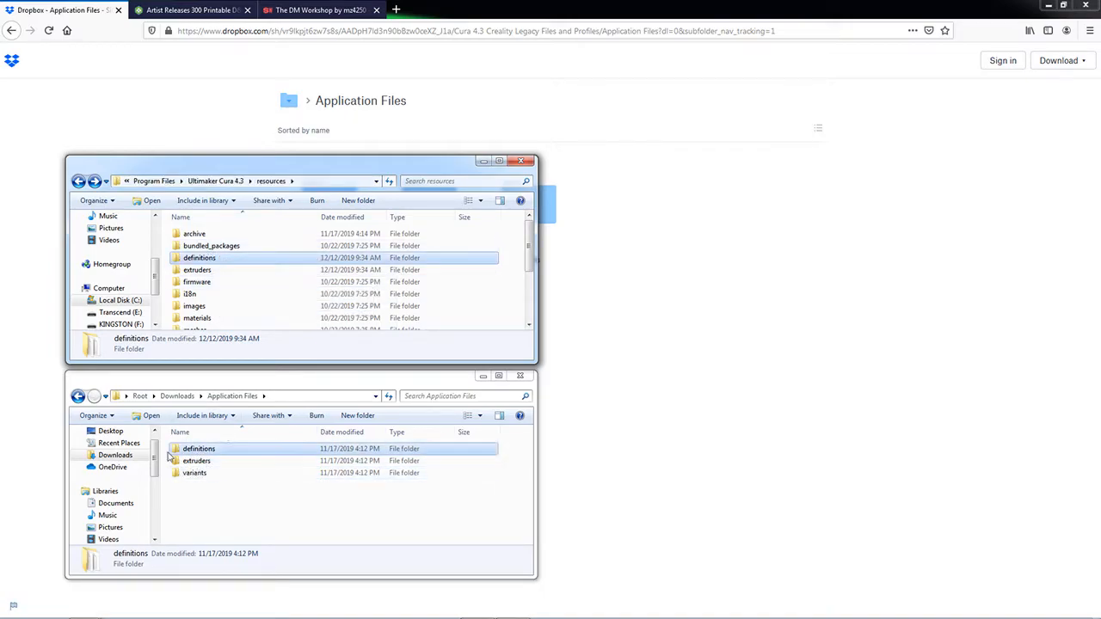
{"action": "mouse_move", "coordinate": [198, 269]}
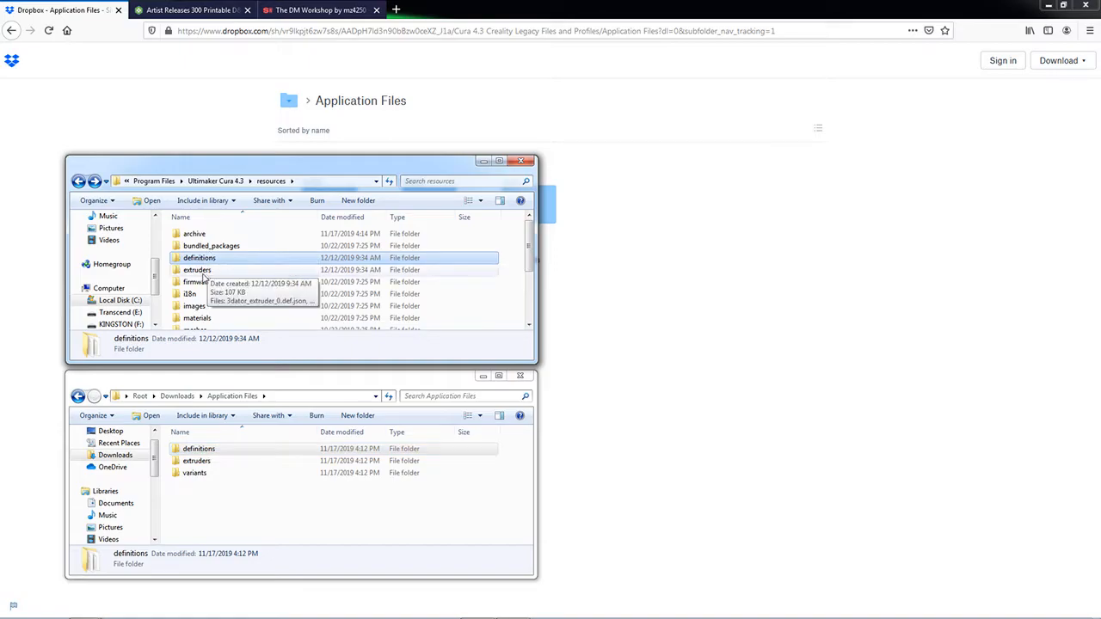
Step: Paste the definitions, extruders and variants folders into Cura 4.3's resources folder
{"action": "scroll", "scroll_direction": "down", "scroll_amount": 3}
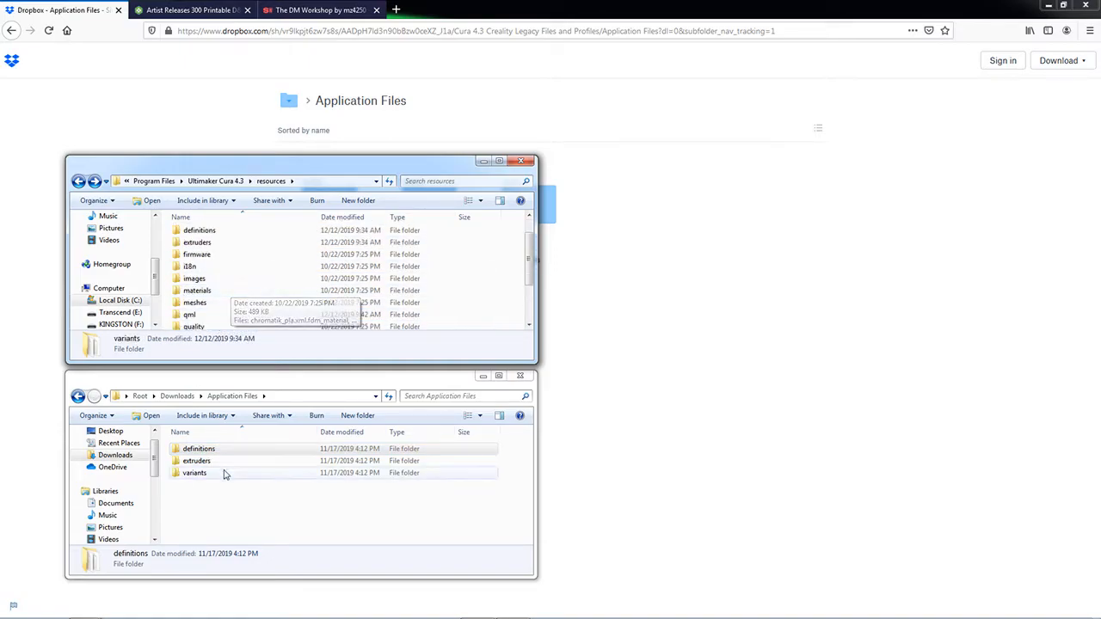
{"action": "left_click_drag", "start_coordinate": [177, 447], "coordinate": [202, 486]}
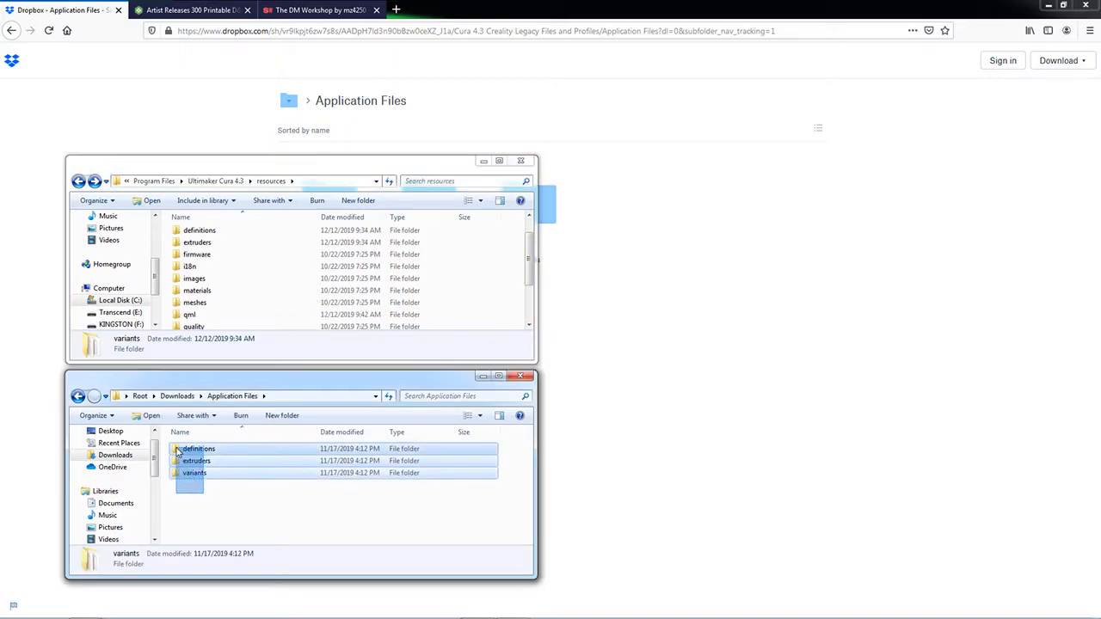
{"action": "right_click", "coordinate": [195, 460]}
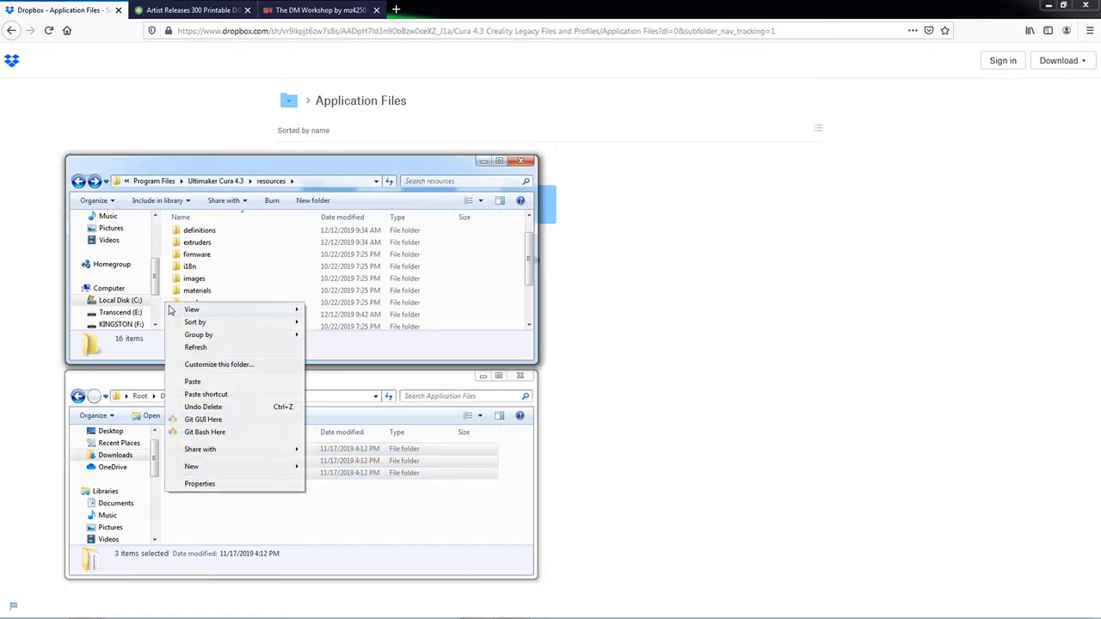
{"action": "left_click", "coordinate": [193, 381]}
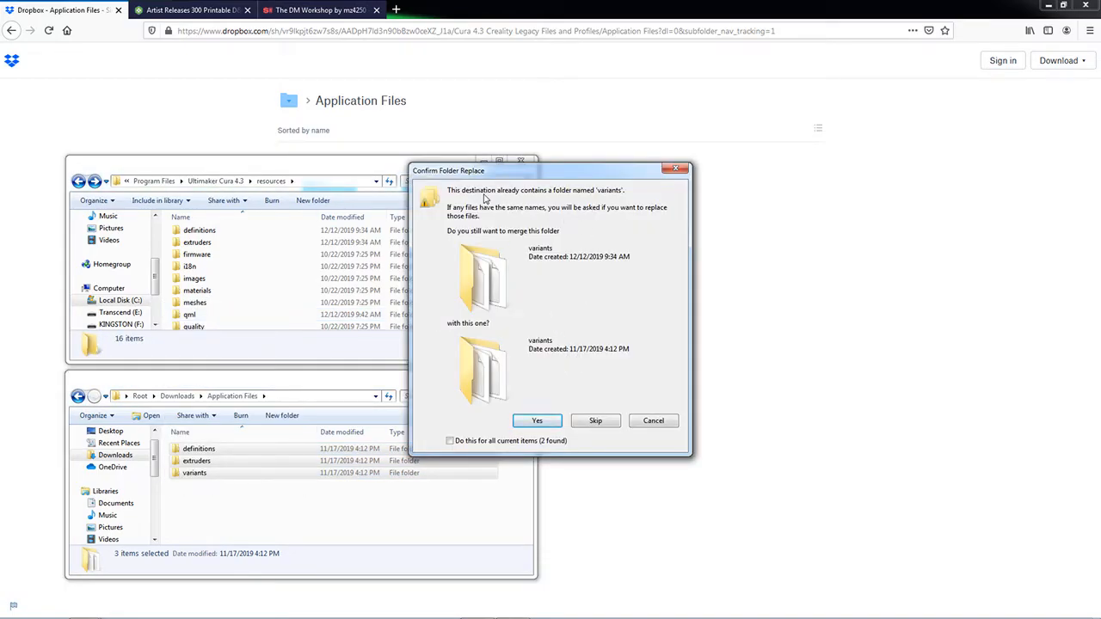
{"action": "mouse_move", "coordinate": [583, 201]}
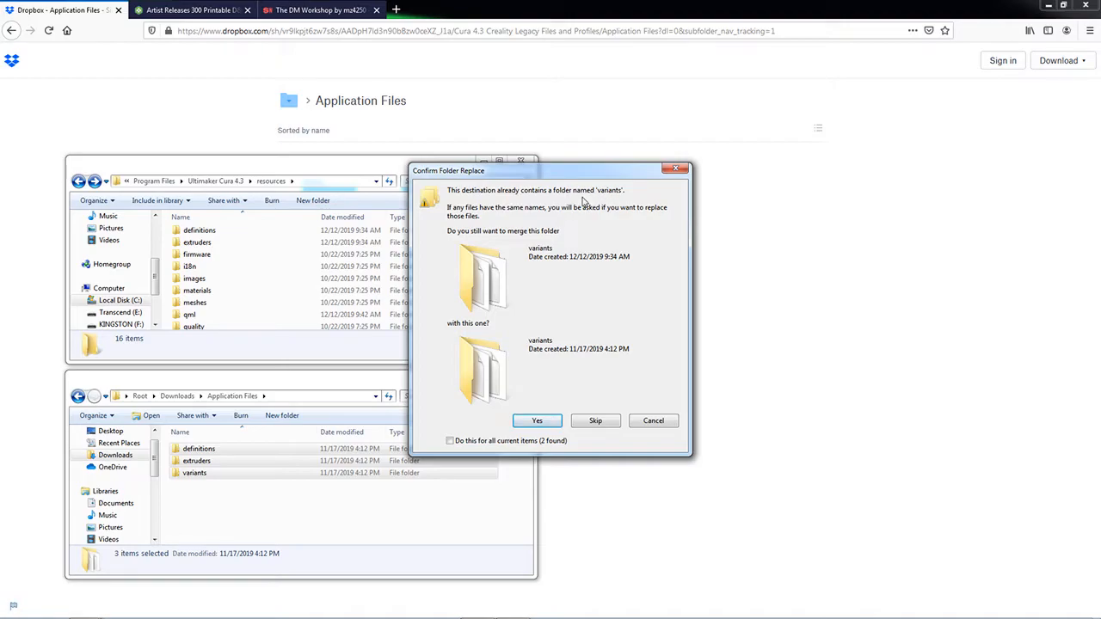
{"action": "mouse_move", "coordinate": [594, 228]}
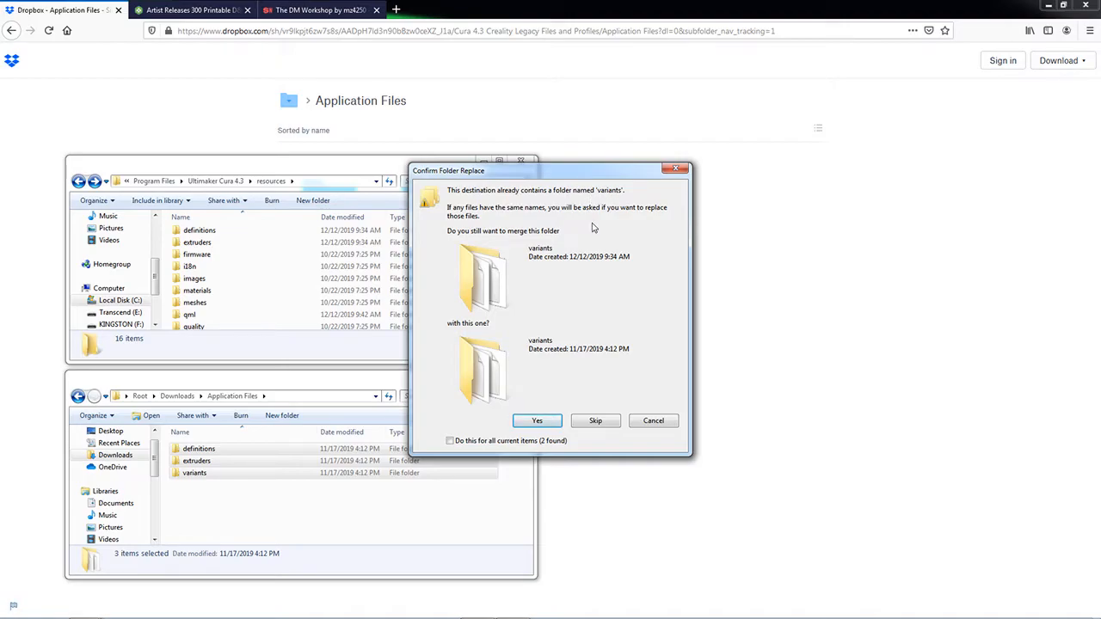
{"action": "mouse_move", "coordinate": [591, 290]}
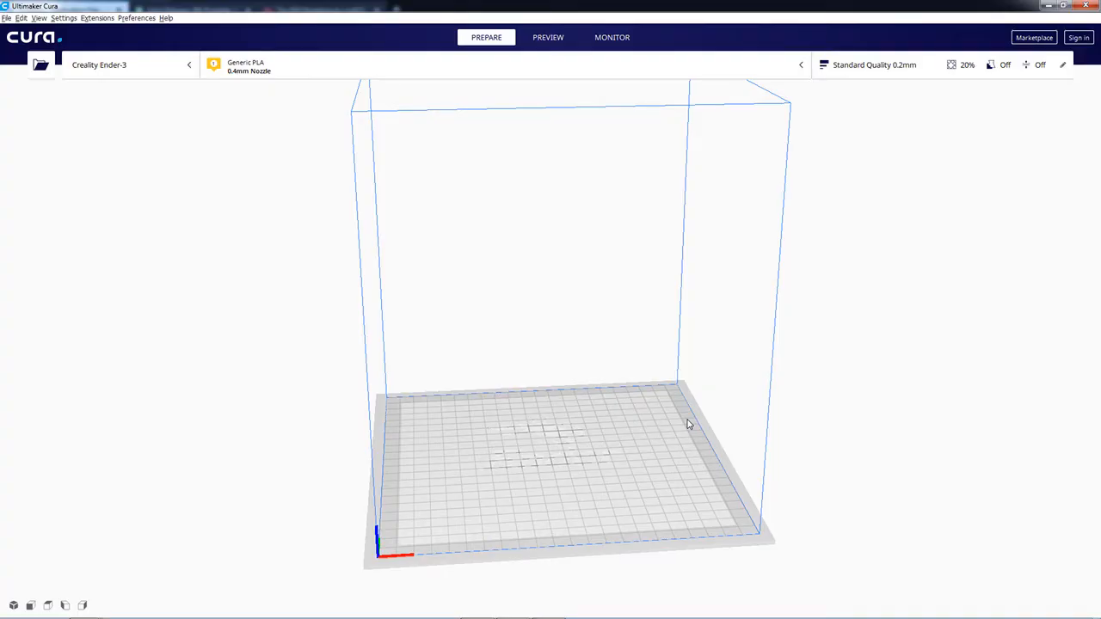
{"action": "mouse_move", "coordinate": [565, 491]}
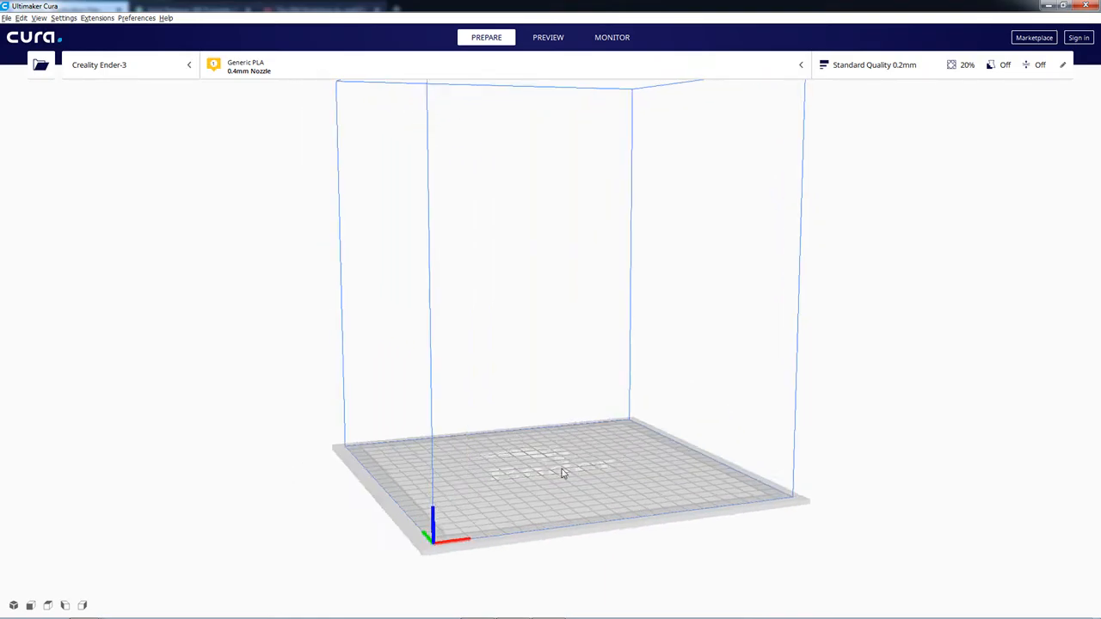
Step: Orbit and tilt the camera around the empty Ender-3 build plate
{"action": "left_click_drag", "start_coordinate": [563, 473], "coordinate": [592, 453]}
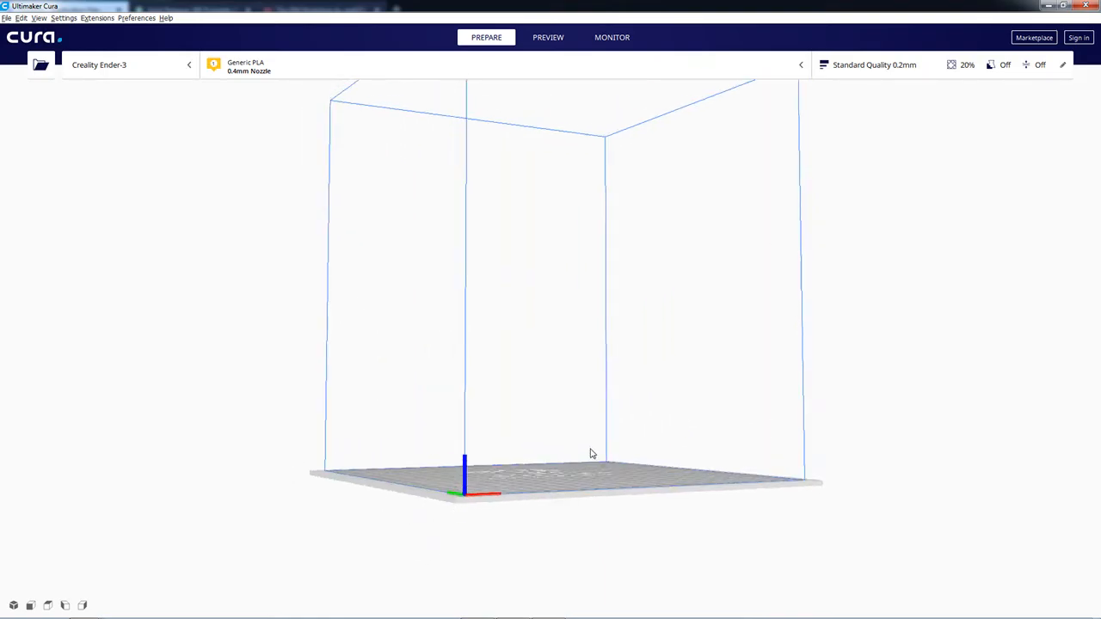
{"action": "left_click_drag", "start_coordinate": [591, 454], "coordinate": [654, 438]}
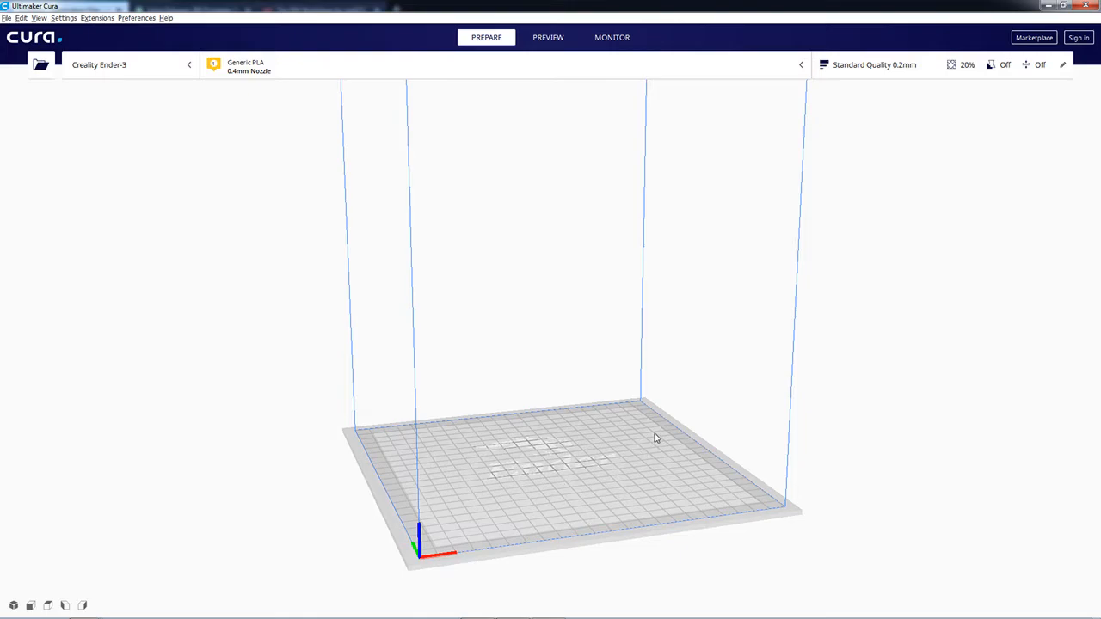
{"action": "mouse_move", "coordinate": [606, 321]}
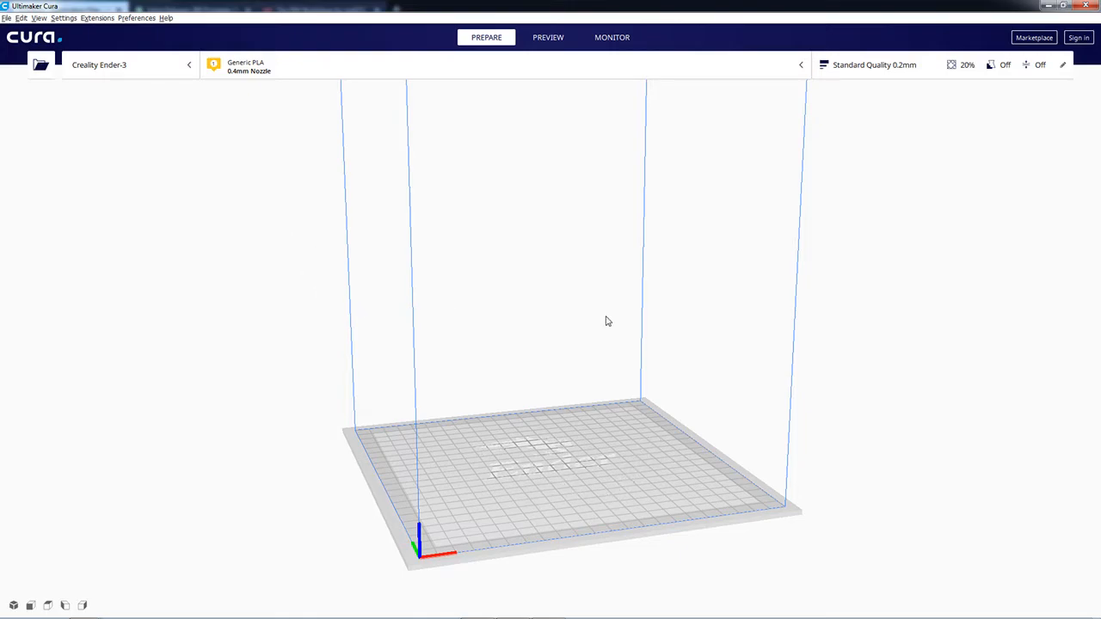
{"action": "mouse_move", "coordinate": [588, 476]}
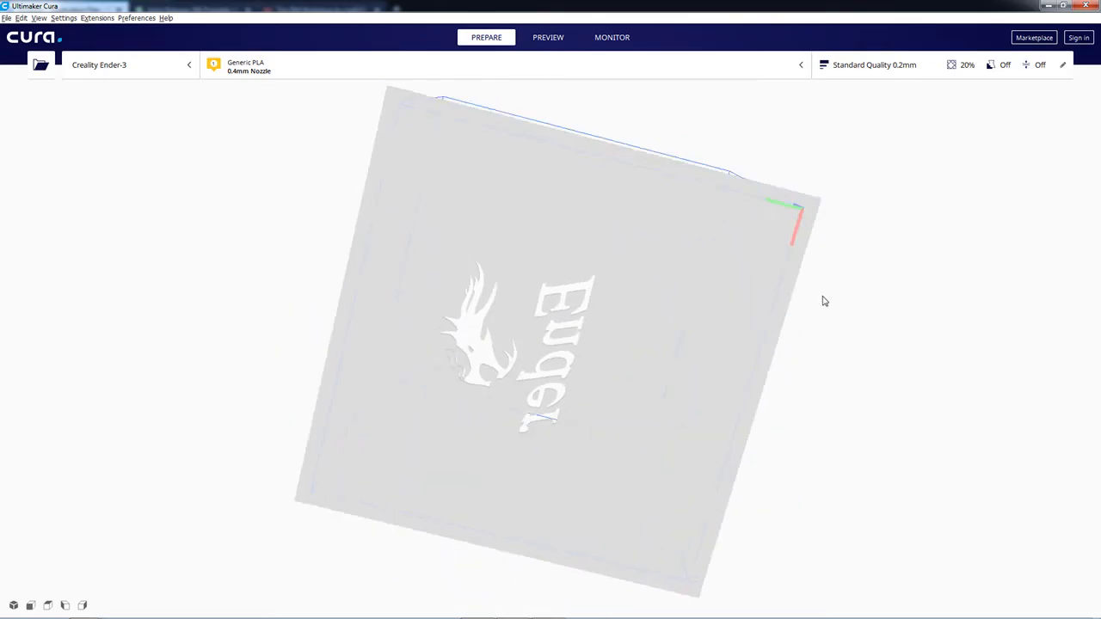
Step: Orbit below and back above the plate, check the View menu, then choose Add Printer
{"action": "left_click_drag", "start_coordinate": [824, 301], "coordinate": [512, 311]}
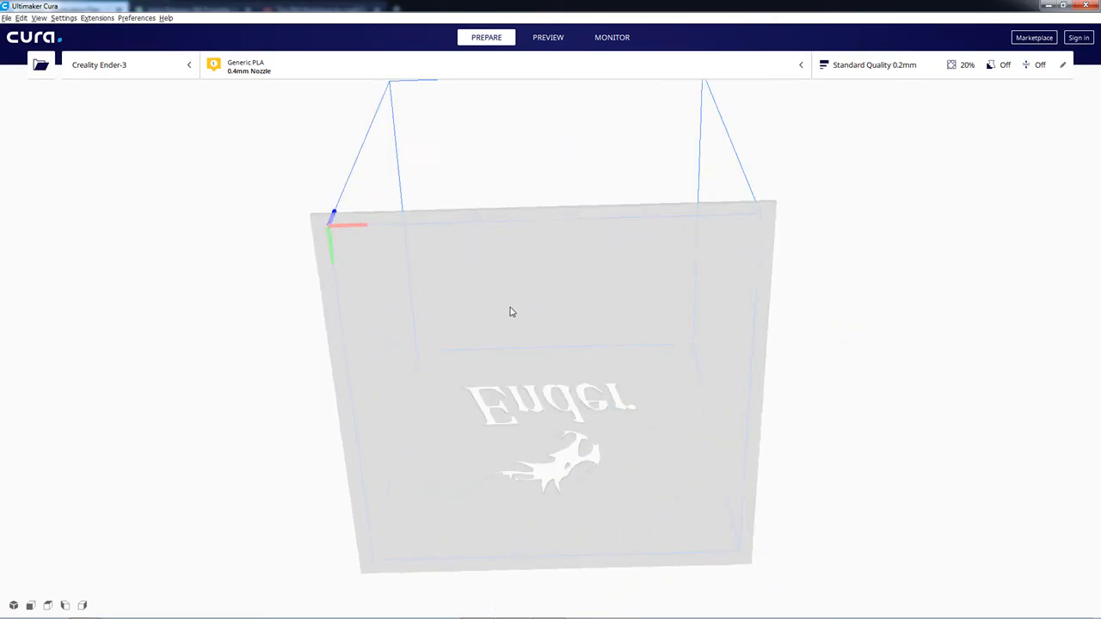
{"action": "left_click_drag", "start_coordinate": [512, 312], "coordinate": [426, 382]}
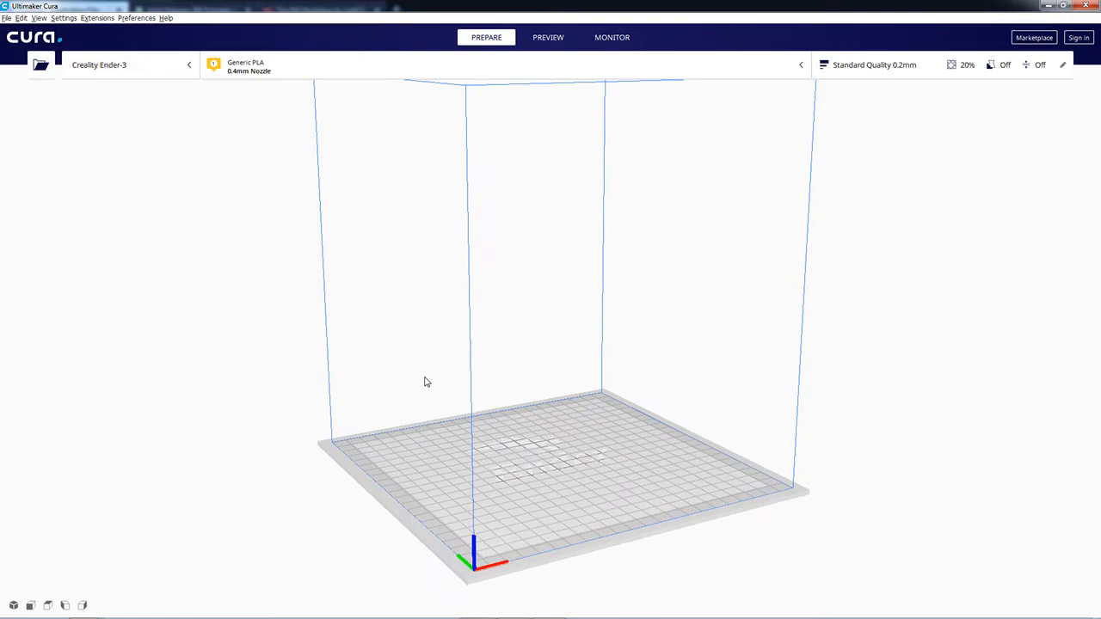
{"action": "left_click", "coordinate": [39, 18]}
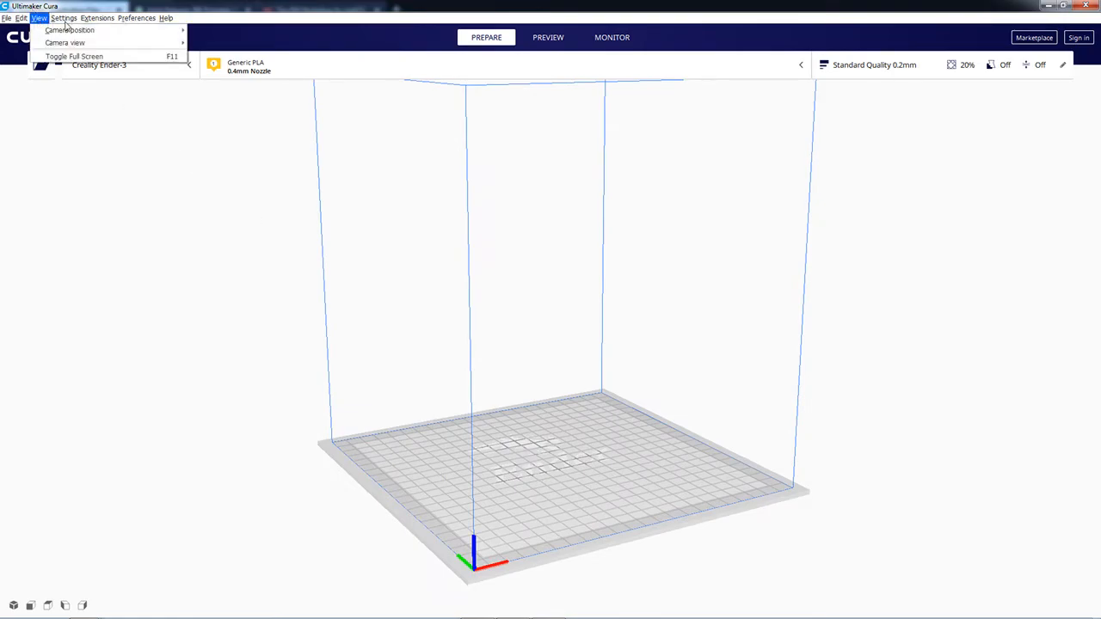
{"action": "left_click", "coordinate": [64, 17]}
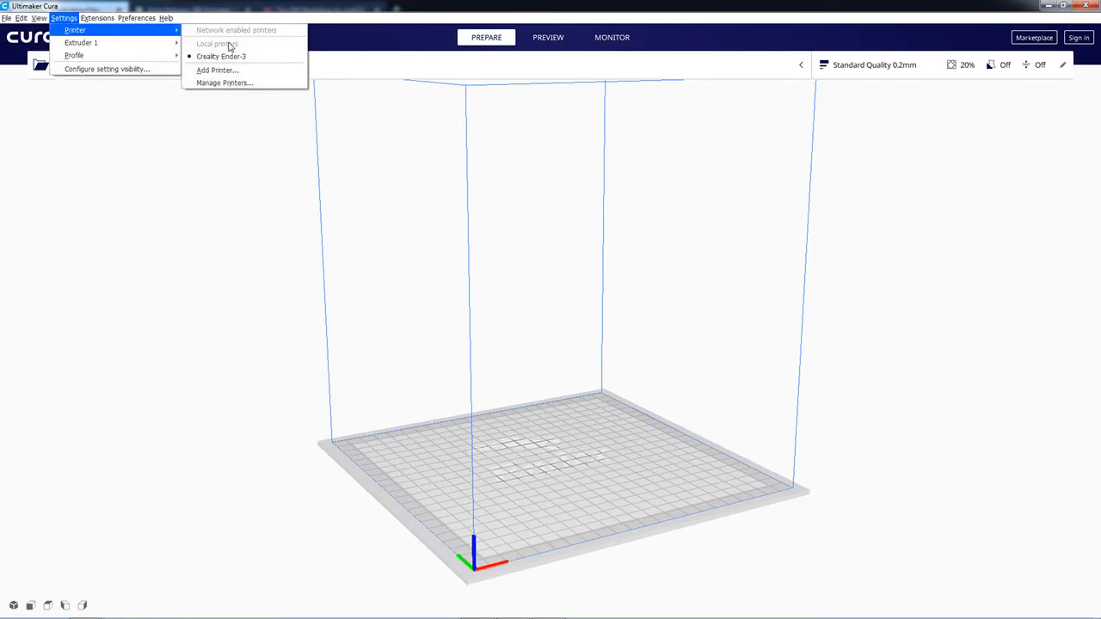
{"action": "left_click", "coordinate": [217, 70]}
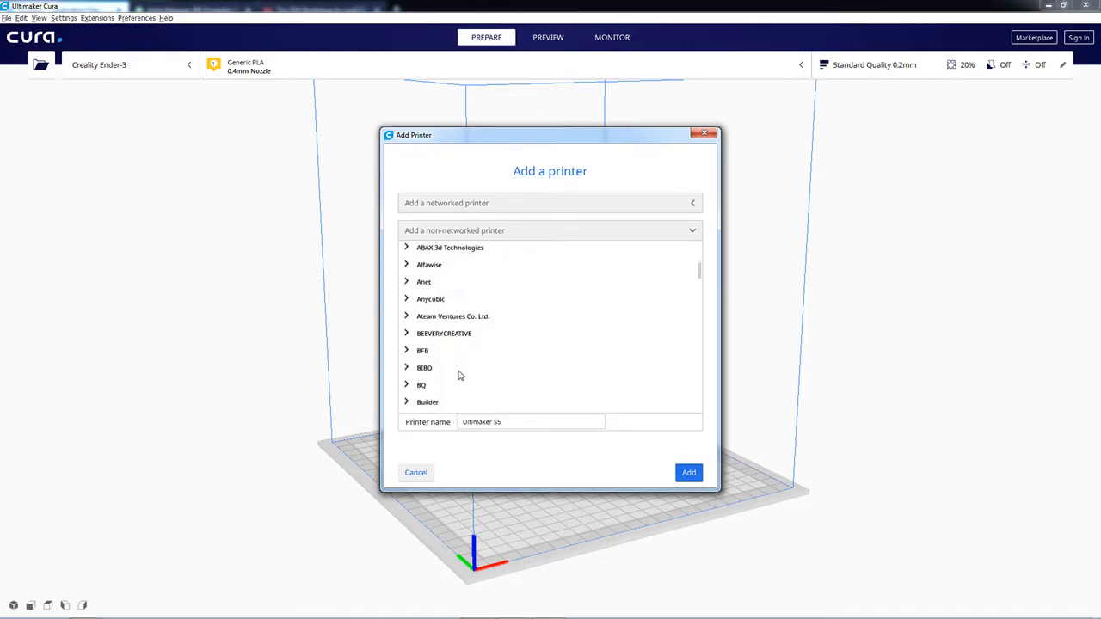
Step: Add the Creality Legacy Ender 3 from the non-networked printer list
{"action": "scroll", "scroll_direction": "down", "scroll_amount": 3}
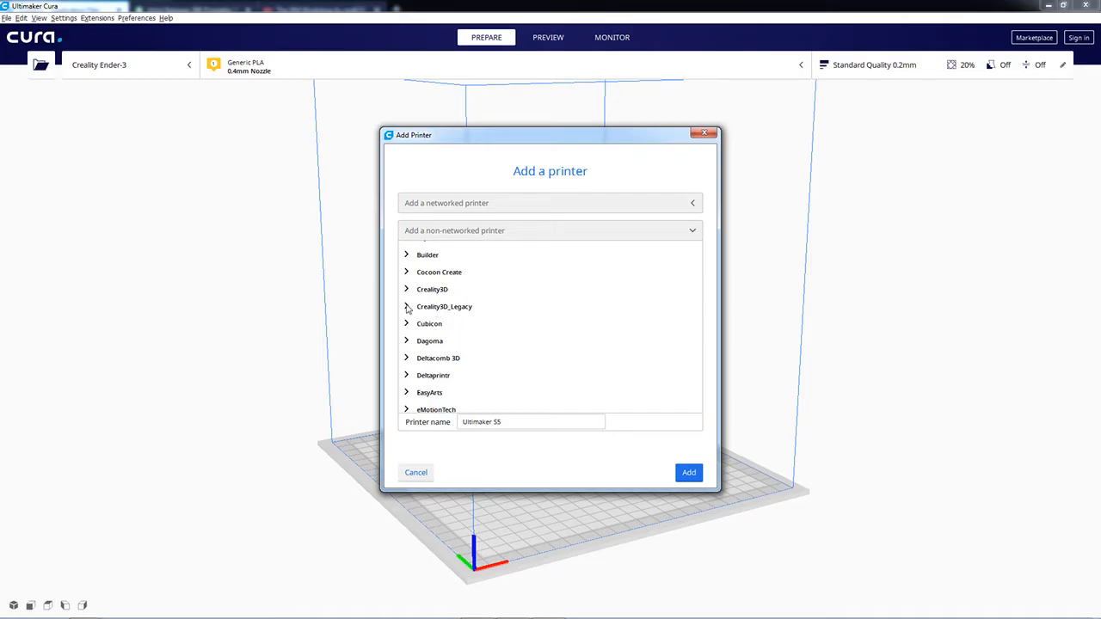
{"action": "scroll", "scroll_direction": "down", "scroll_amount": 3}
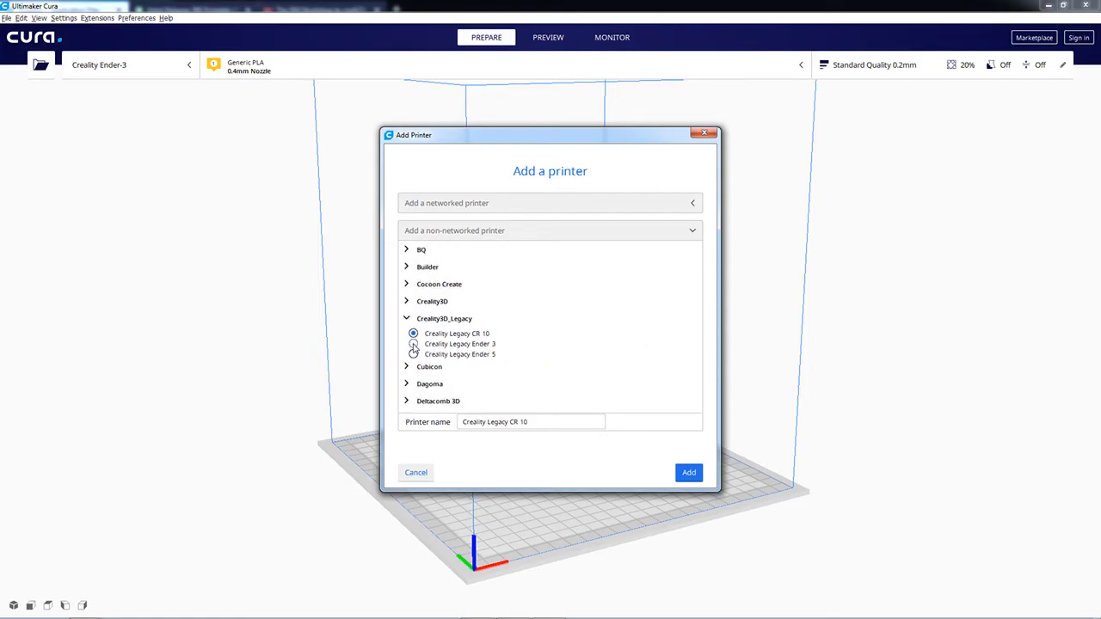
{"action": "left_click", "coordinate": [414, 344]}
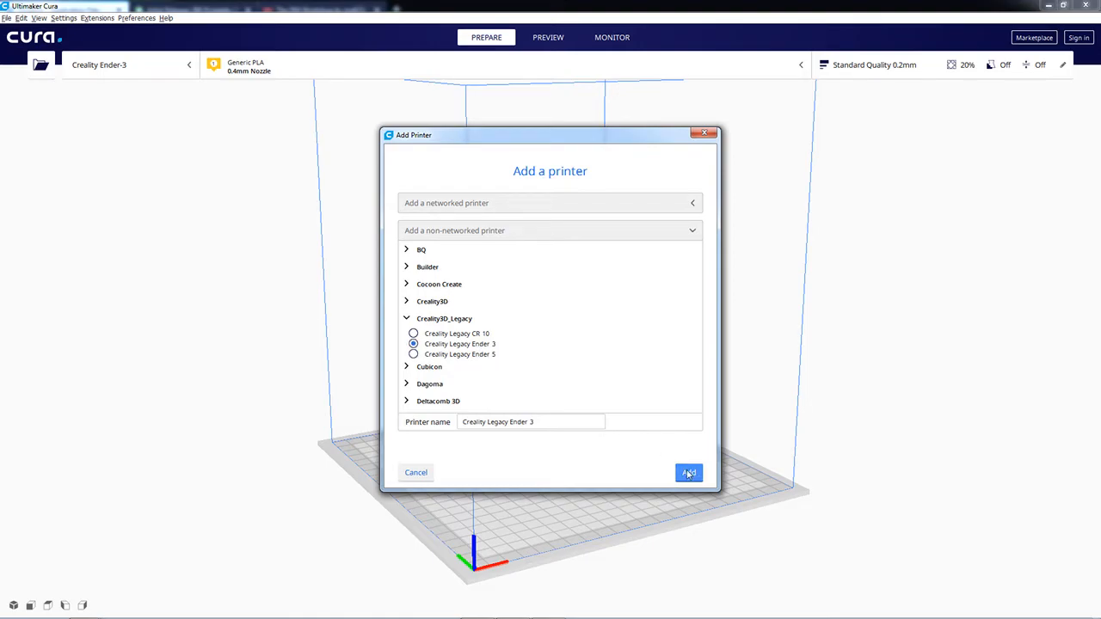
{"action": "mouse_move", "coordinate": [560, 381]}
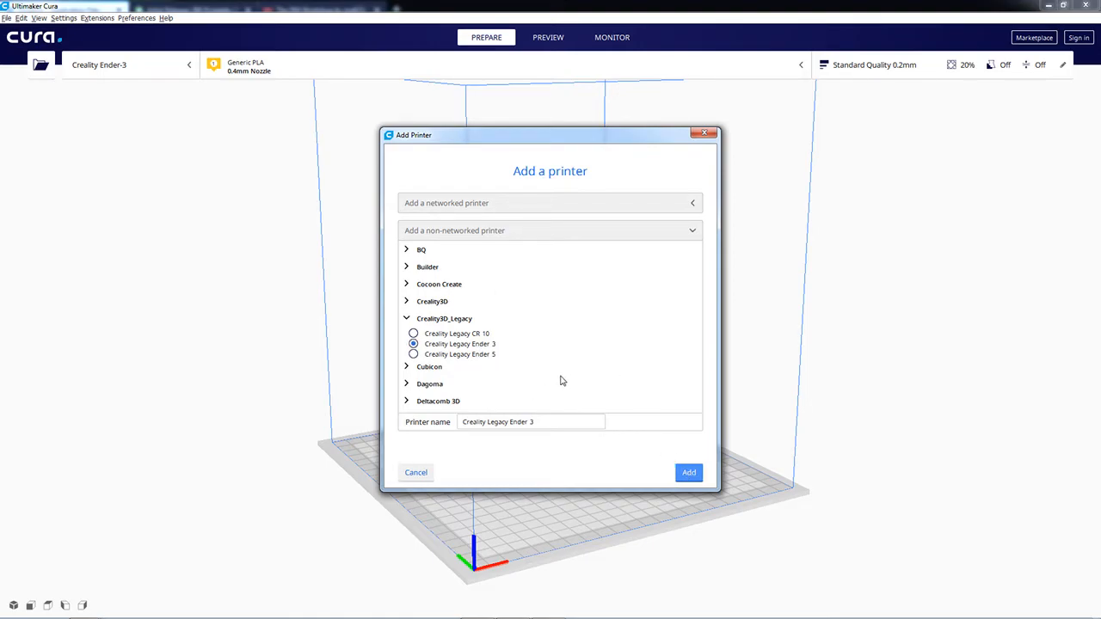
{"action": "left_click", "coordinate": [688, 472]}
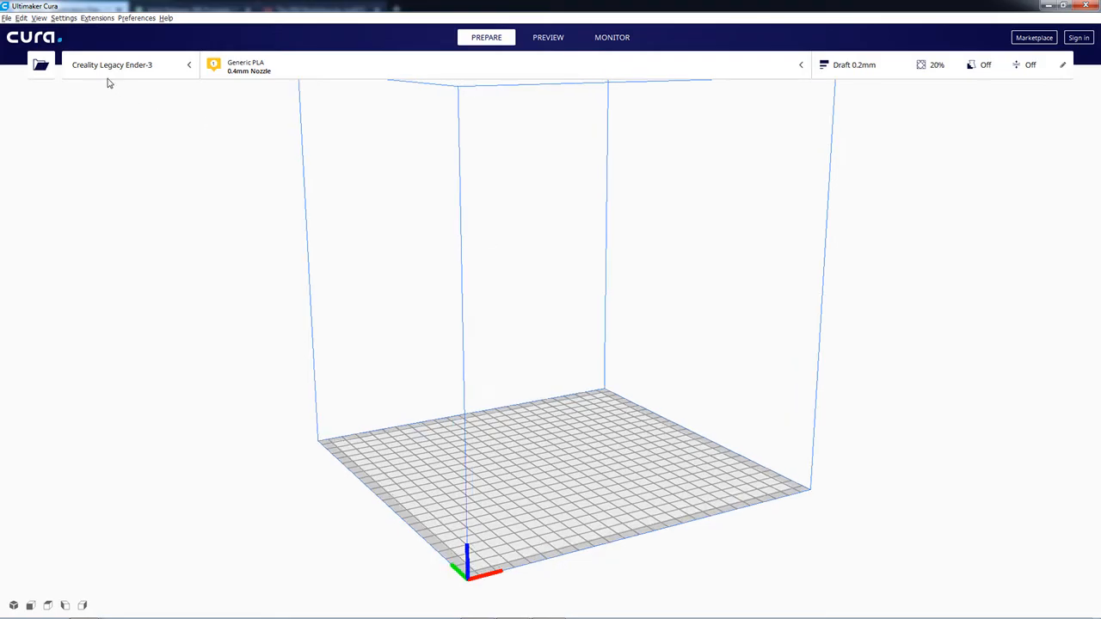
{"action": "mouse_move", "coordinate": [169, 78]}
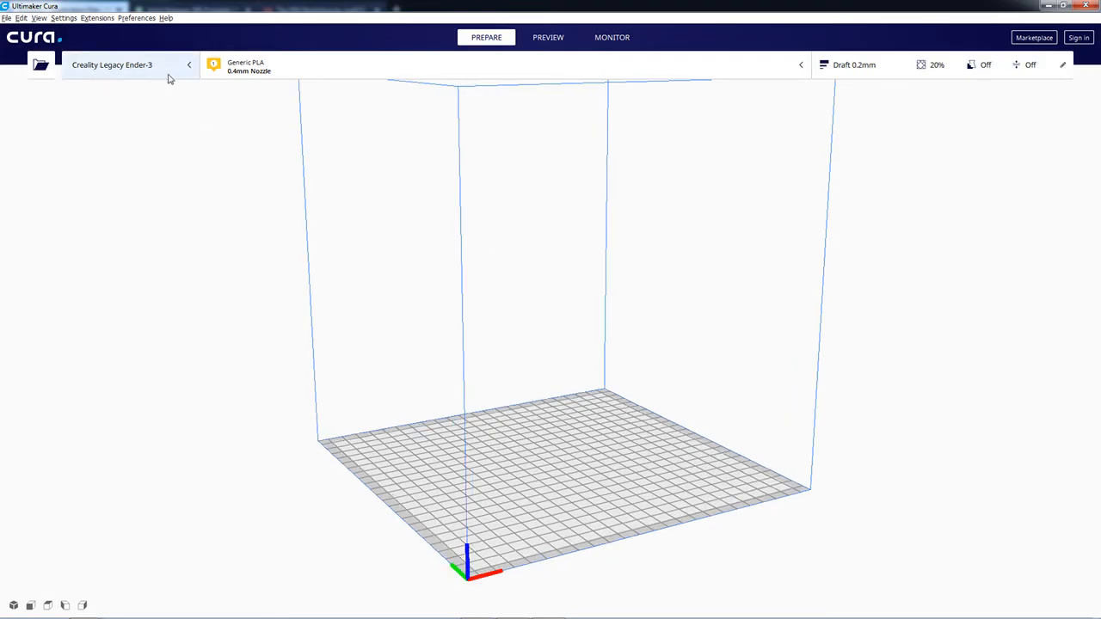
{"action": "mouse_move", "coordinate": [146, 100]}
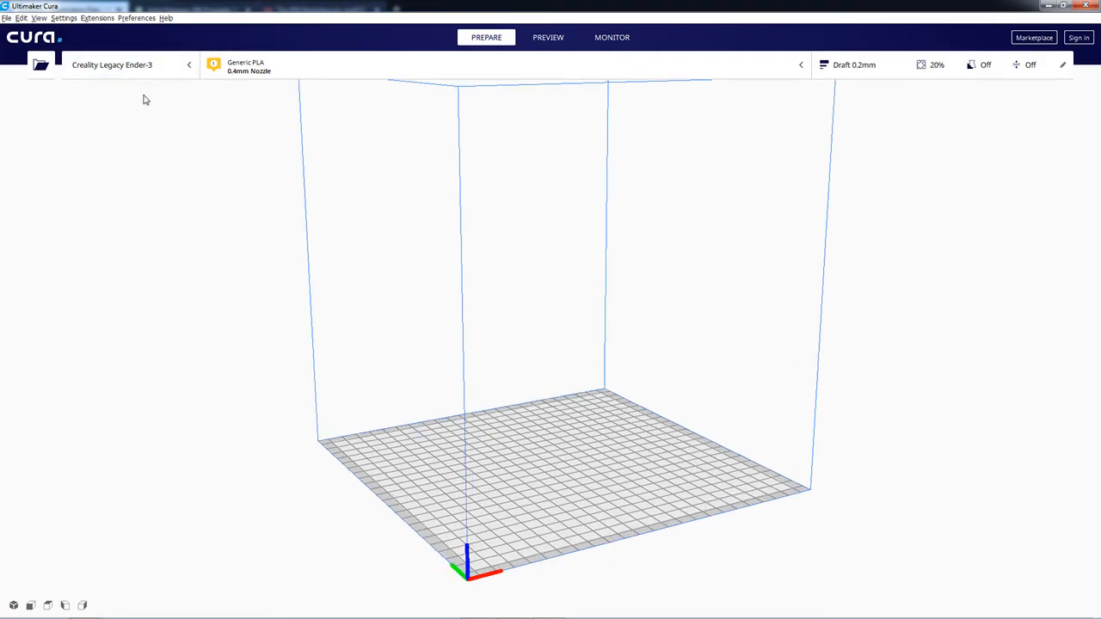
{"action": "mouse_move", "coordinate": [284, 310]}
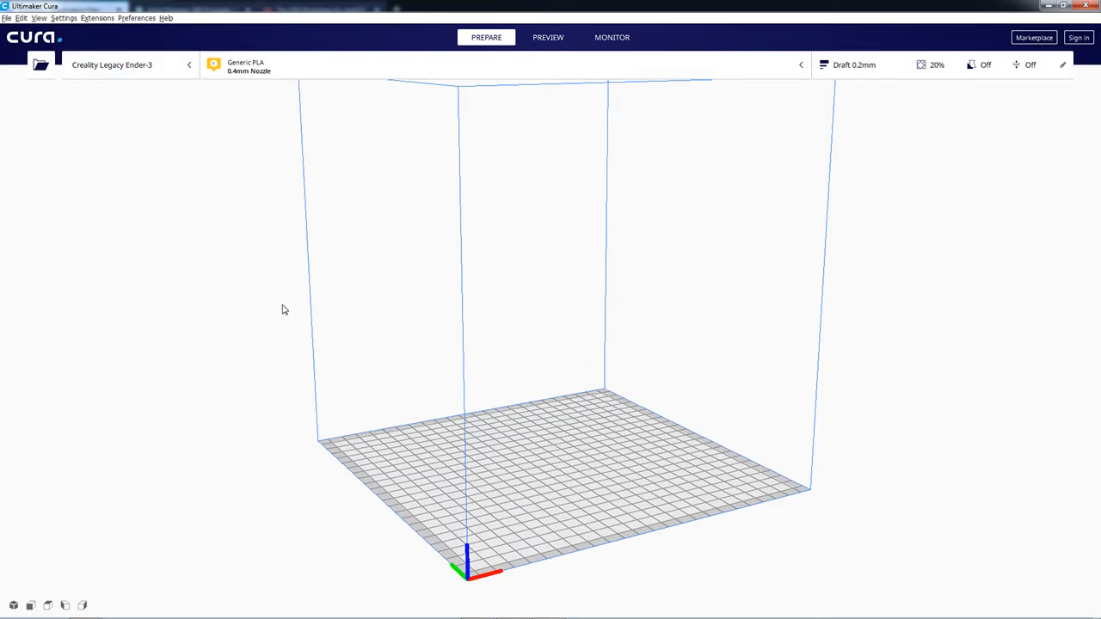
{"action": "mouse_move", "coordinate": [478, 609]}
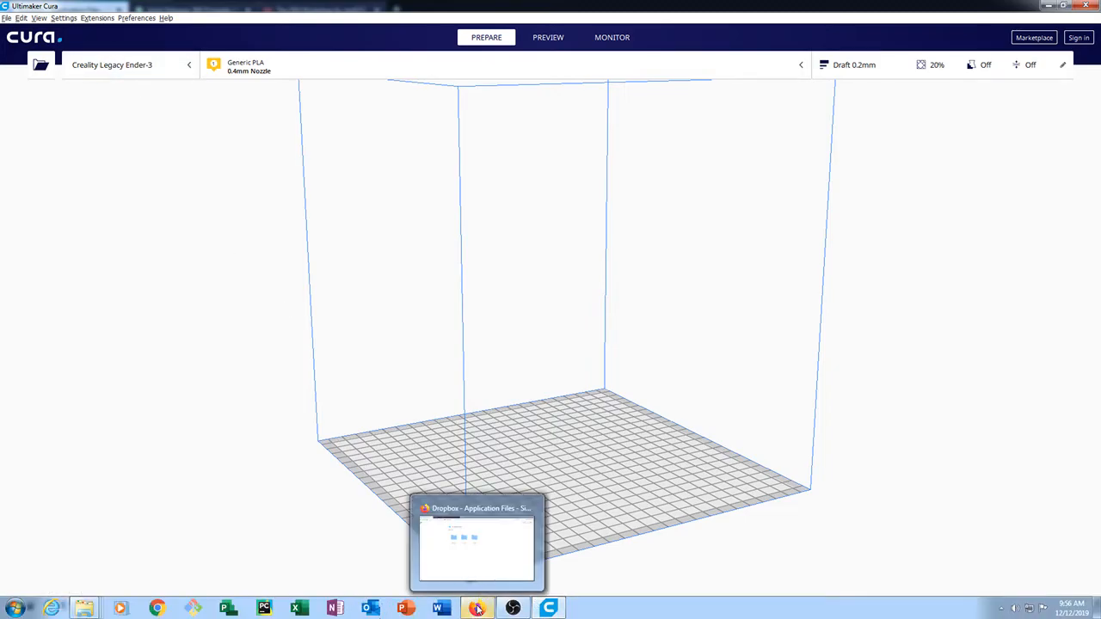
Step: Open the 'FDG Profiles - Import These' folder on the Dropbox page
{"action": "left_click", "coordinate": [477, 542]}
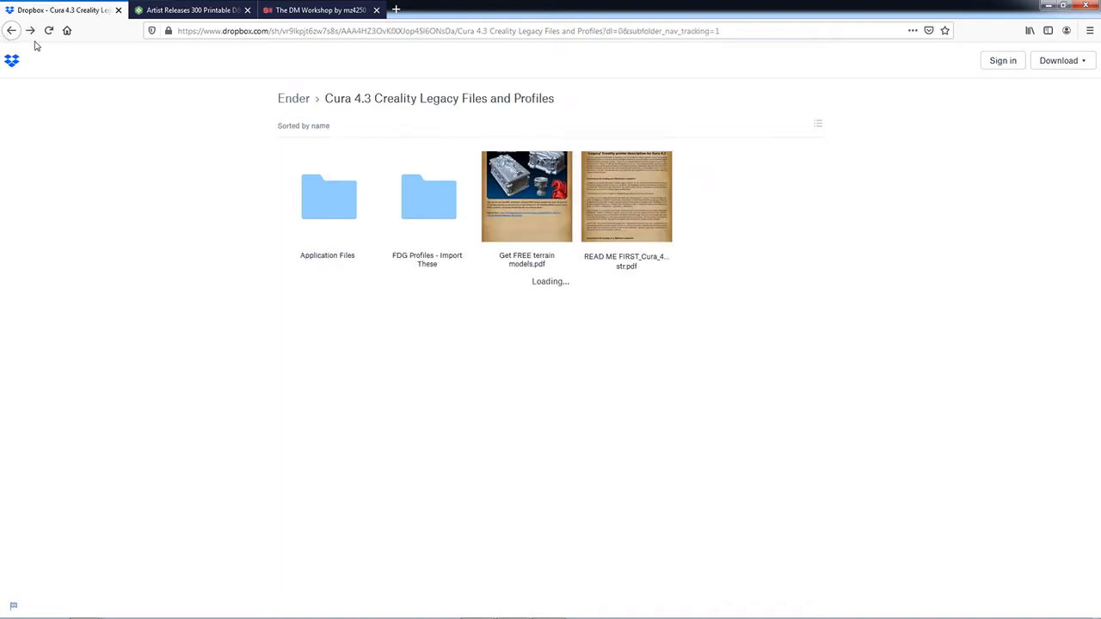
{"action": "mouse_move", "coordinate": [447, 220]}
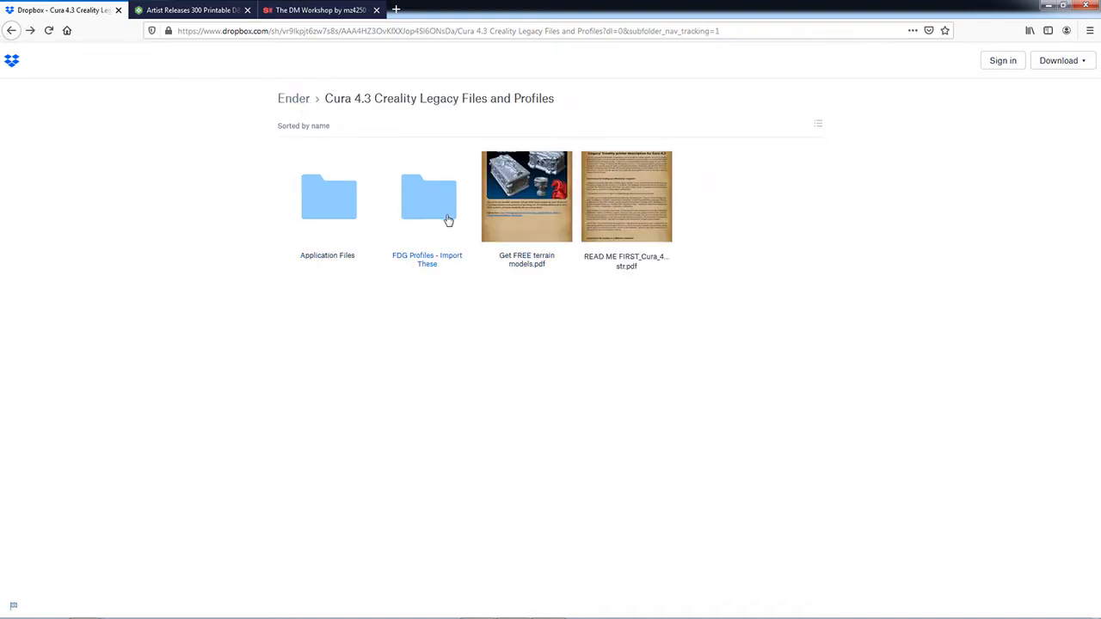
{"action": "mouse_move", "coordinate": [408, 242]}
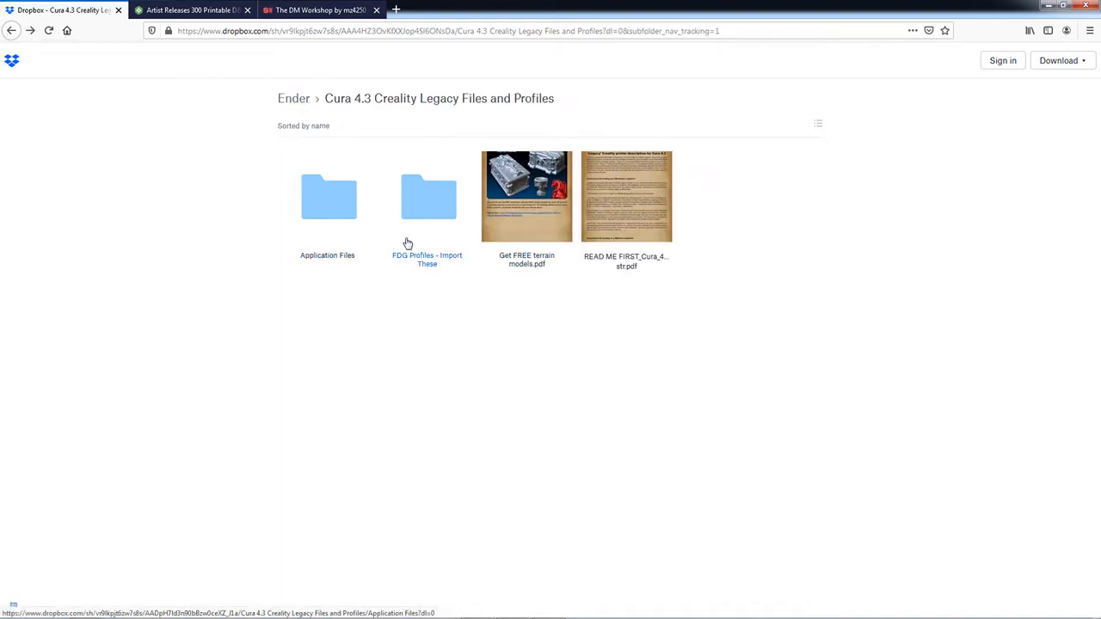
{"action": "left_click", "coordinate": [428, 197]}
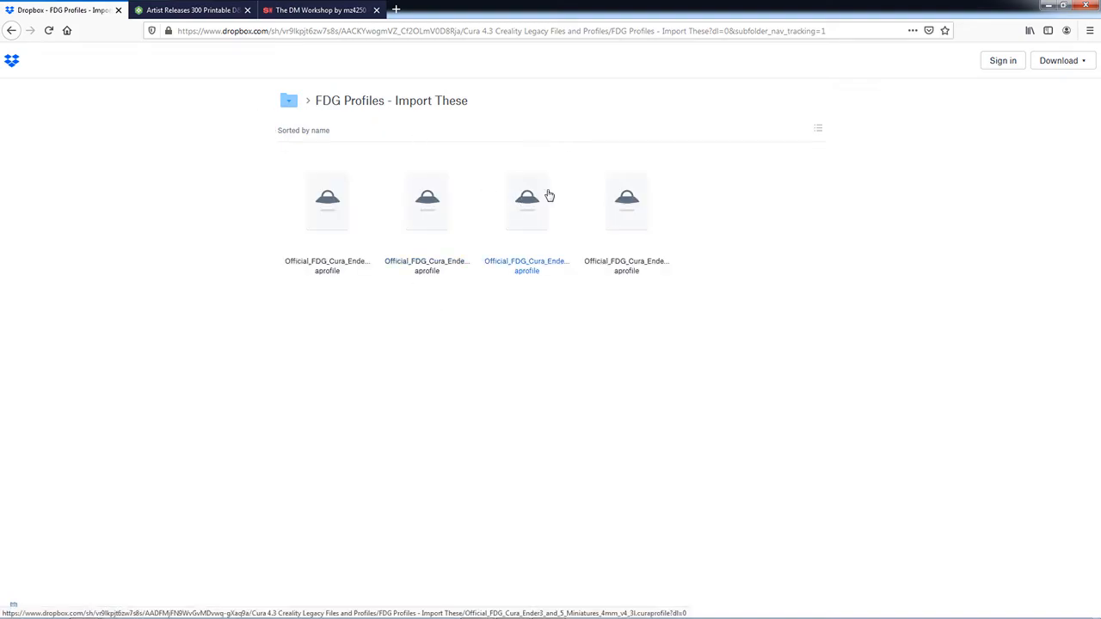
{"action": "mouse_move", "coordinate": [527, 272]}
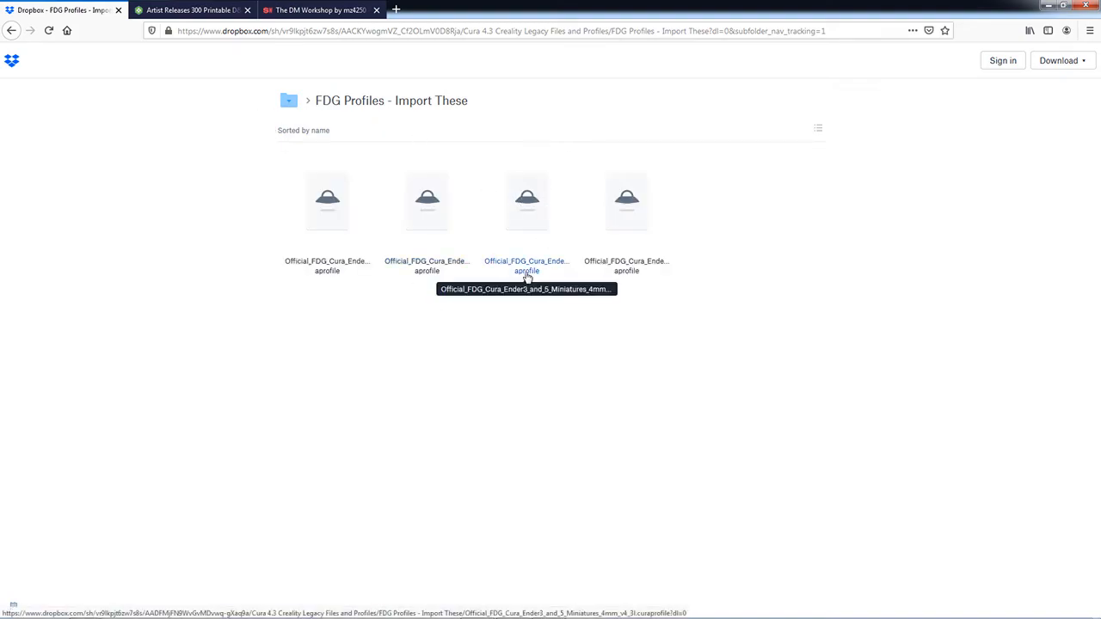
{"action": "mouse_move", "coordinate": [327, 265]}
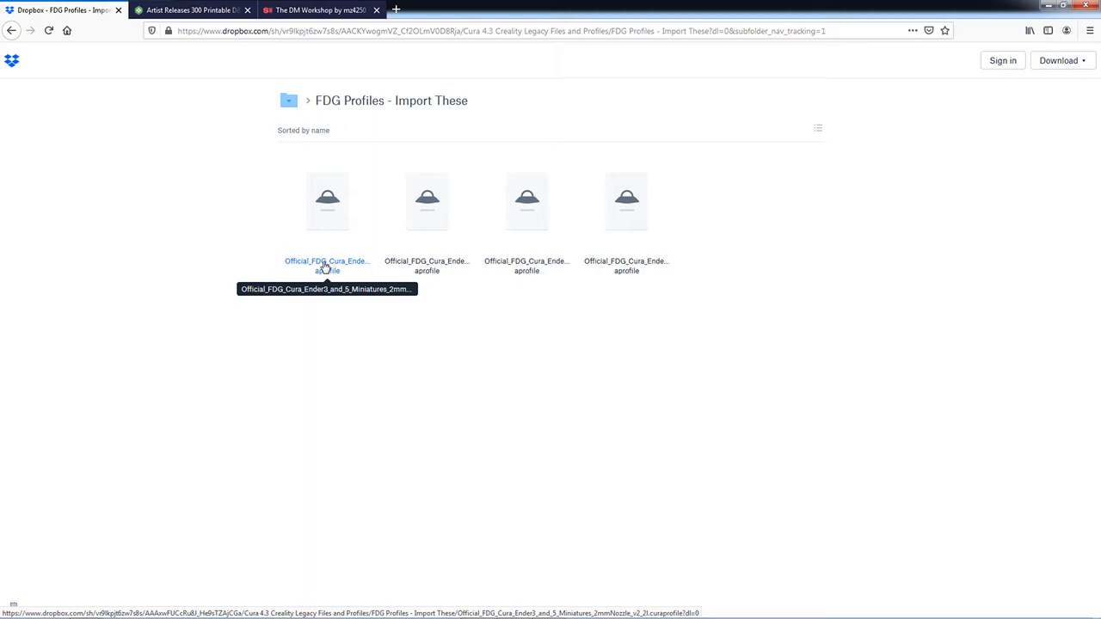
{"action": "mouse_move", "coordinate": [427, 265]}
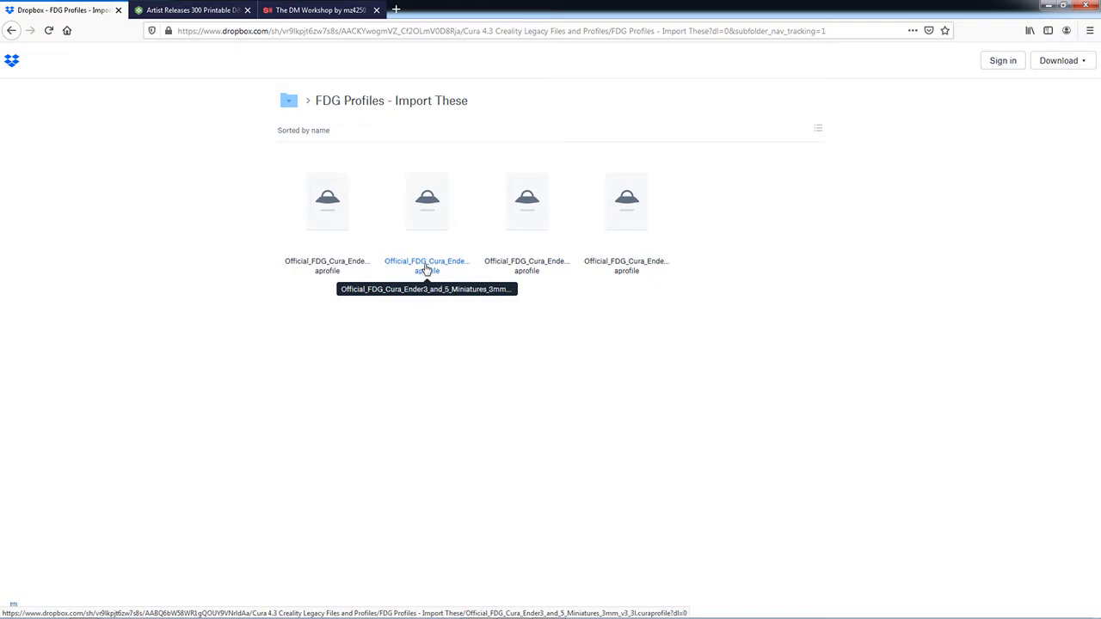
{"action": "mouse_move", "coordinate": [527, 265]}
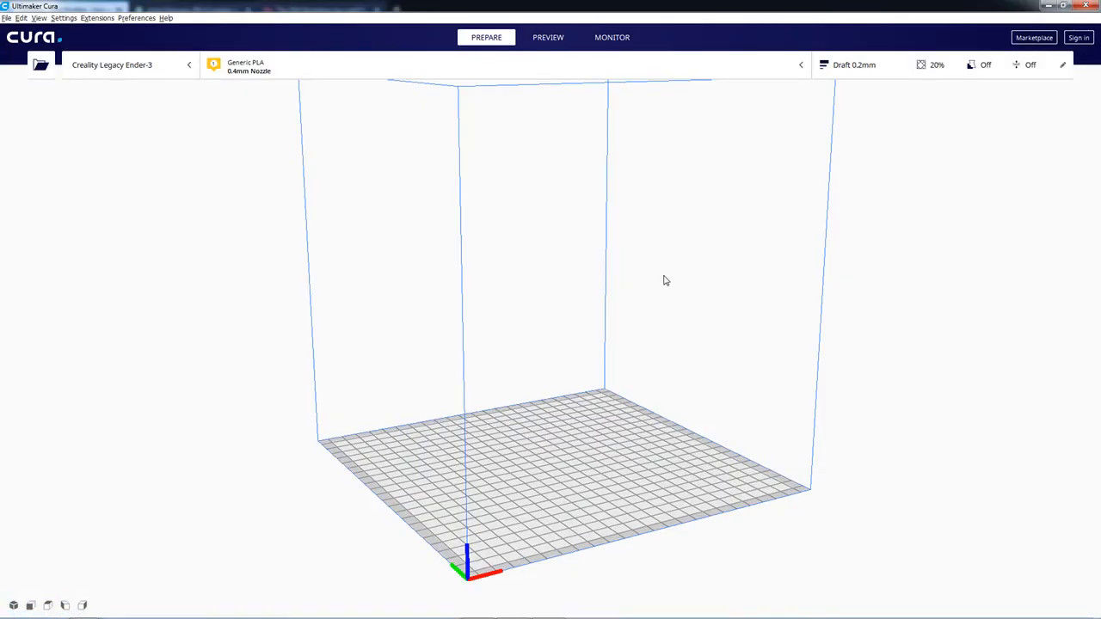
Step: Import the FDG Ender-3 miniatures 4mm .curaprofile through Manage Profiles
{"action": "left_click", "coordinate": [64, 17]}
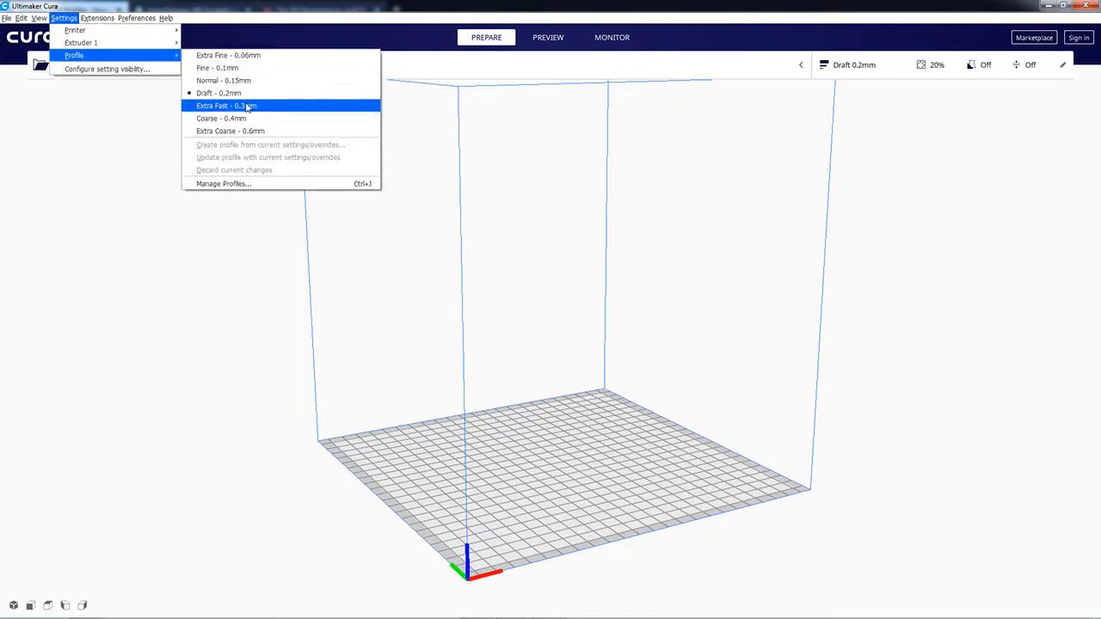
{"action": "left_click", "coordinate": [223, 183]}
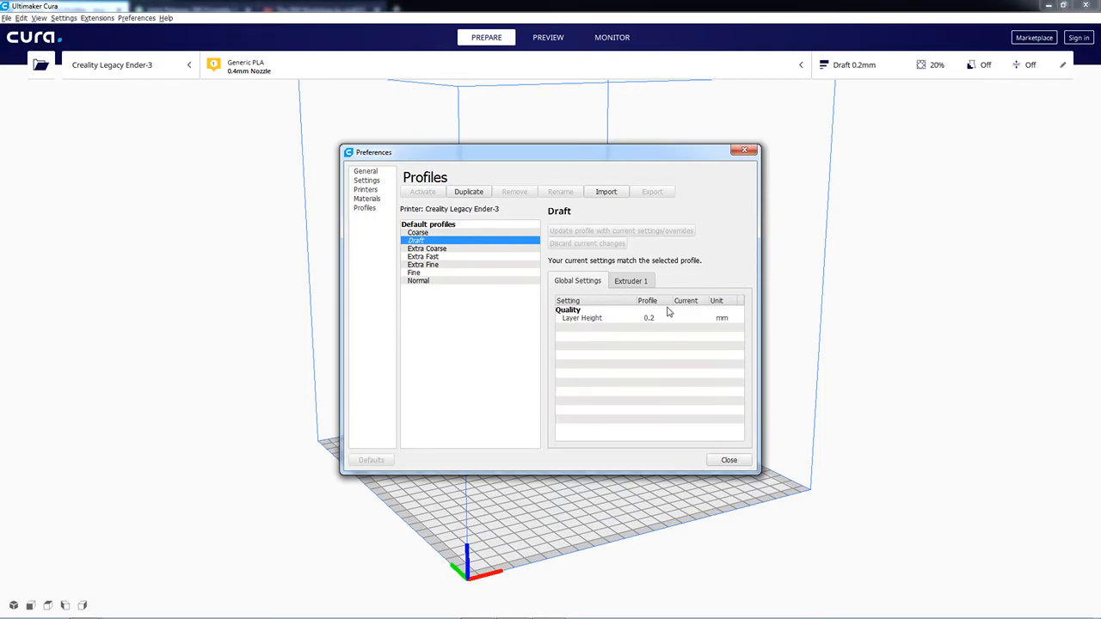
{"action": "left_click", "coordinate": [606, 191]}
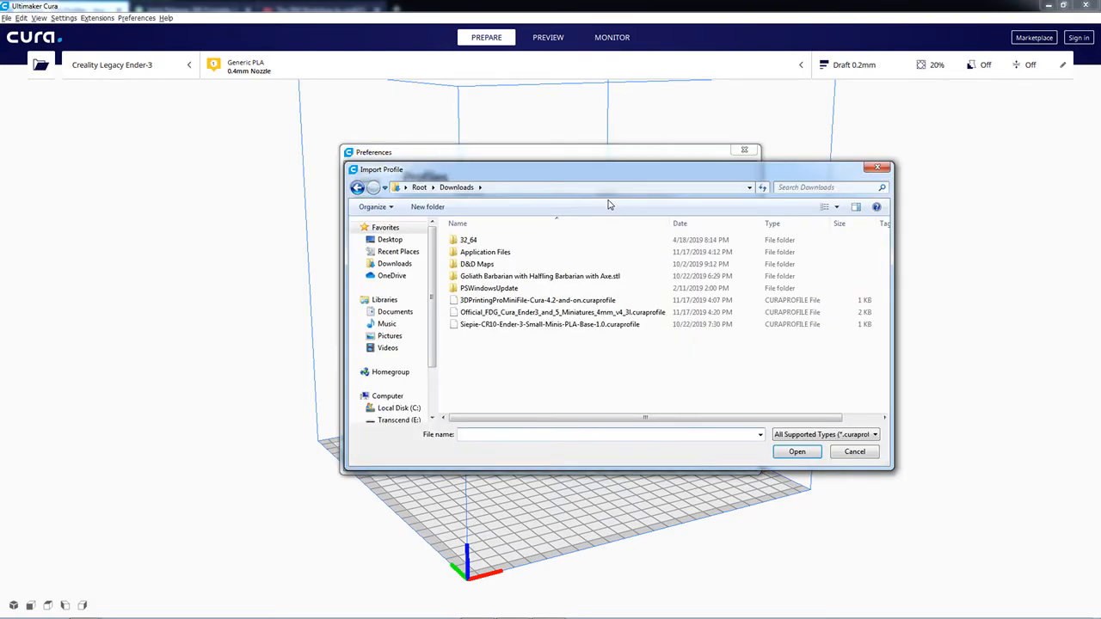
{"action": "left_click", "coordinate": [560, 313]}
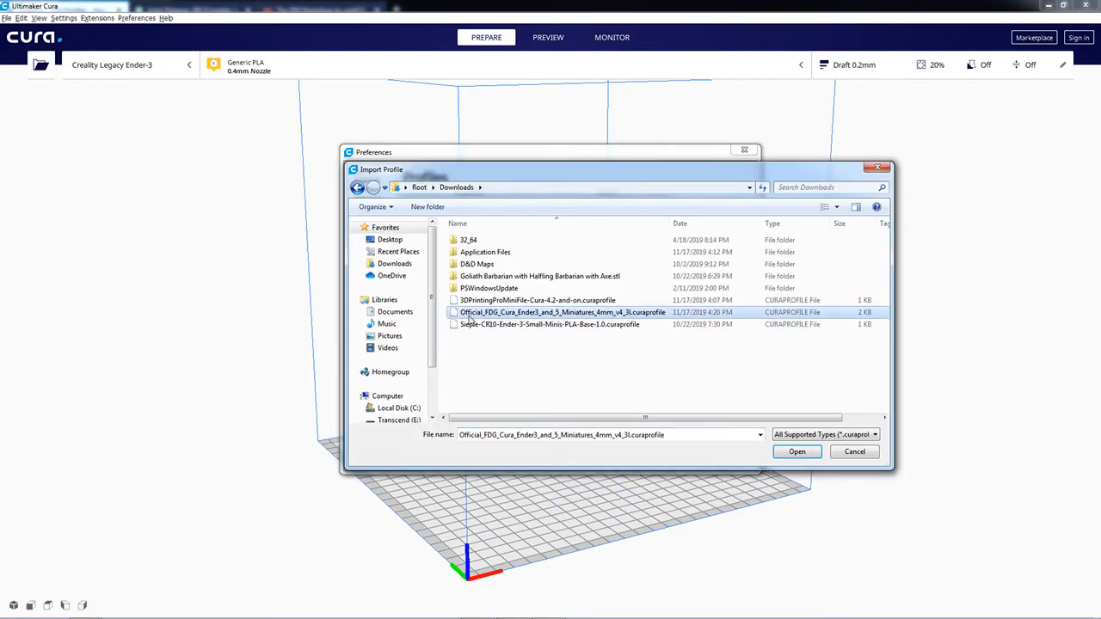
{"action": "mouse_move", "coordinate": [548, 324]}
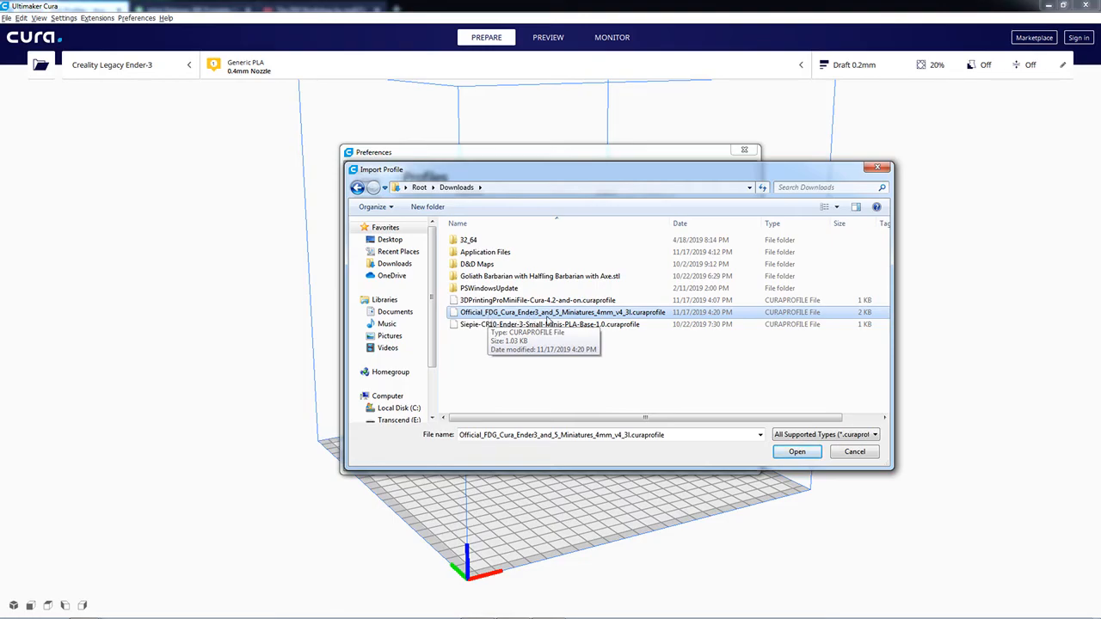
{"action": "mouse_move", "coordinate": [821, 429]}
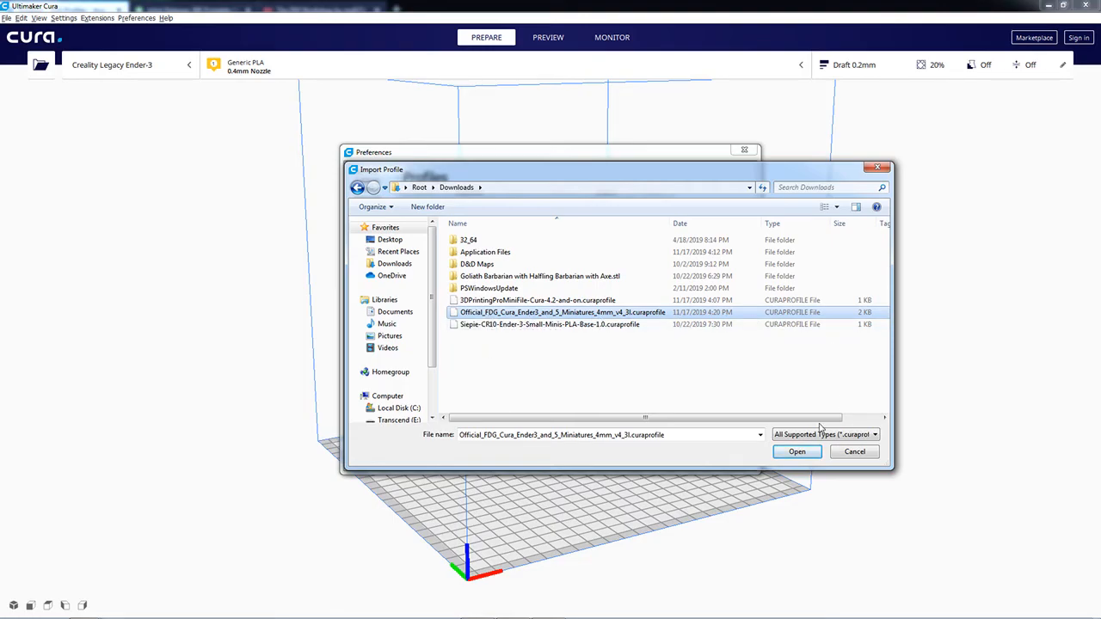
{"action": "left_click", "coordinate": [797, 451]}
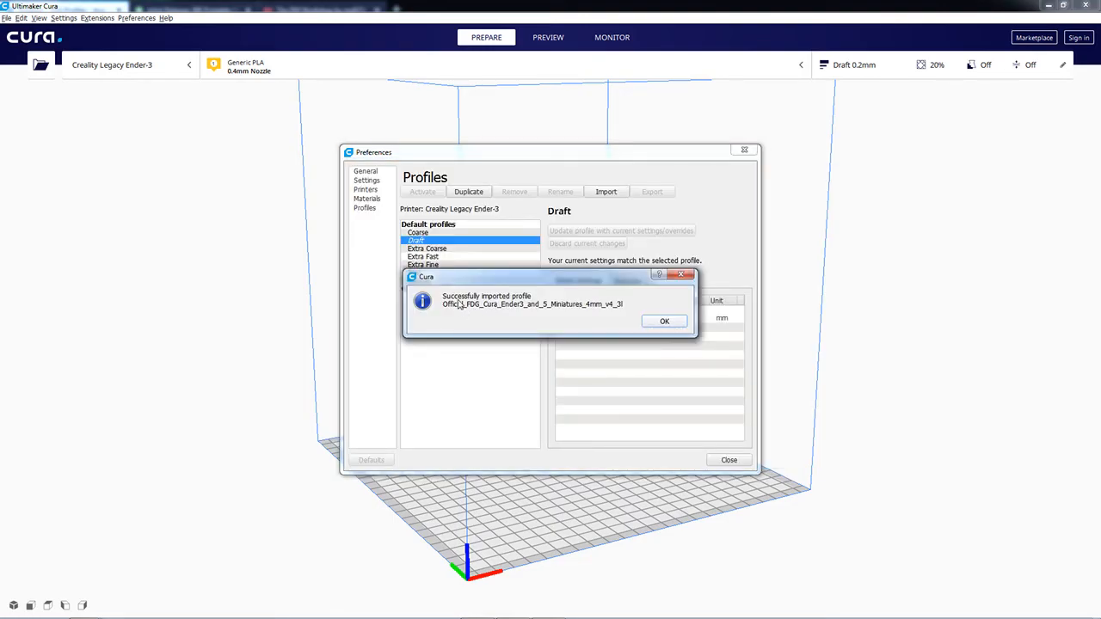
{"action": "mouse_move", "coordinate": [526, 312]}
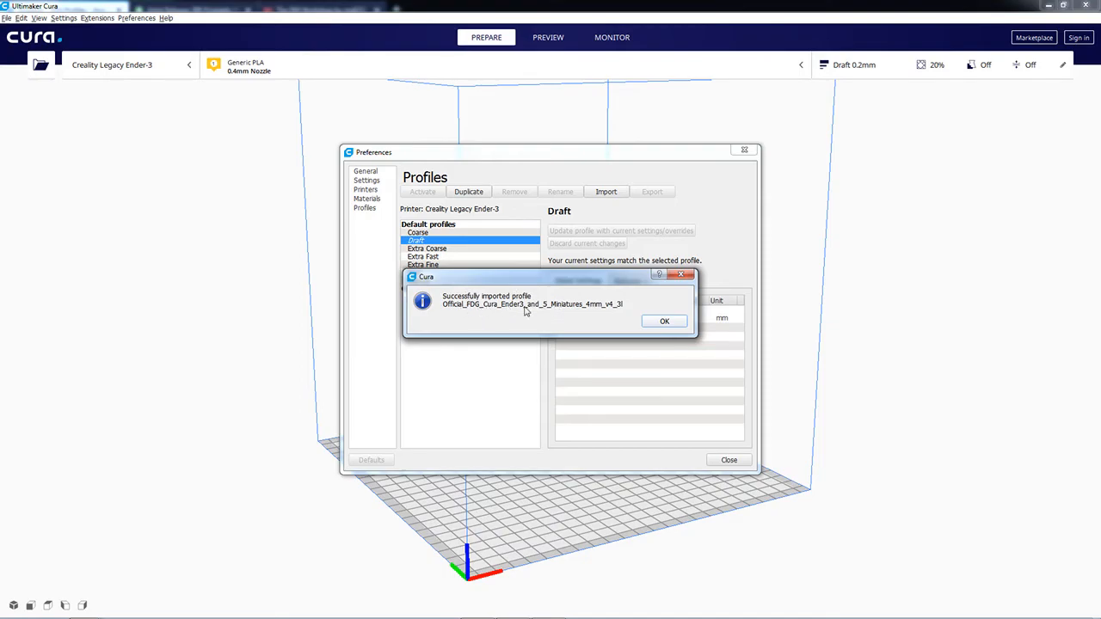
{"action": "left_click", "coordinate": [664, 321]}
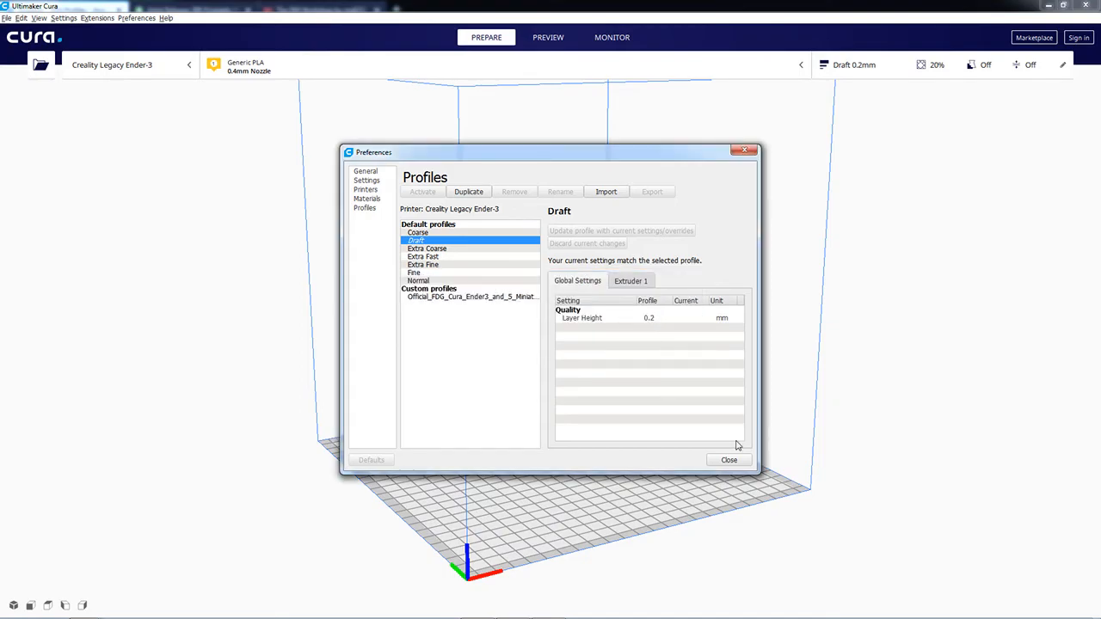
{"action": "left_click", "coordinate": [729, 459]}
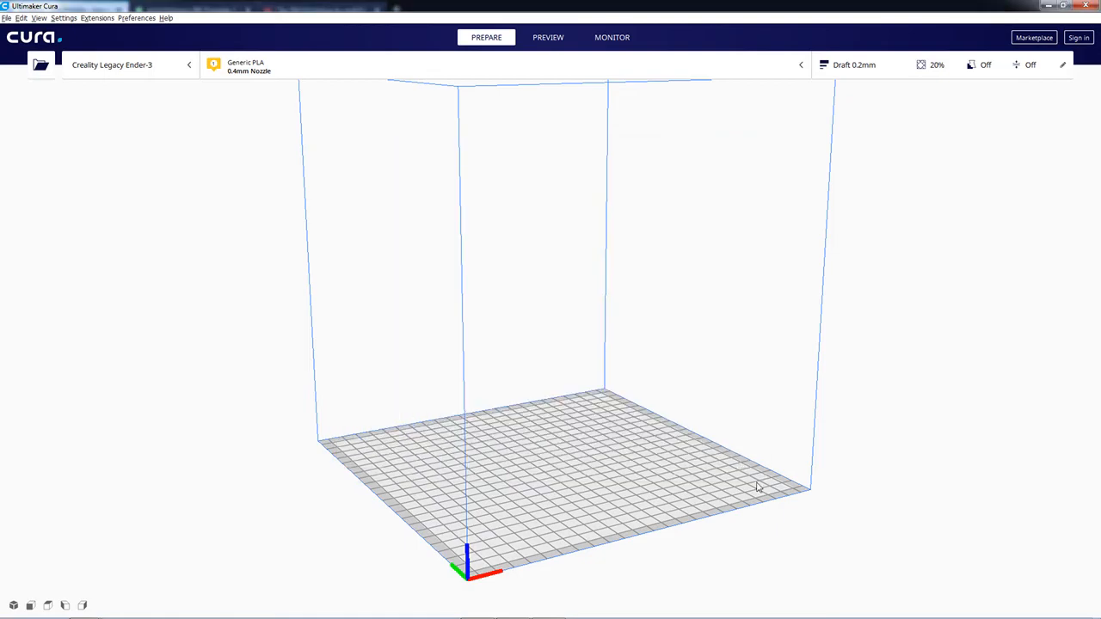
{"action": "mouse_move", "coordinate": [1065, 75]}
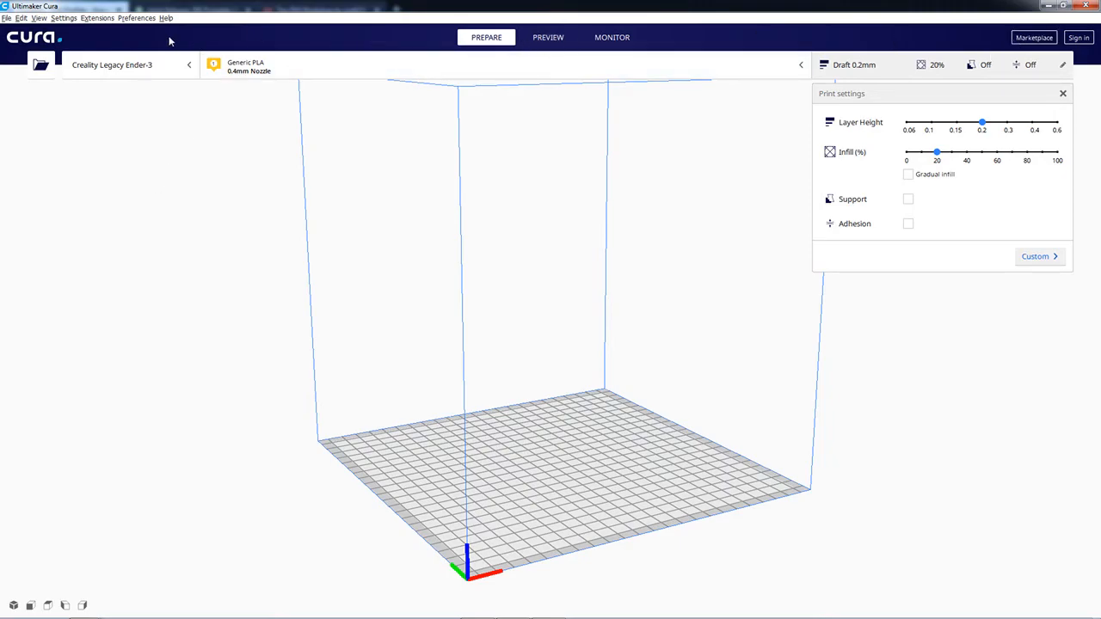
{"action": "mouse_move", "coordinate": [877, 184]}
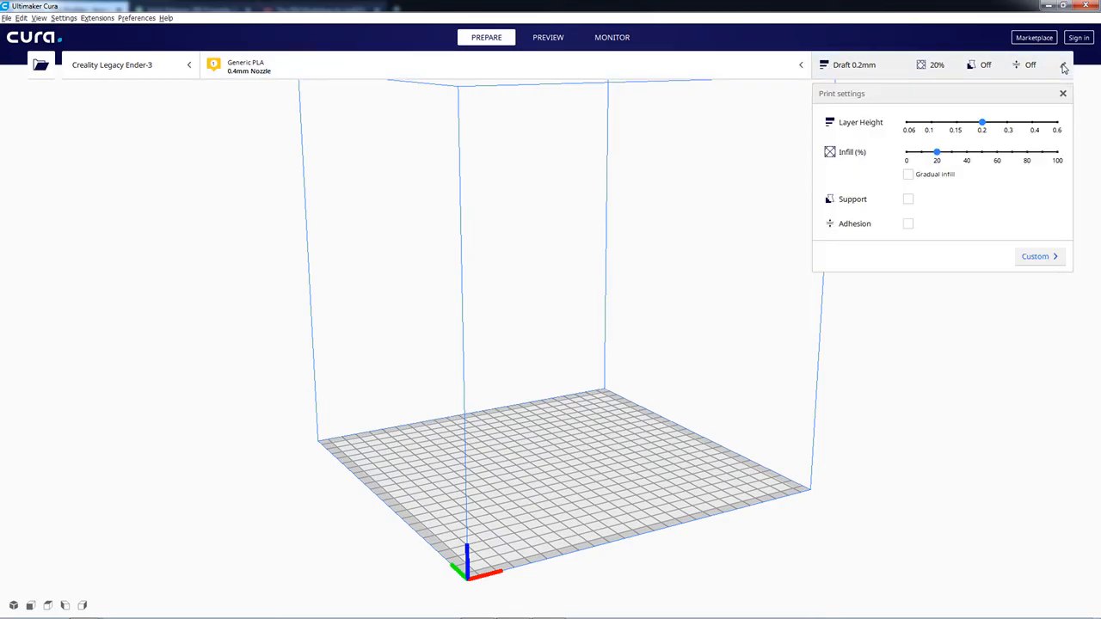
Step: Select Official_FDG_Cura_Ender3_and_5_Miniatures_4mm_v4_3l in the Custom settings Profile dropdown
{"action": "left_click", "coordinate": [1038, 256]}
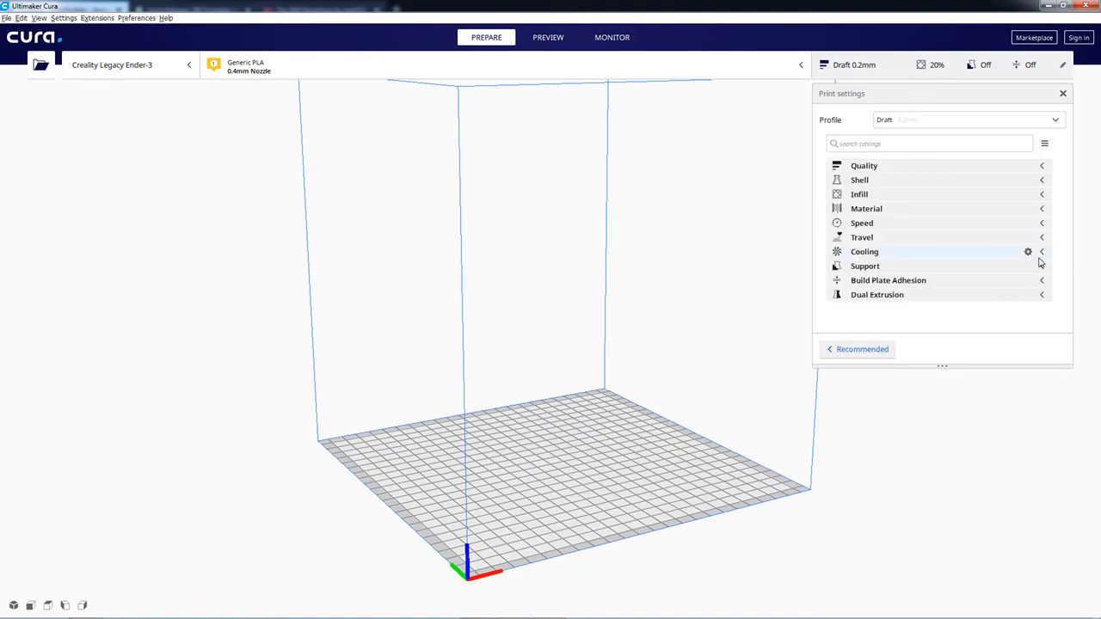
{"action": "left_click", "coordinate": [968, 120]}
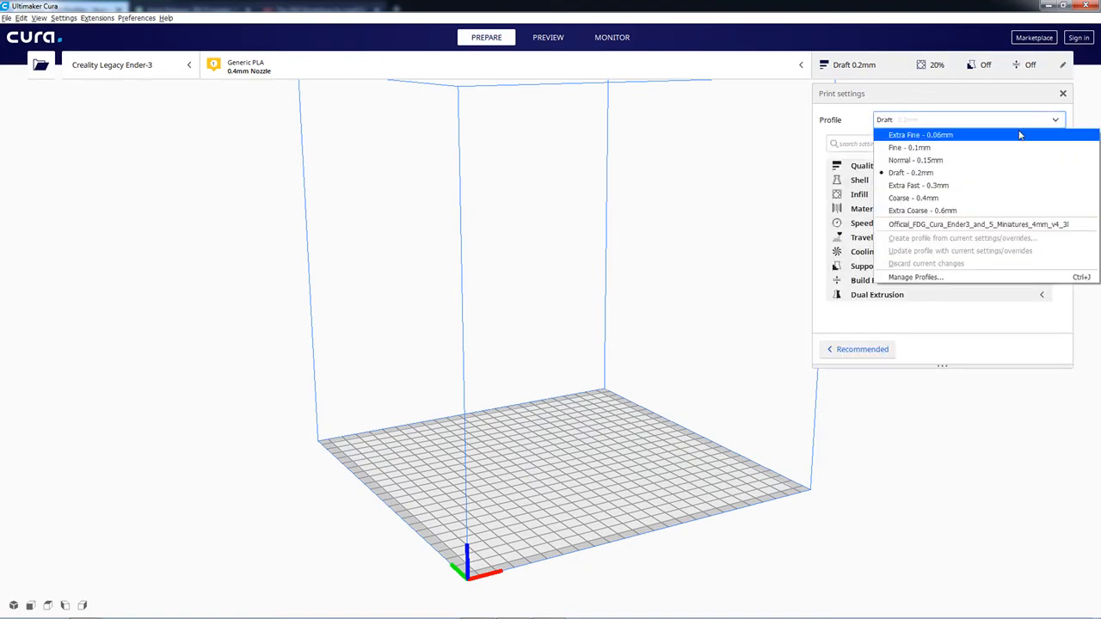
{"action": "mouse_move", "coordinate": [978, 224]}
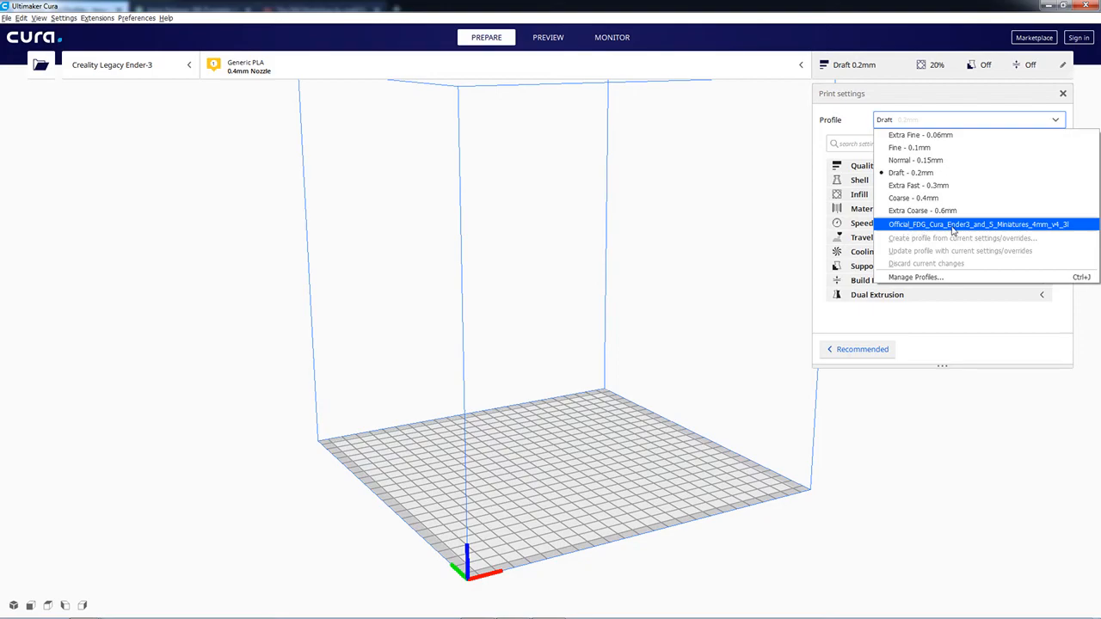
{"action": "left_click", "coordinate": [978, 224]}
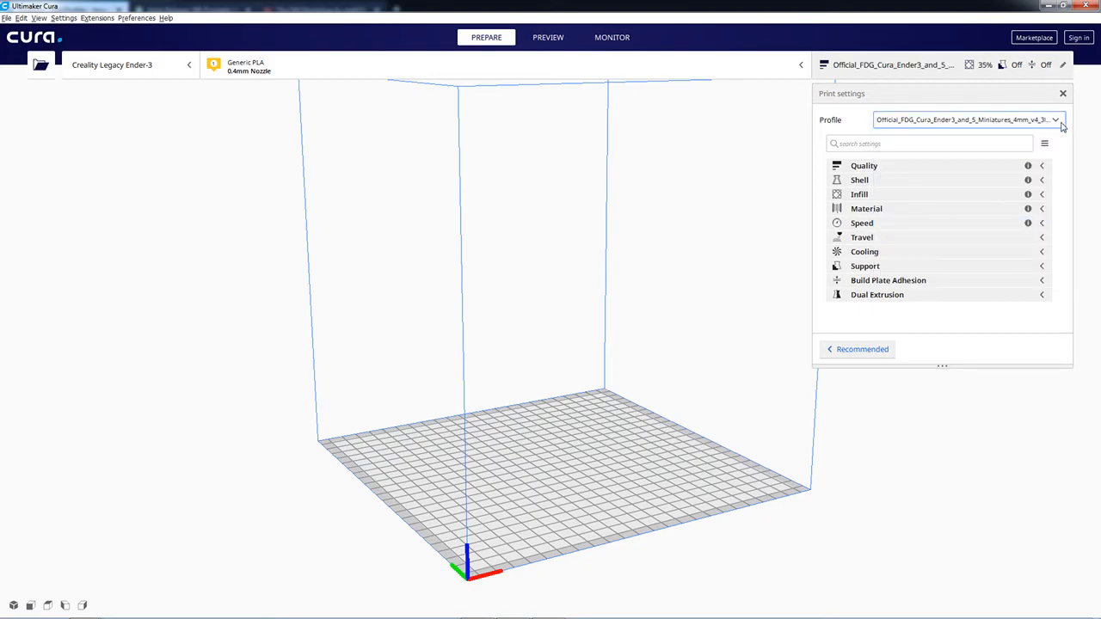
{"action": "mouse_move", "coordinate": [915, 237]}
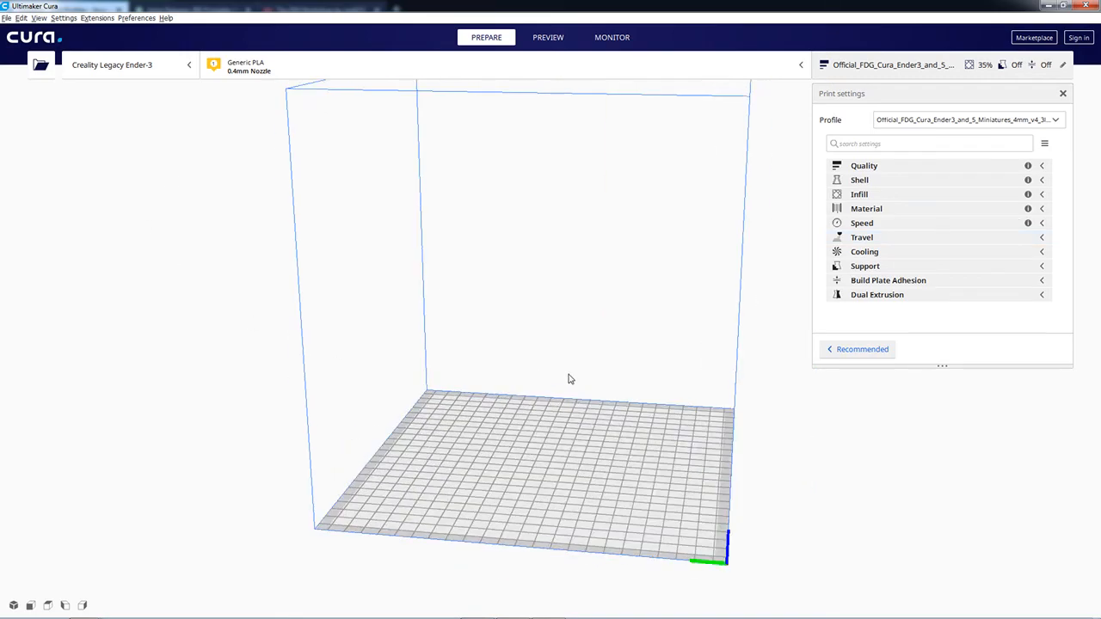
{"action": "left_click_drag", "start_coordinate": [568, 379], "coordinate": [414, 370]}
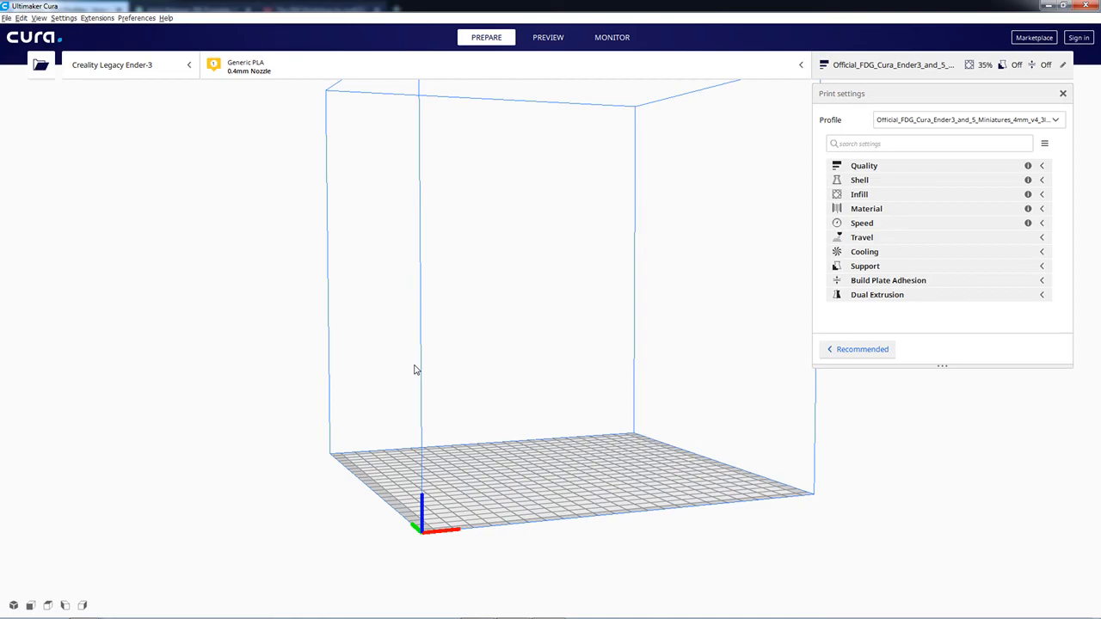
{"action": "left_click_drag", "start_coordinate": [418, 370], "coordinate": [456, 434]}
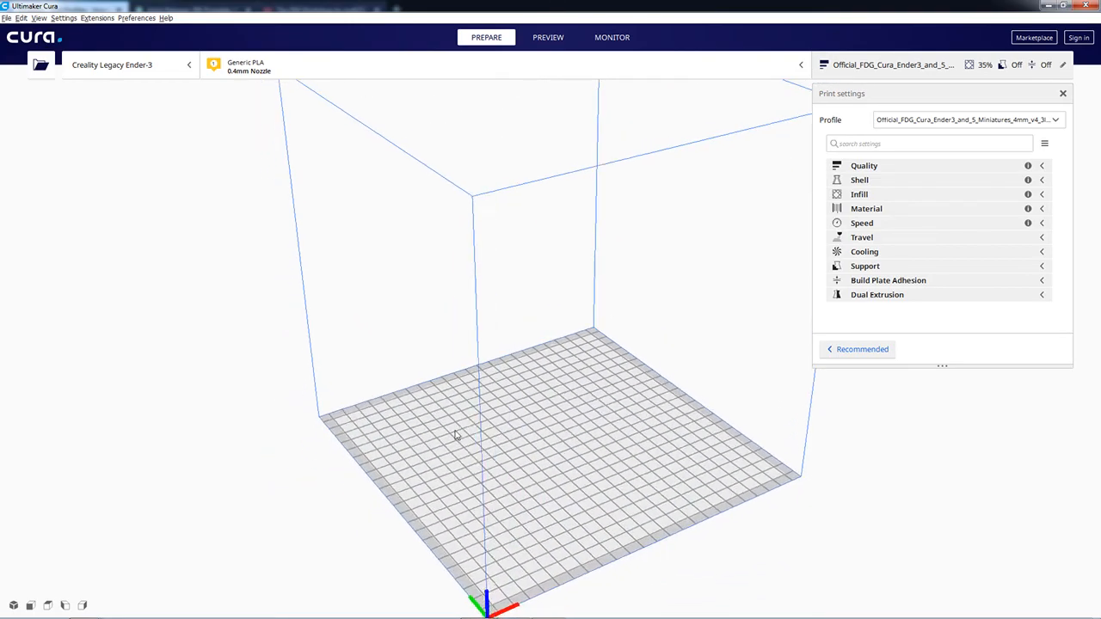
{"action": "left_click_drag", "start_coordinate": [456, 434], "coordinate": [523, 419]}
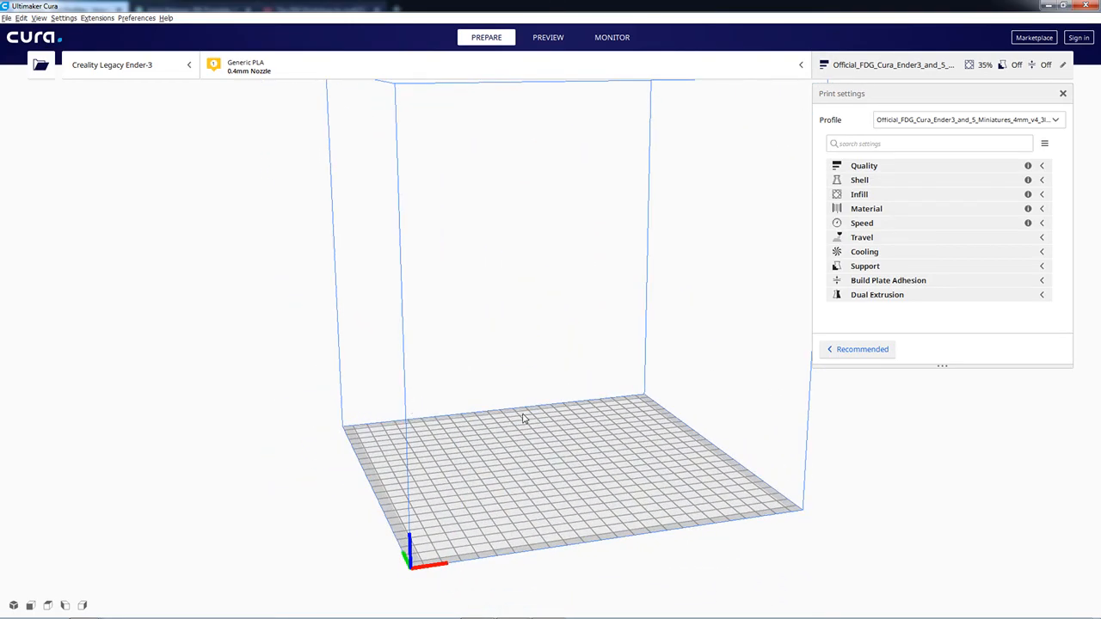
{"action": "mouse_move", "coordinate": [524, 405]}
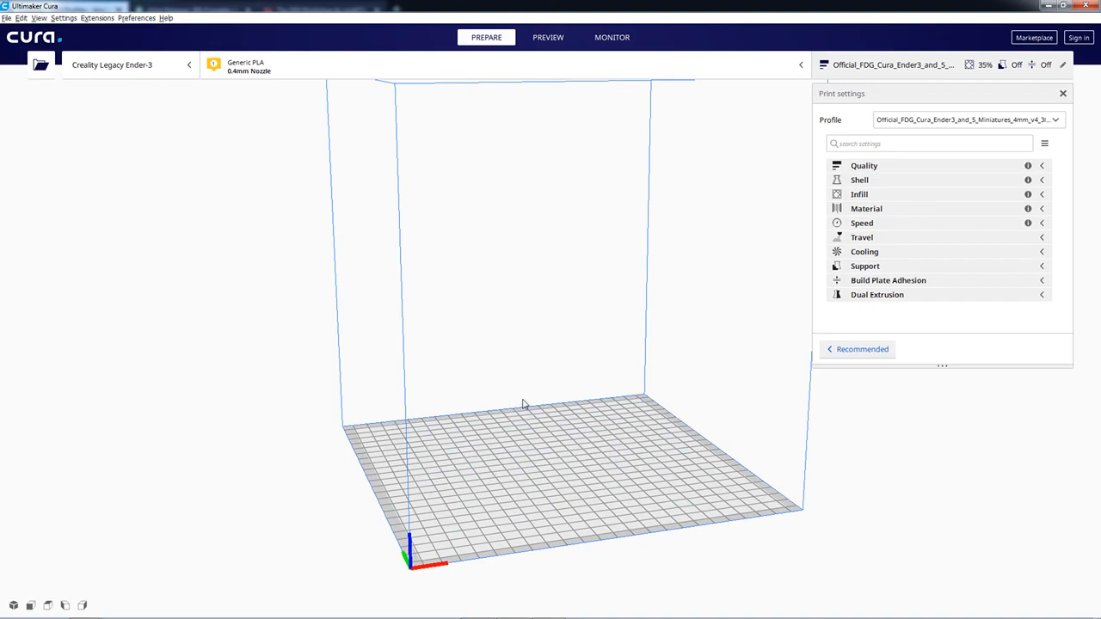